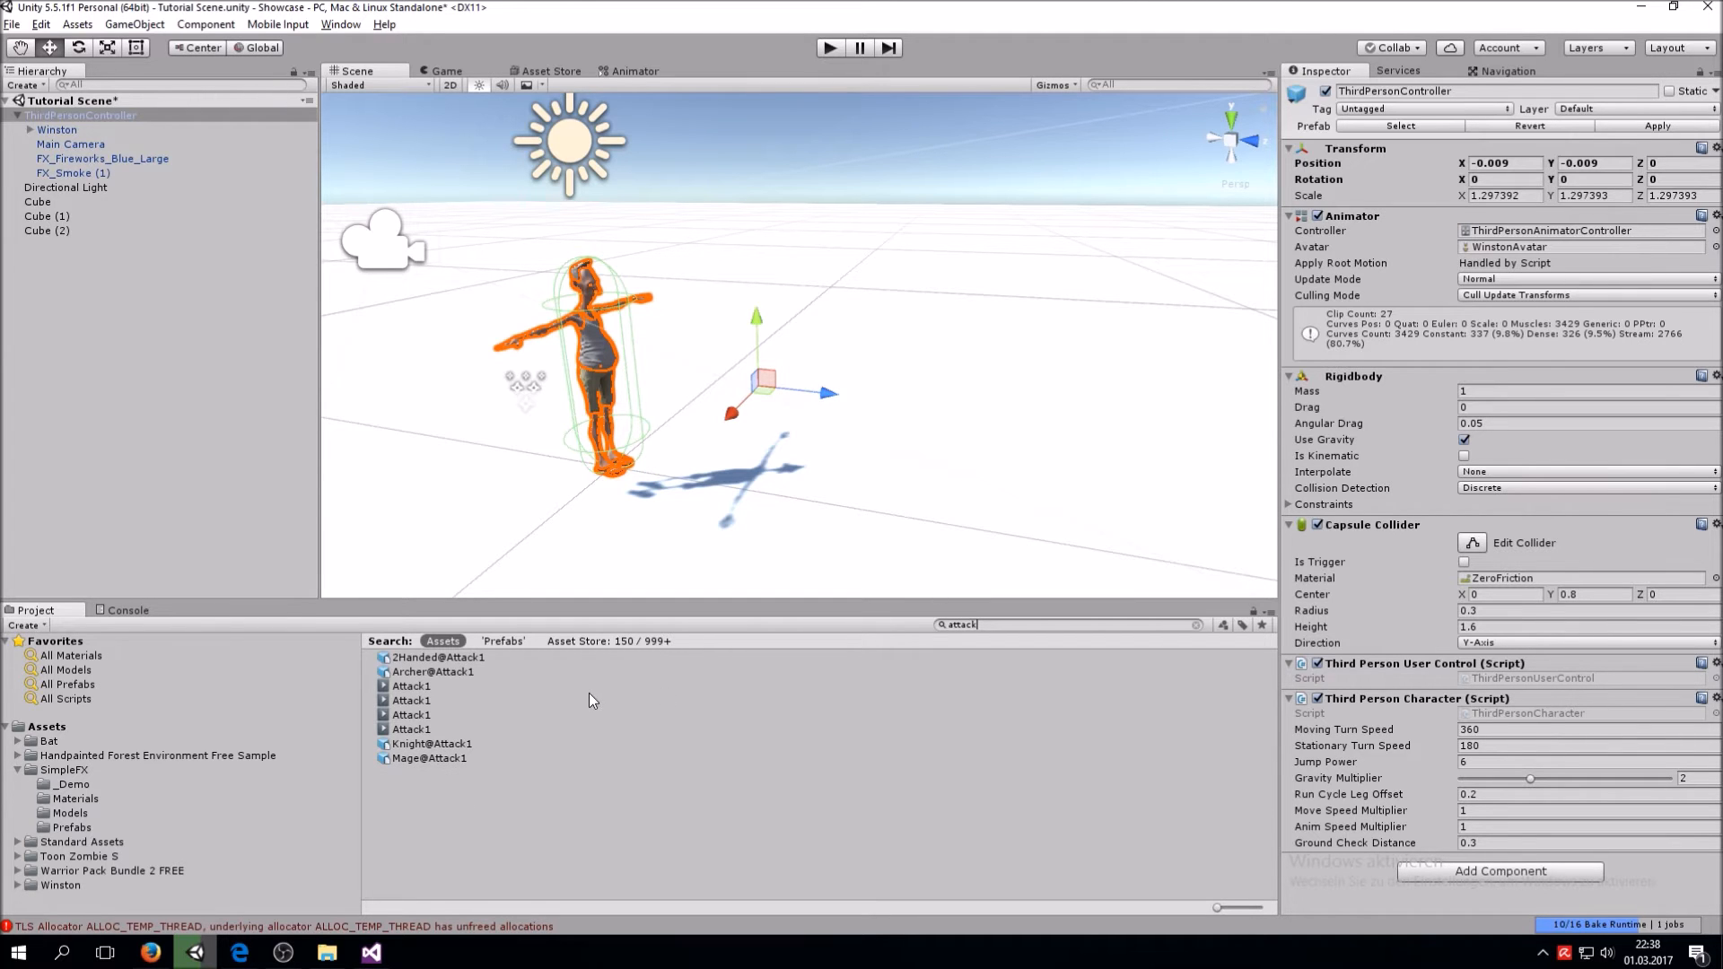
Select Mage@Attack1, preview the attack and scrub to the striking frame near the Events section
click(429, 758)
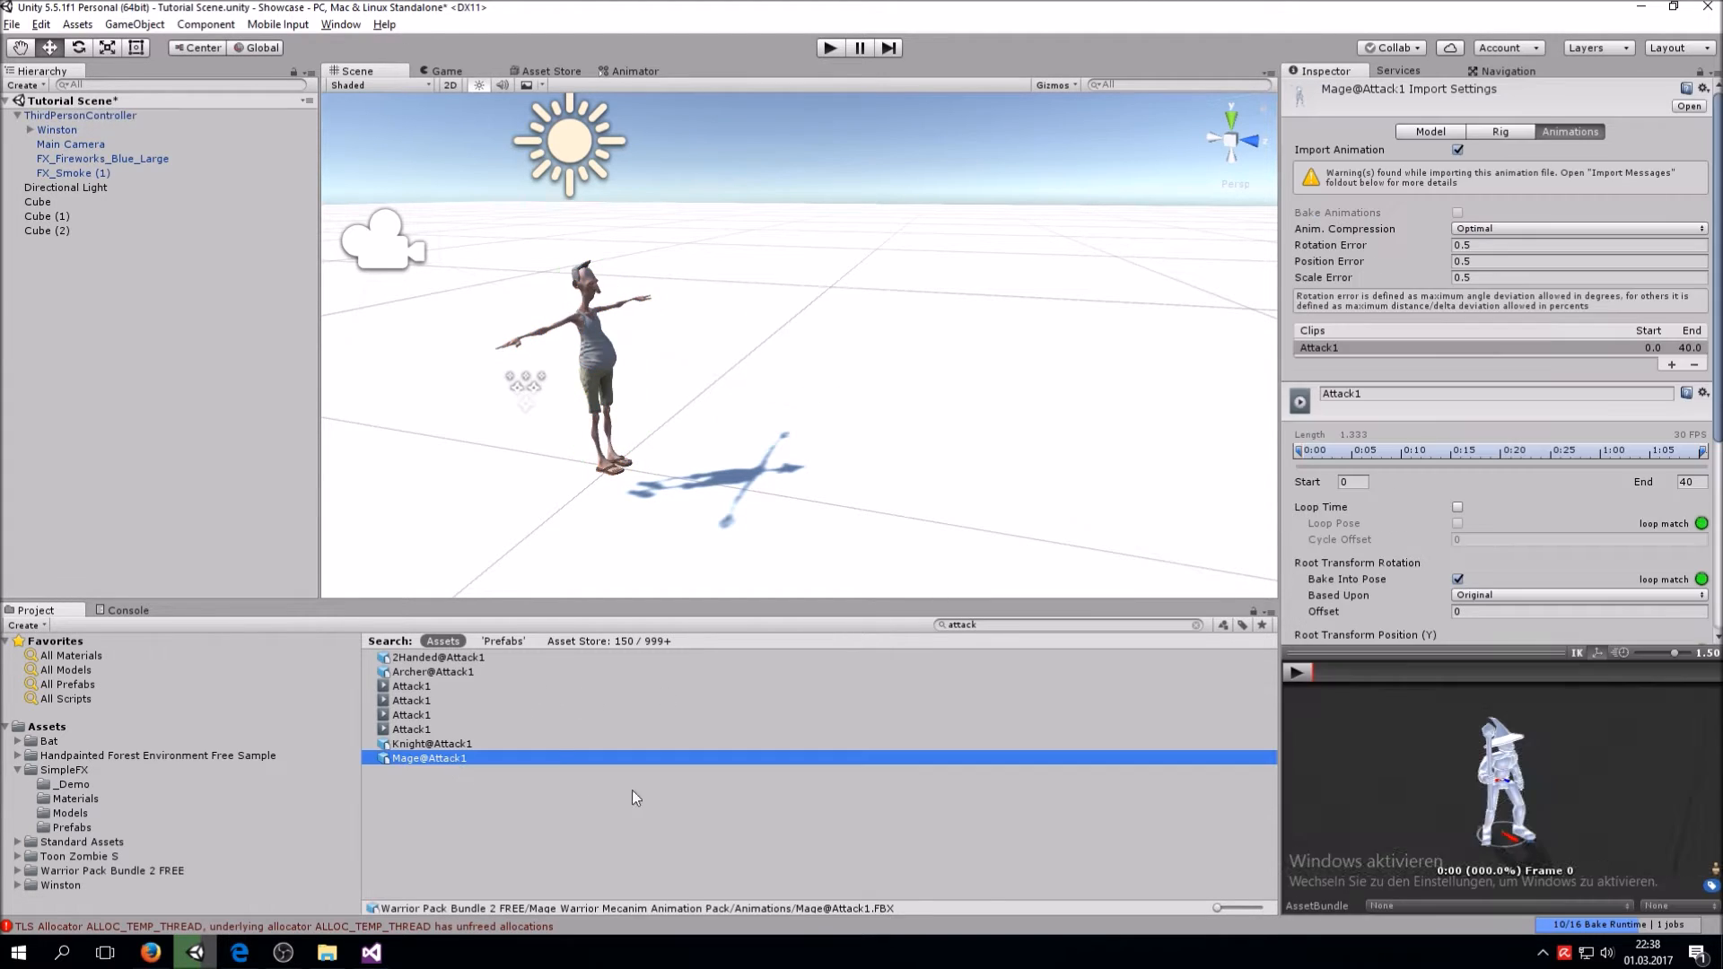
click(1296, 671)
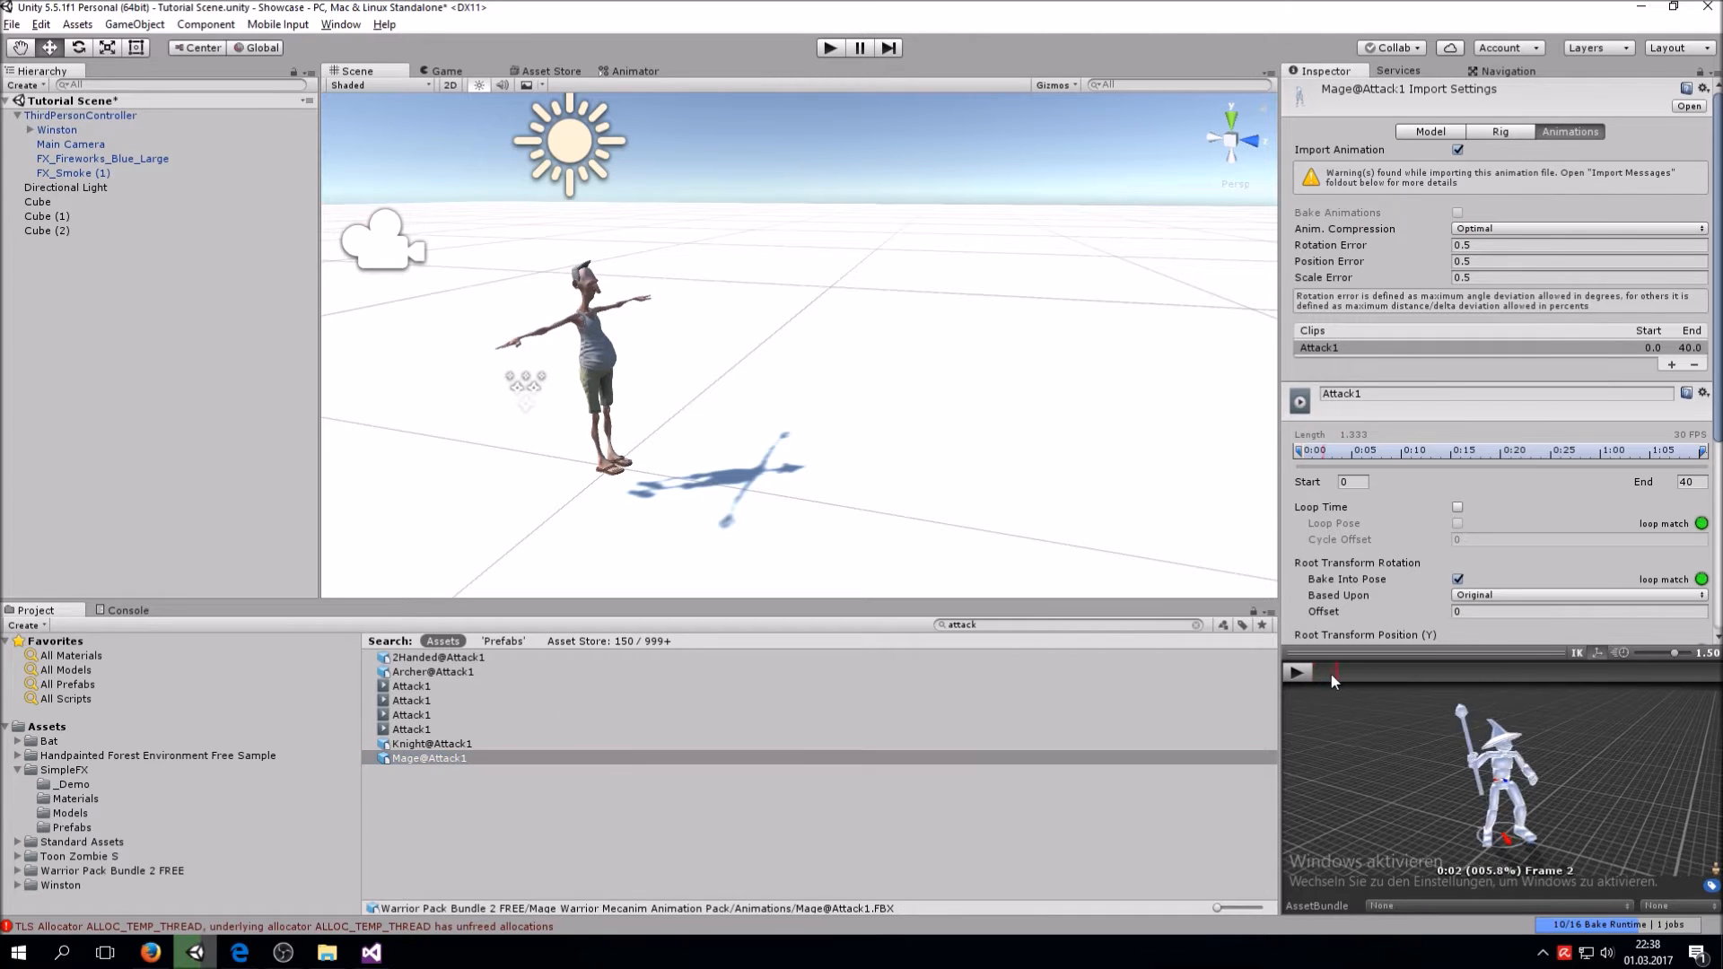
click(1296, 671)
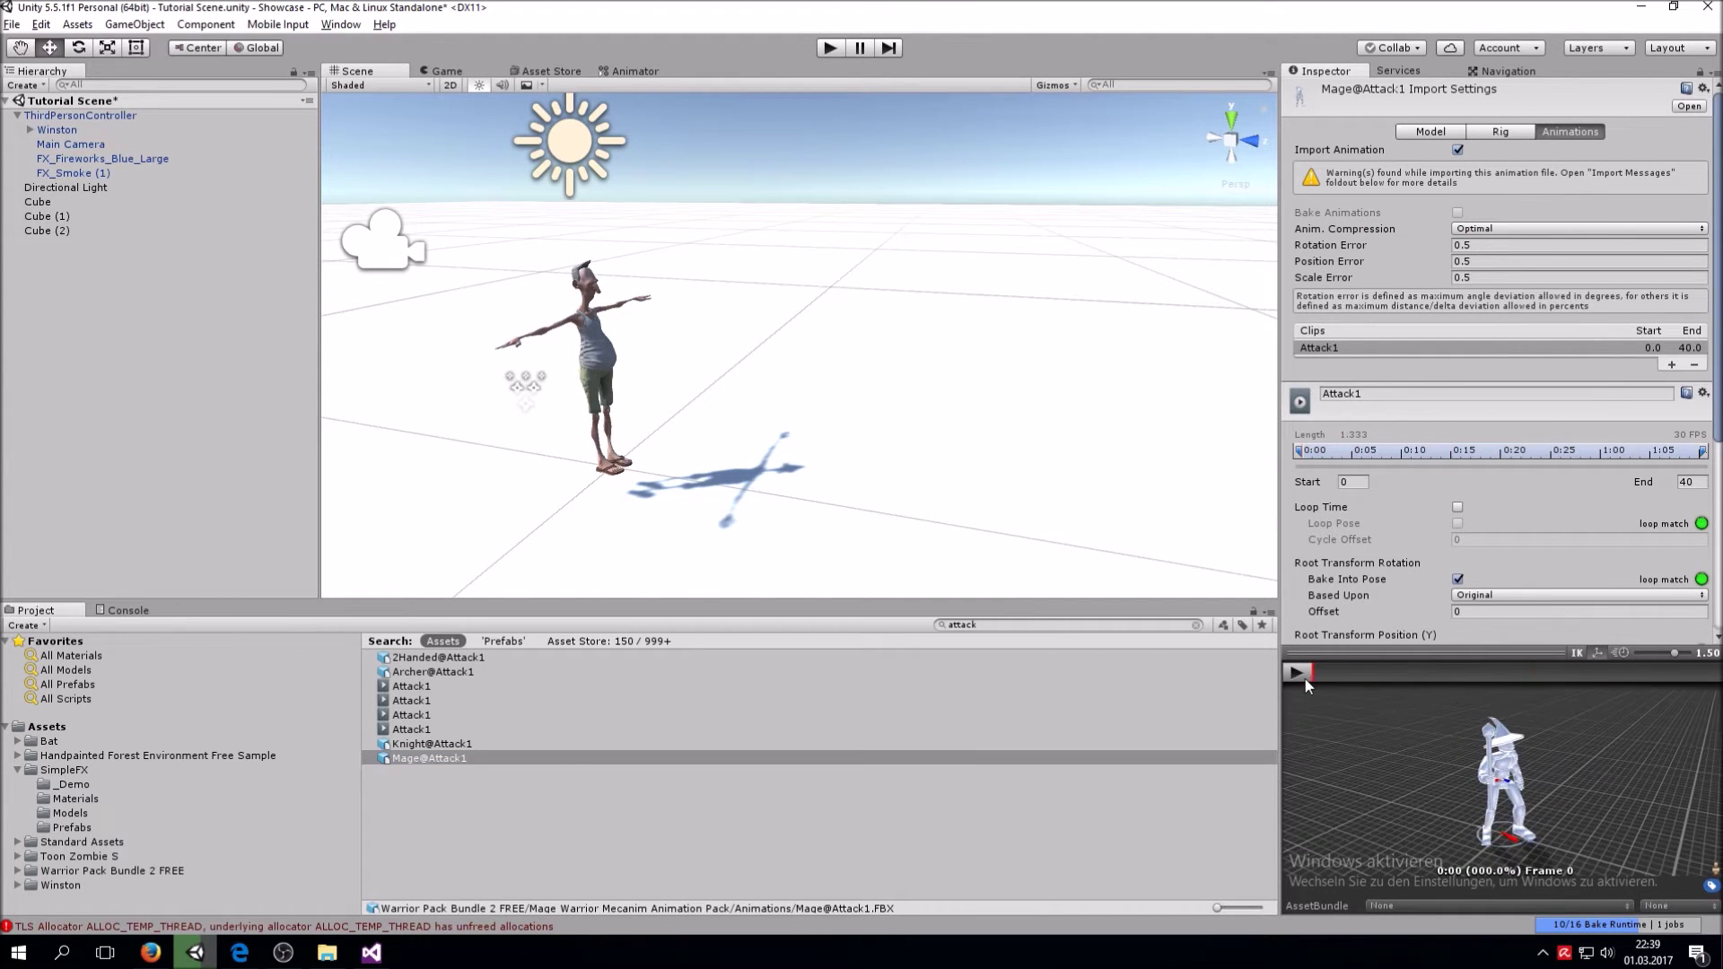
scroll(down, 3)
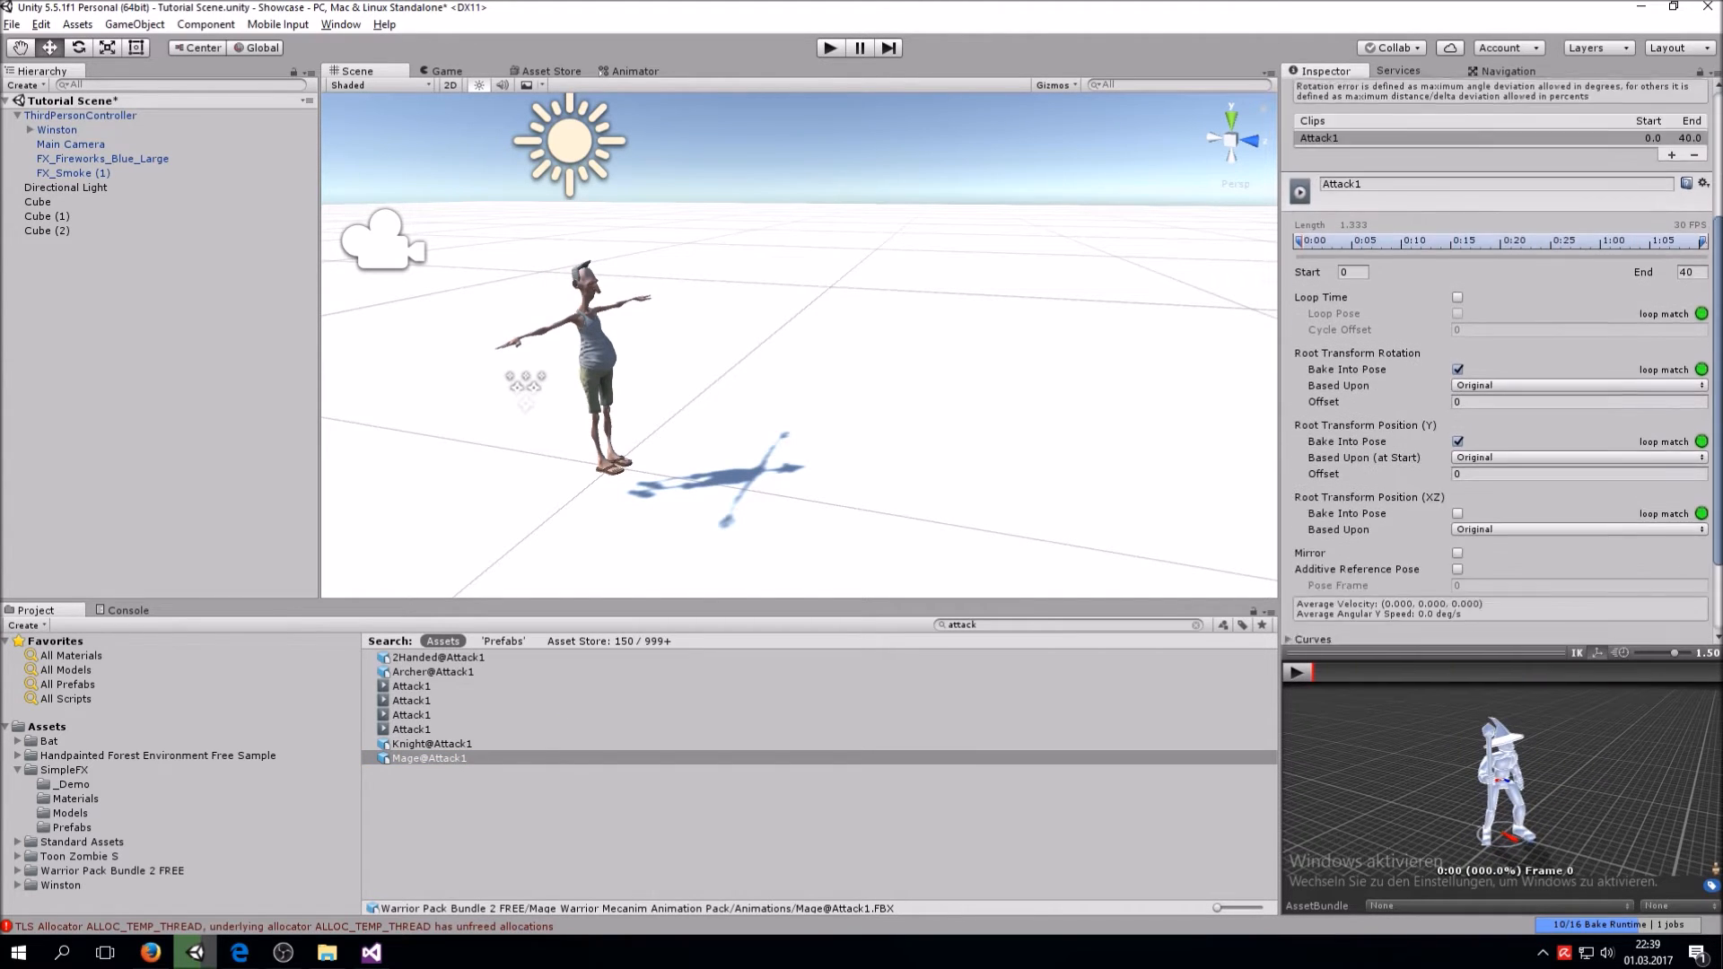
scroll(down, 3)
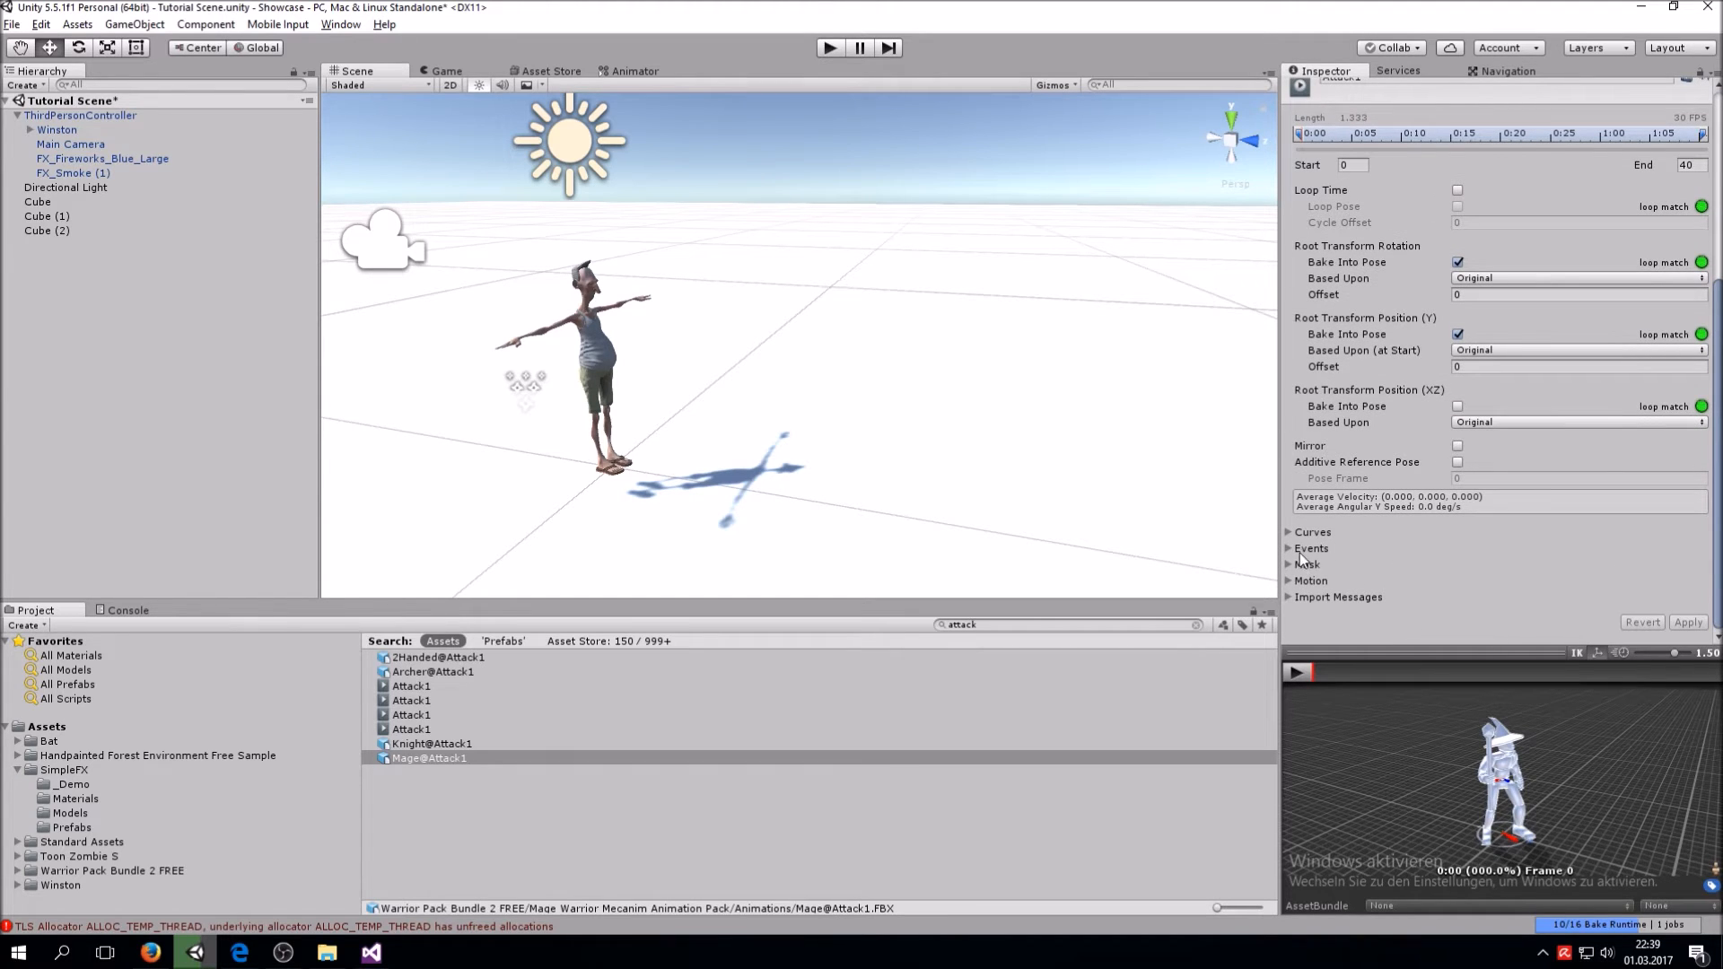
click(1297, 671)
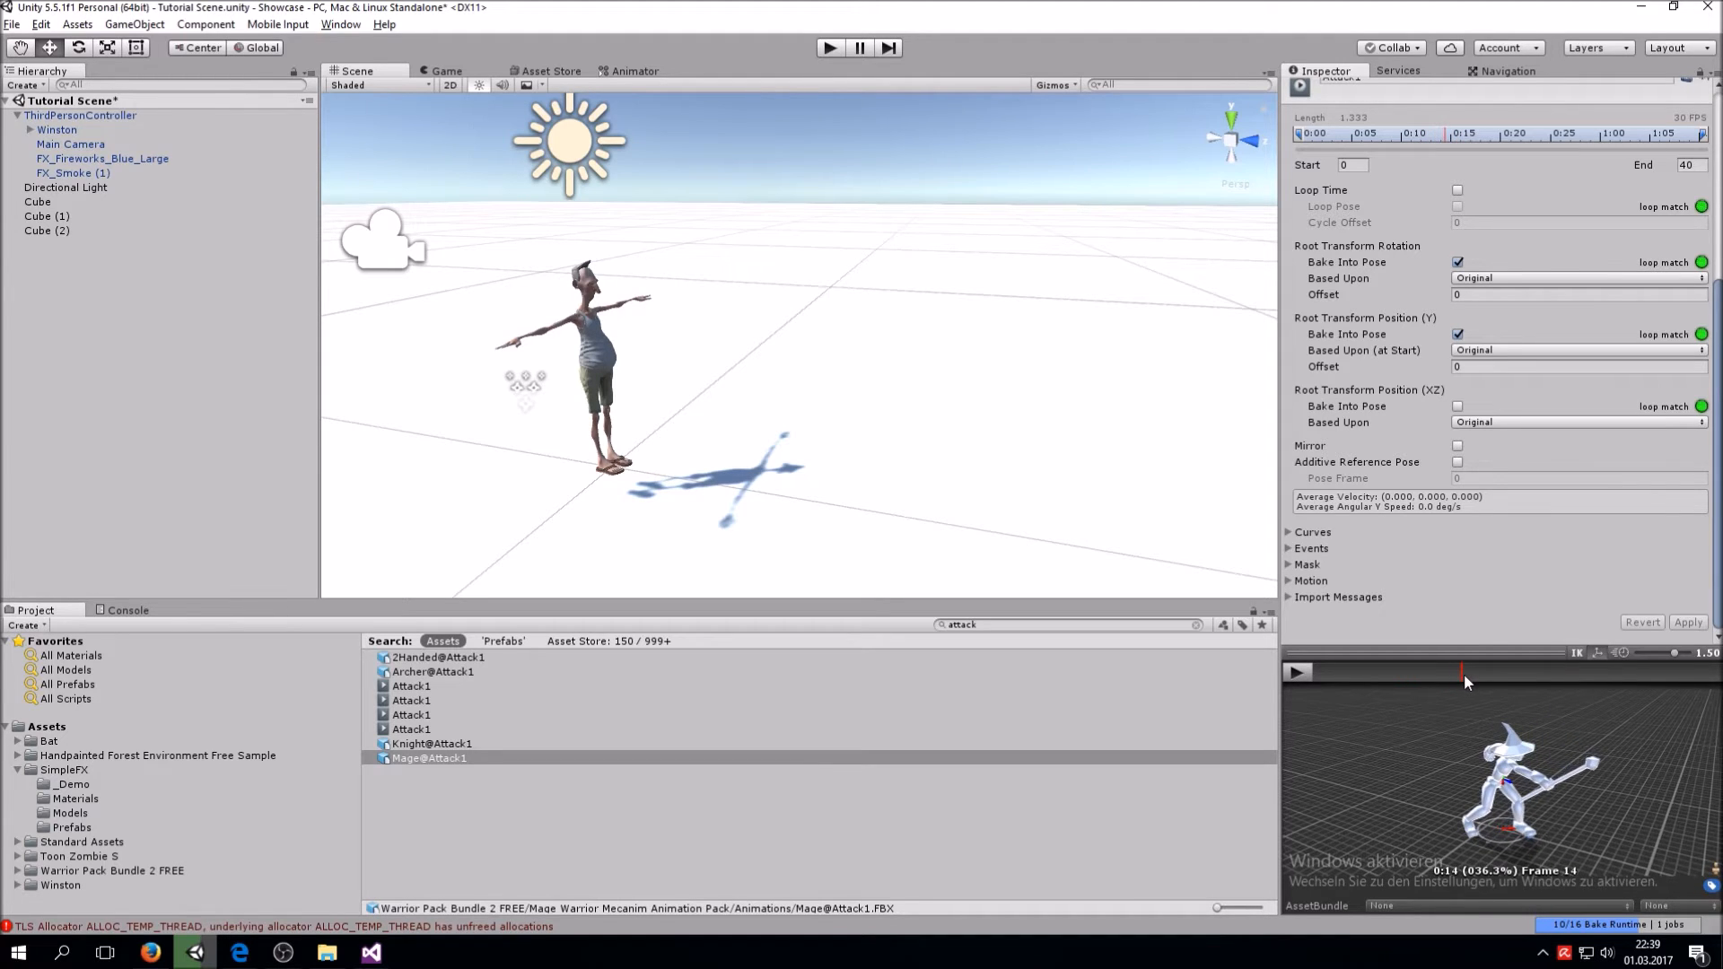
mouse_move(1465, 684)
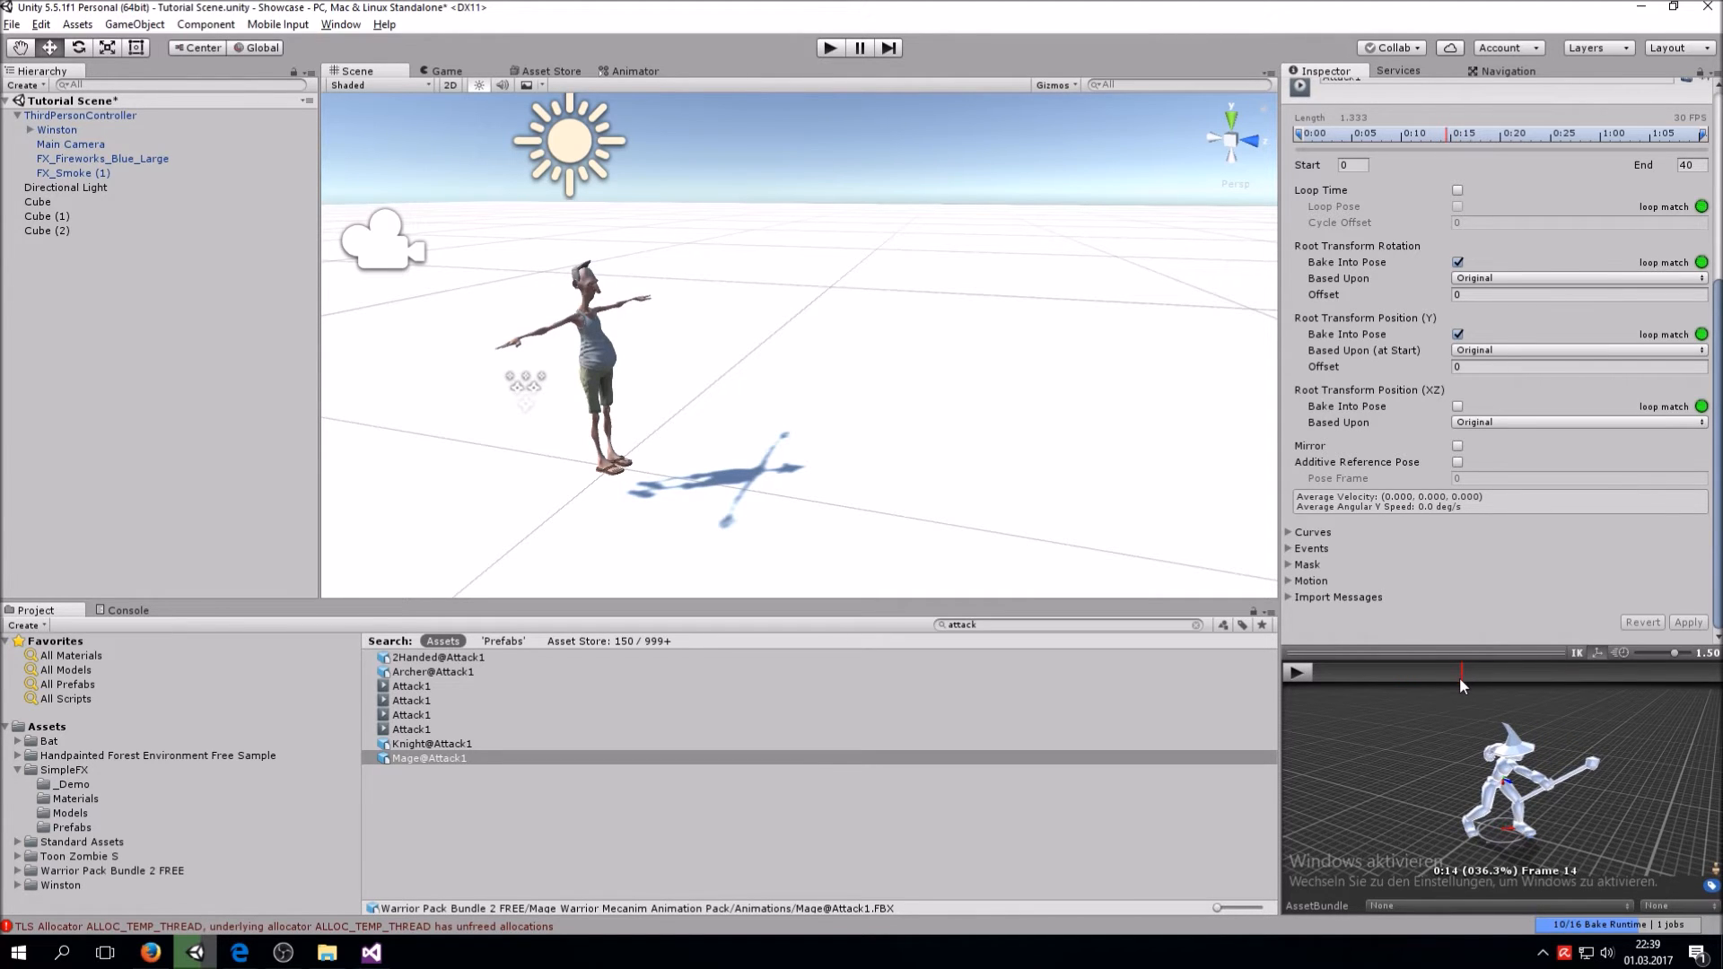
Add an event at the strike frame calling blastSpell and apply the import change
click(1311, 550)
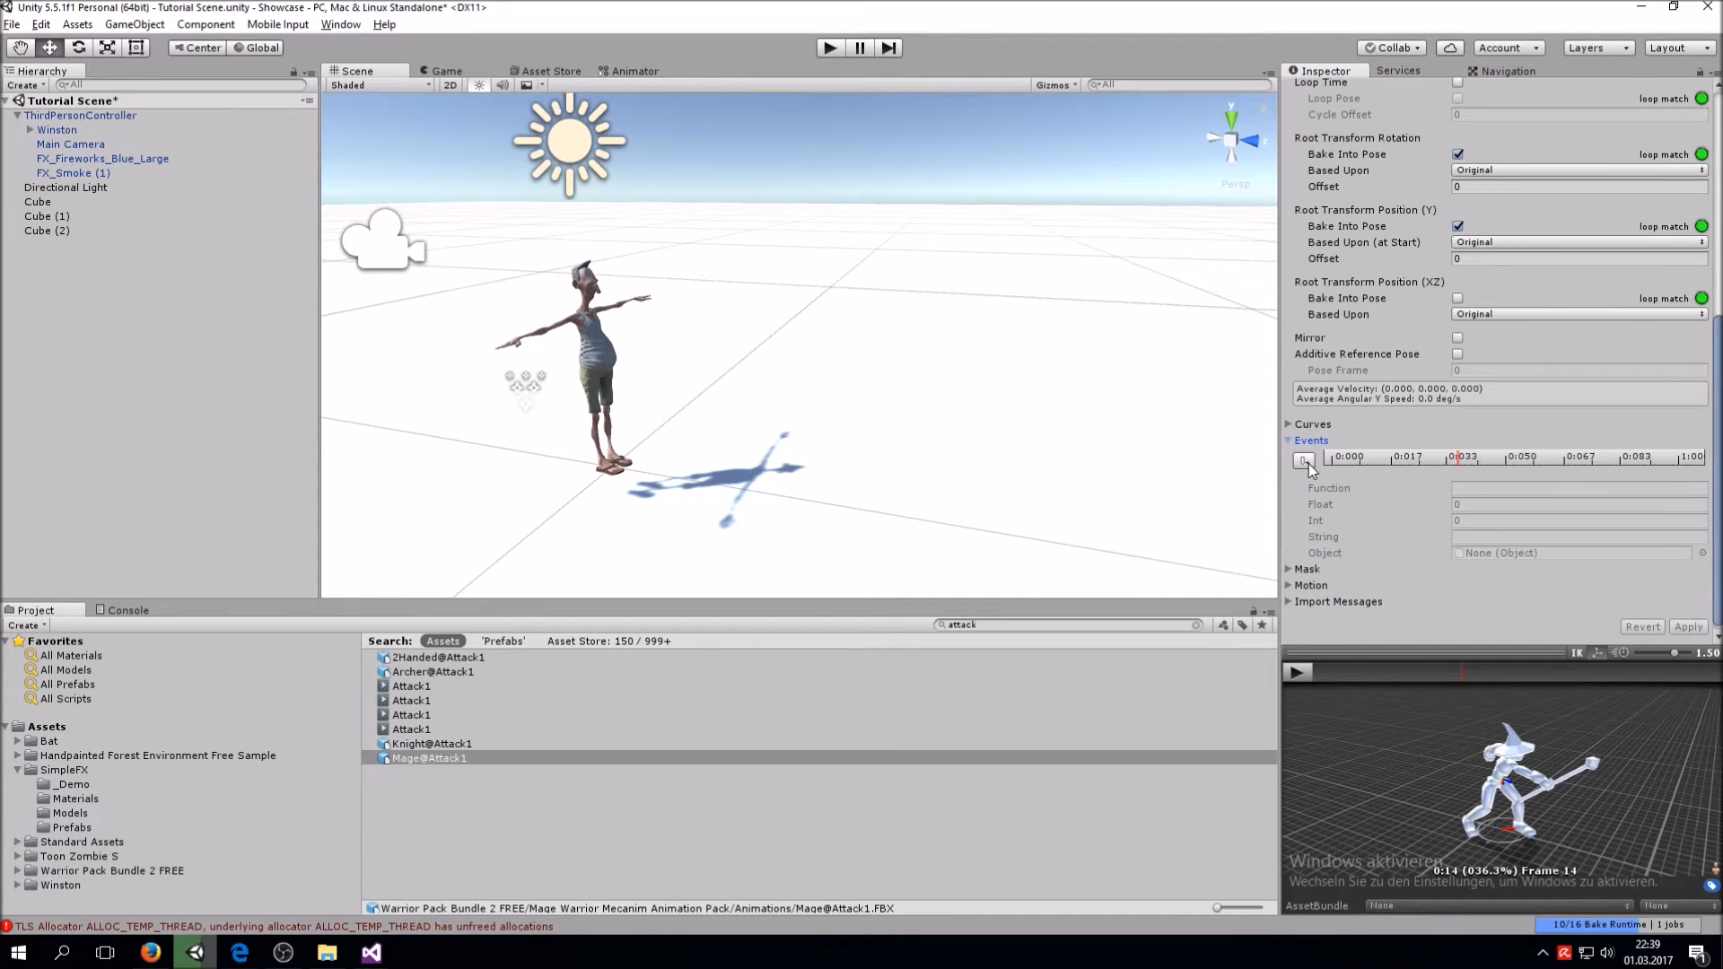
click(1305, 461)
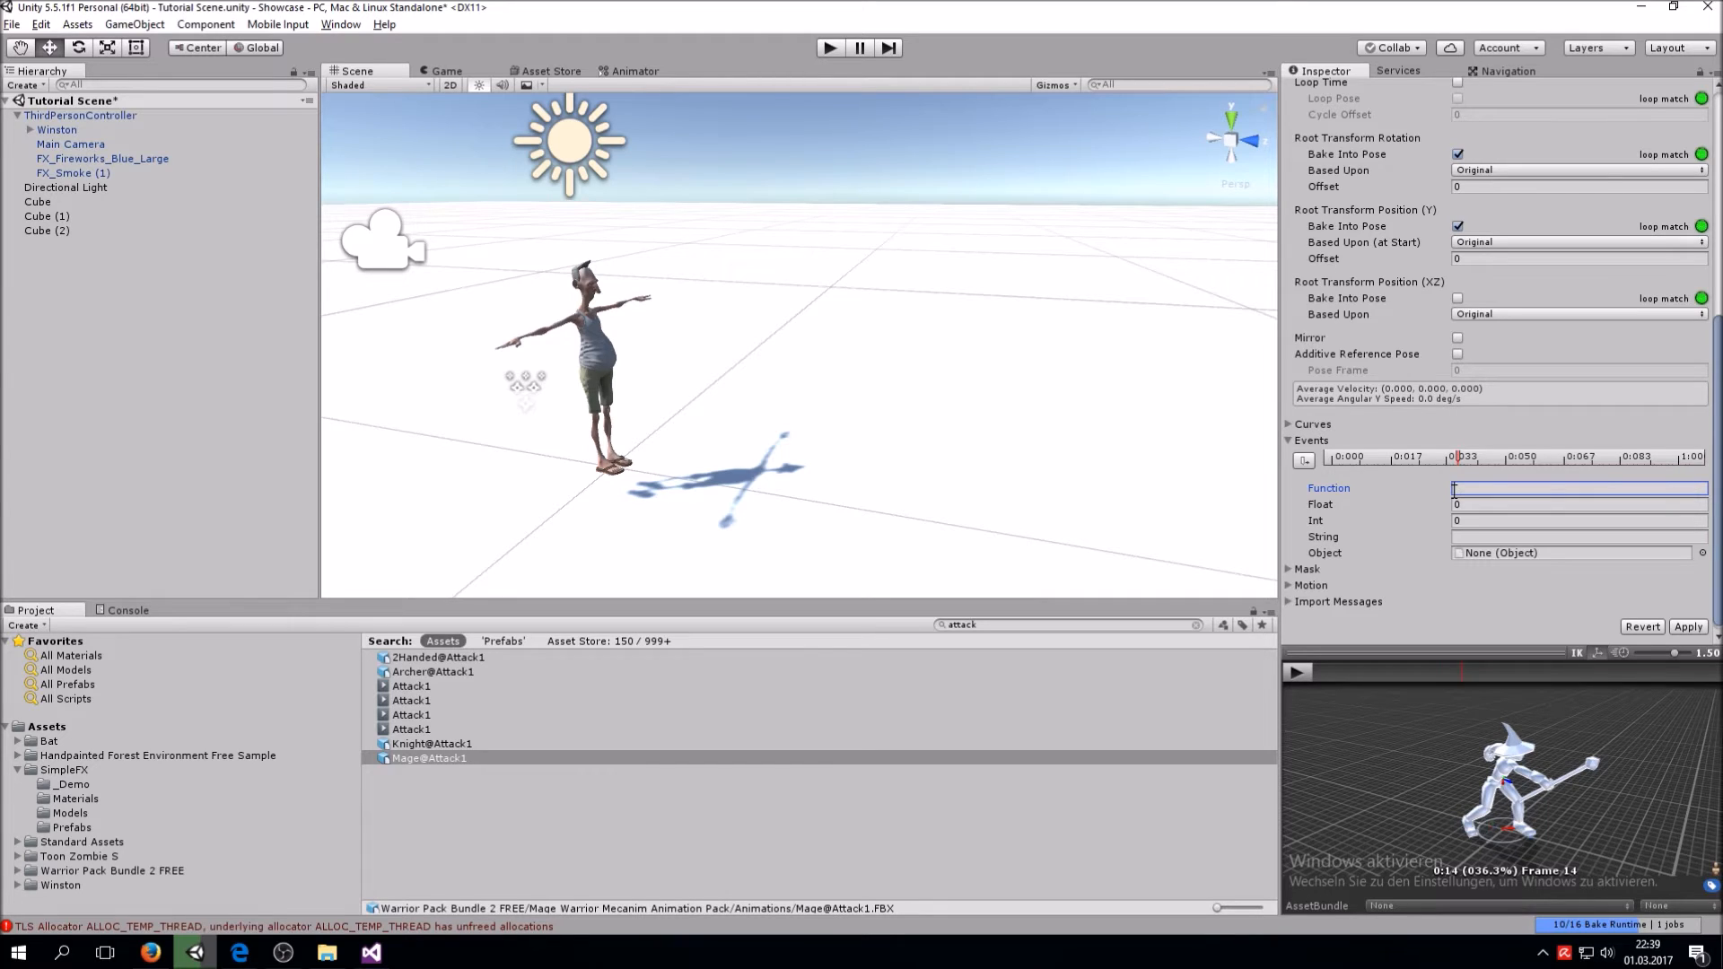
text(blastS)
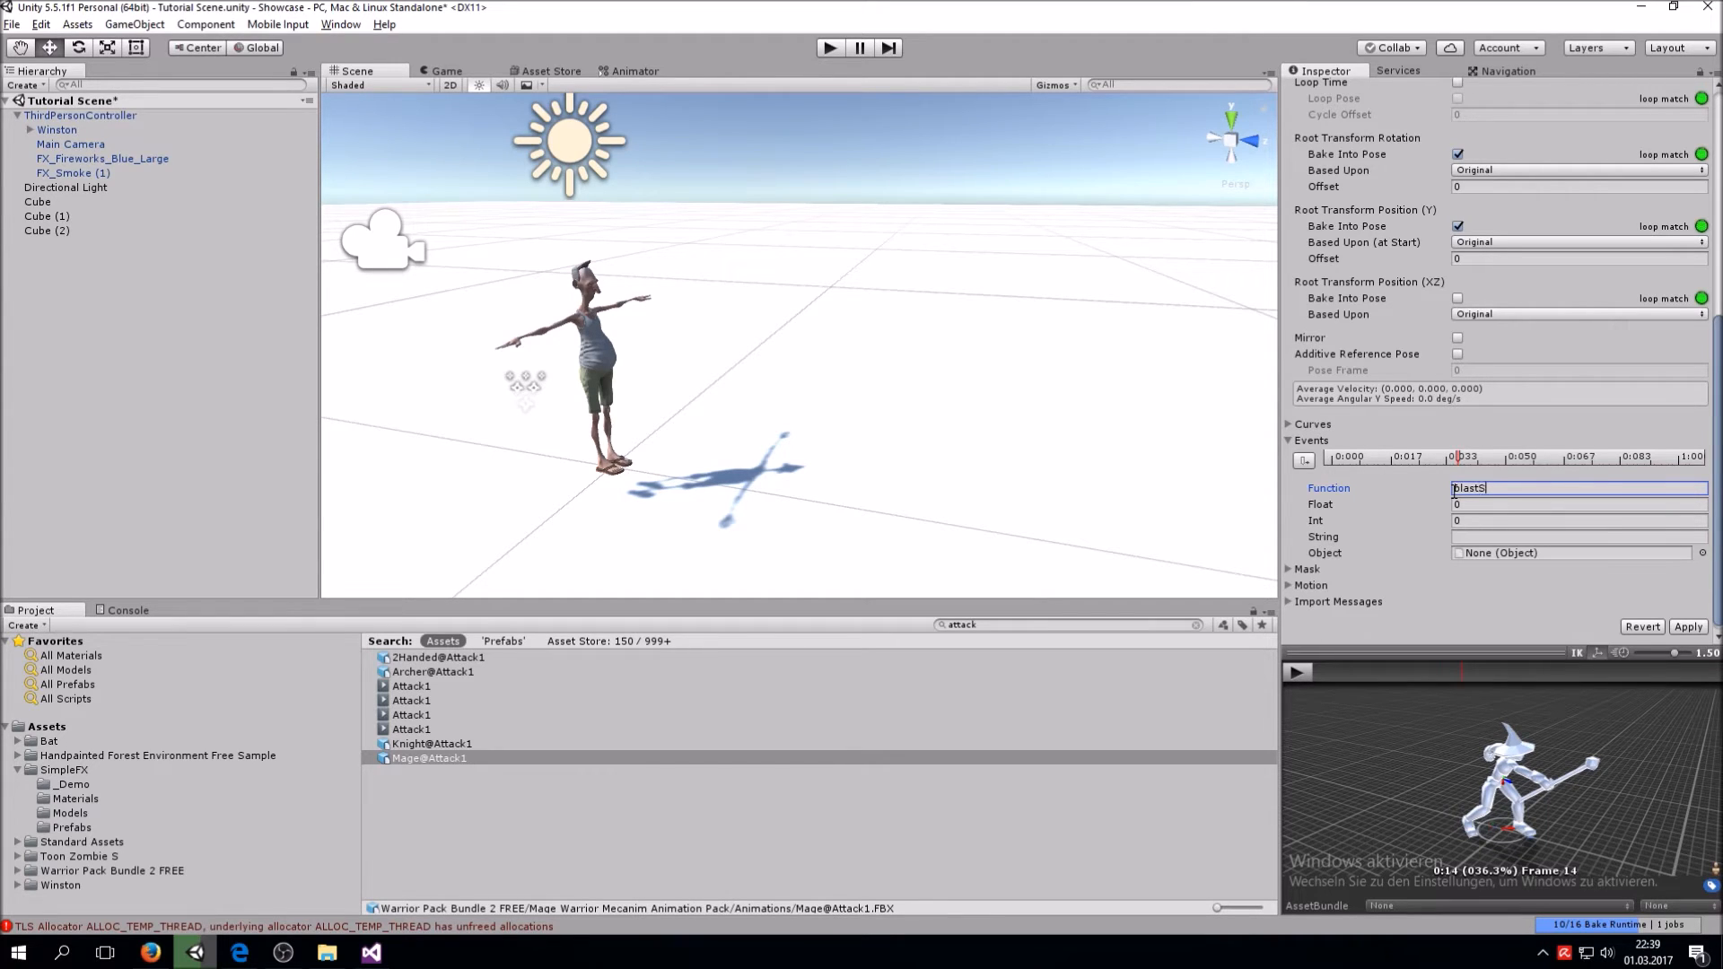
text(pell)
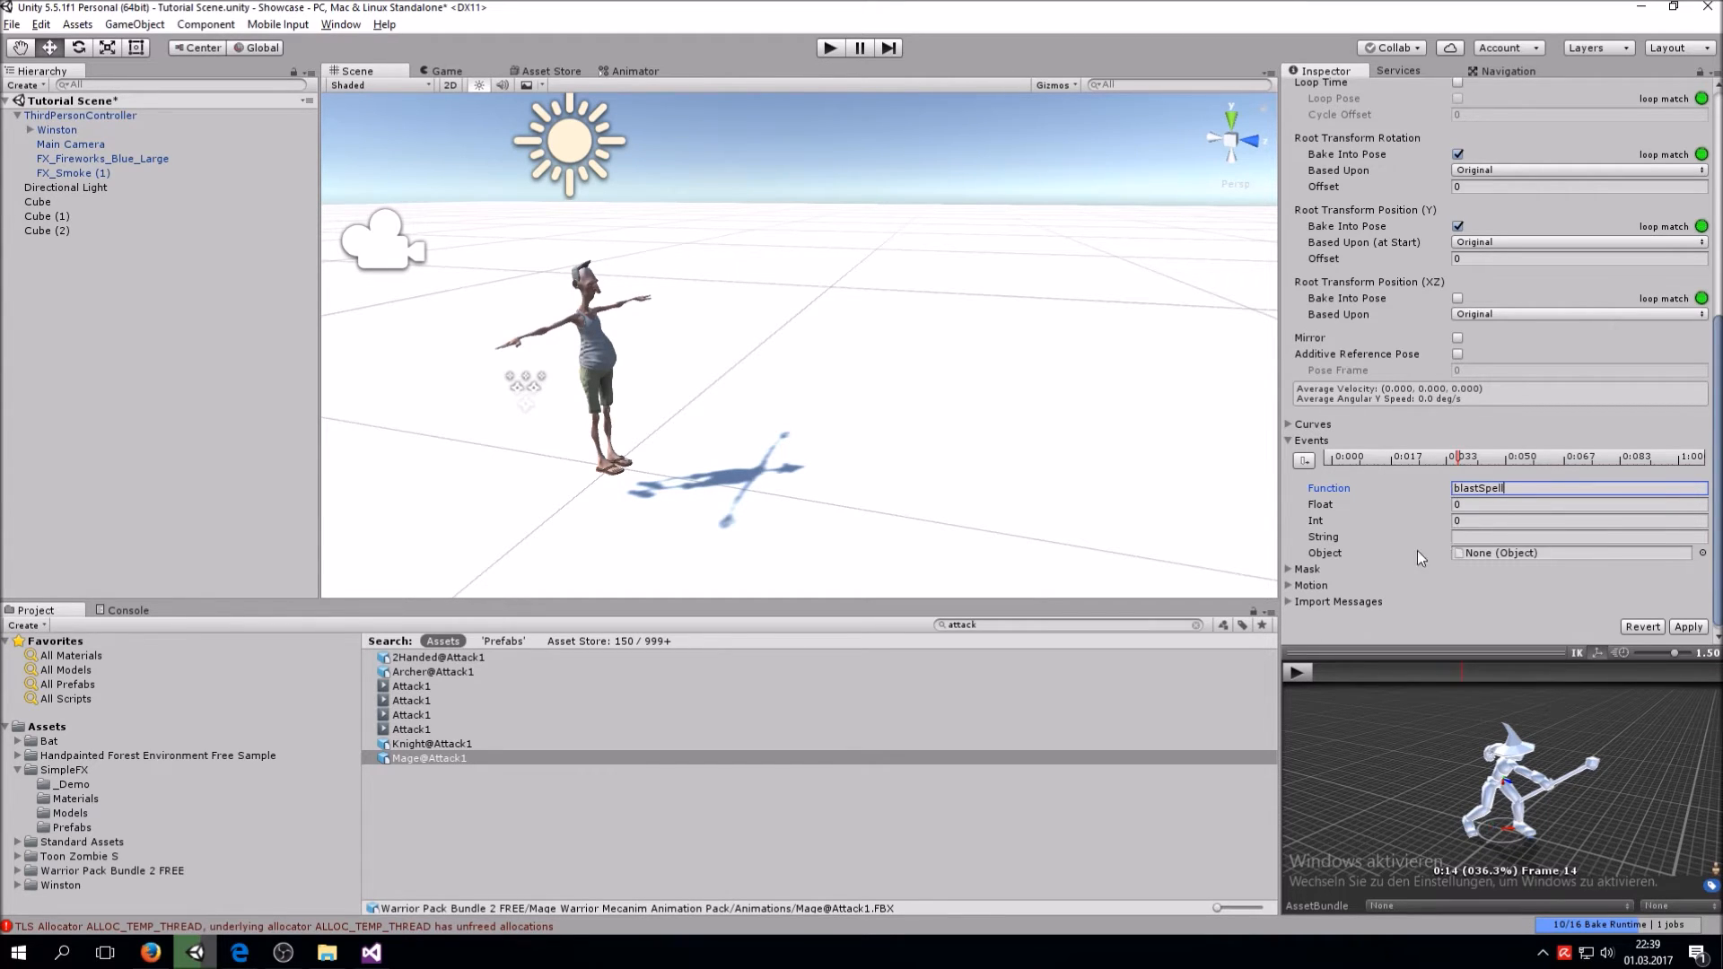
mouse_move(1407, 586)
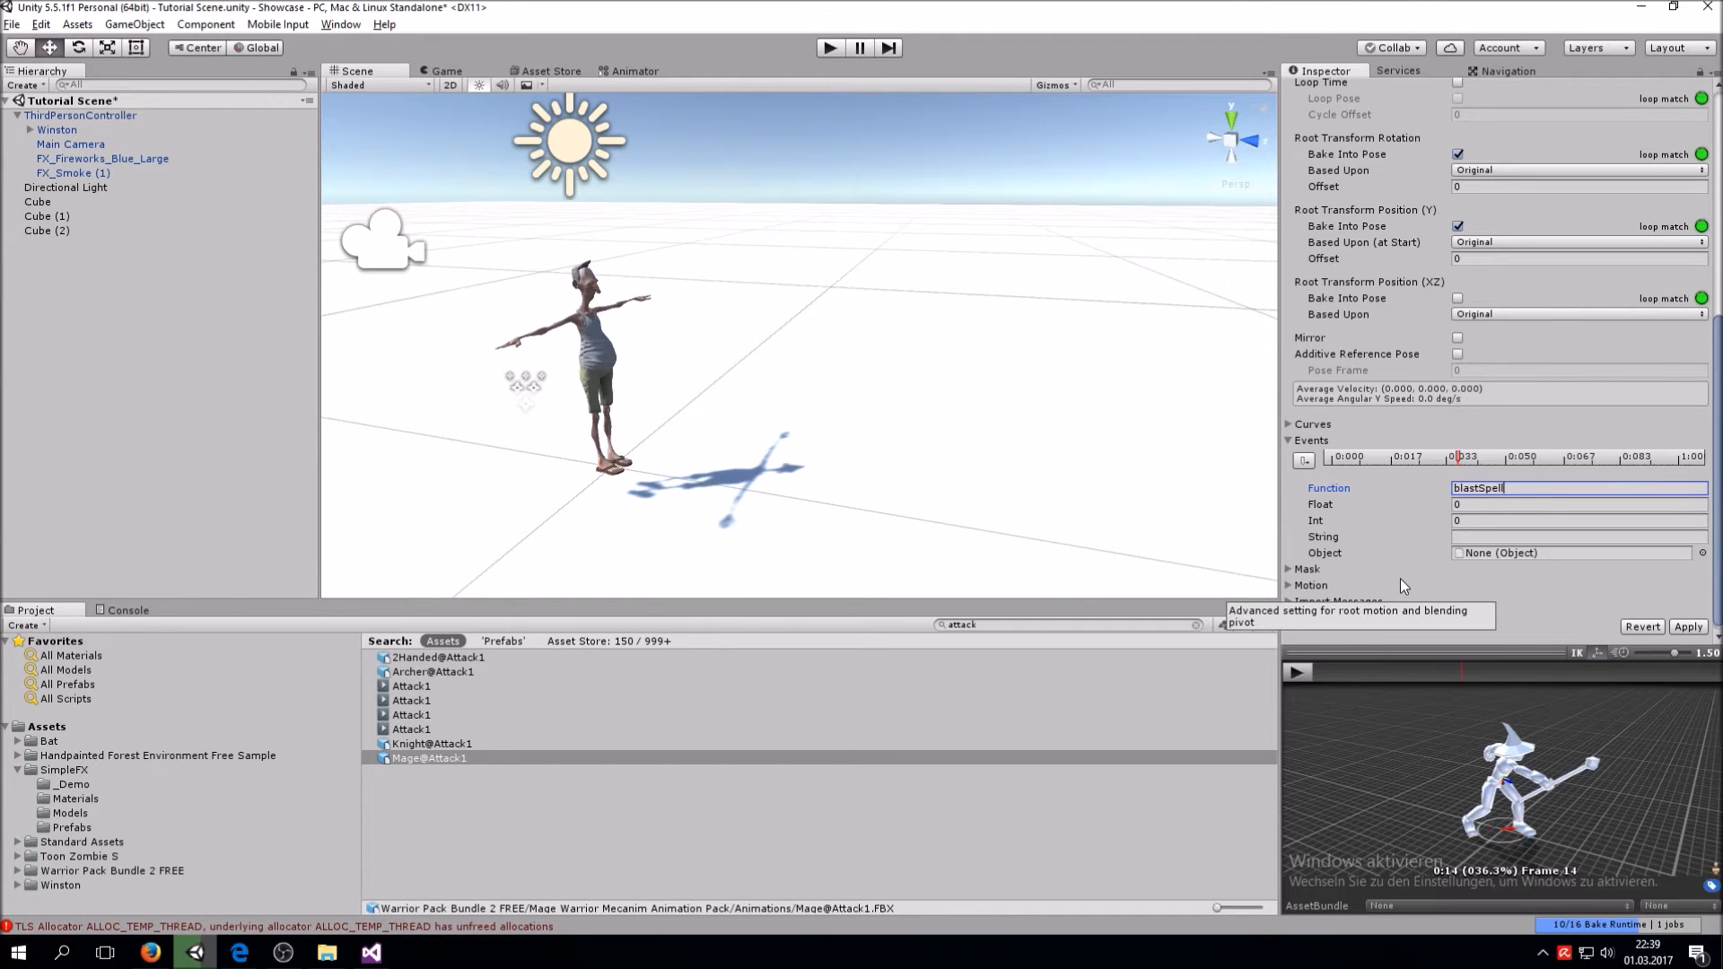
mouse_move(1634, 735)
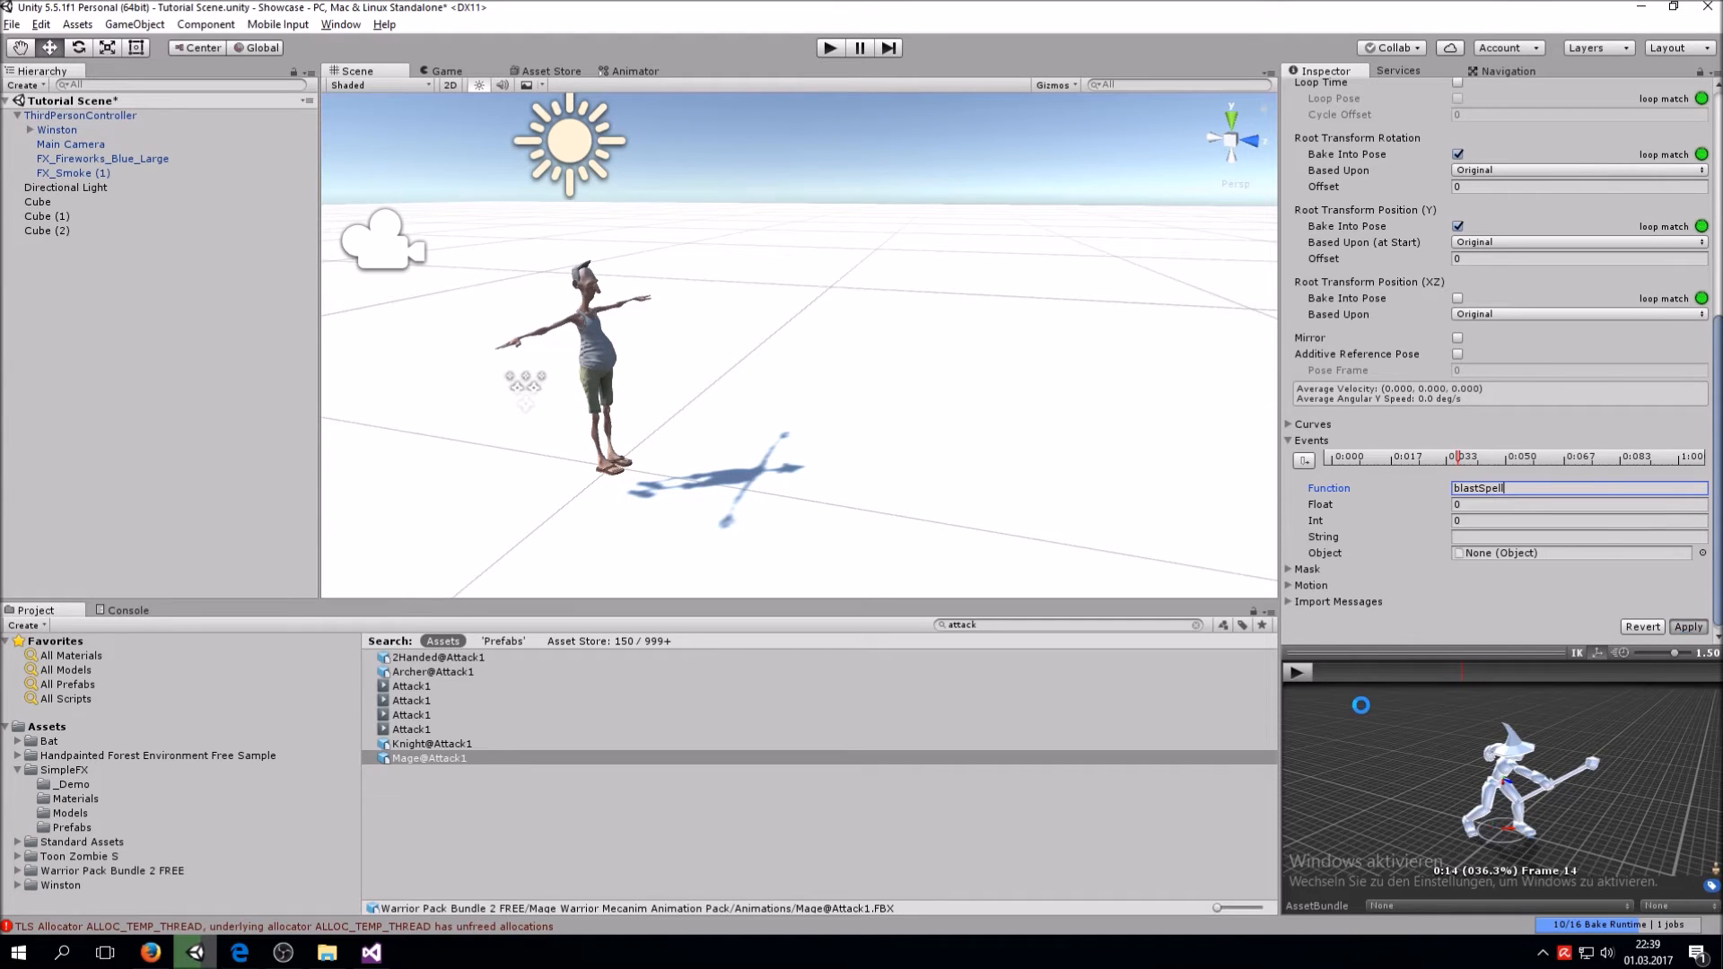
click(1687, 626)
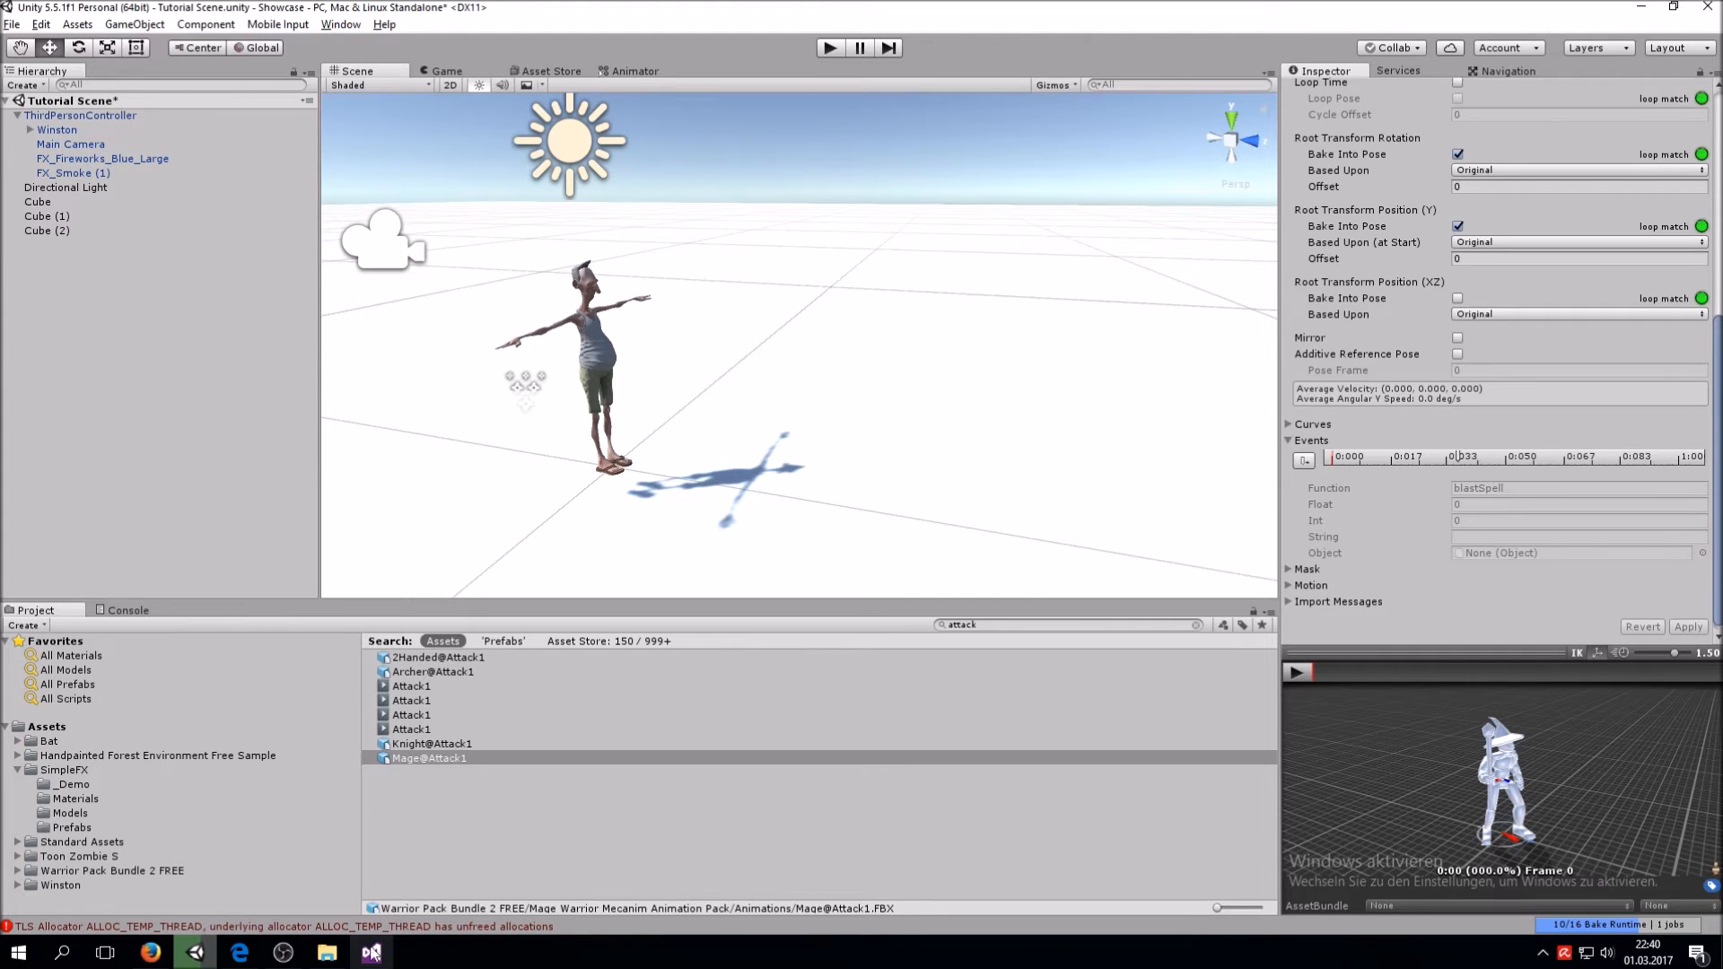
Add an empty public bastSpell() method after Update() in ThirdPersonUserControl.cs
click(370, 951)
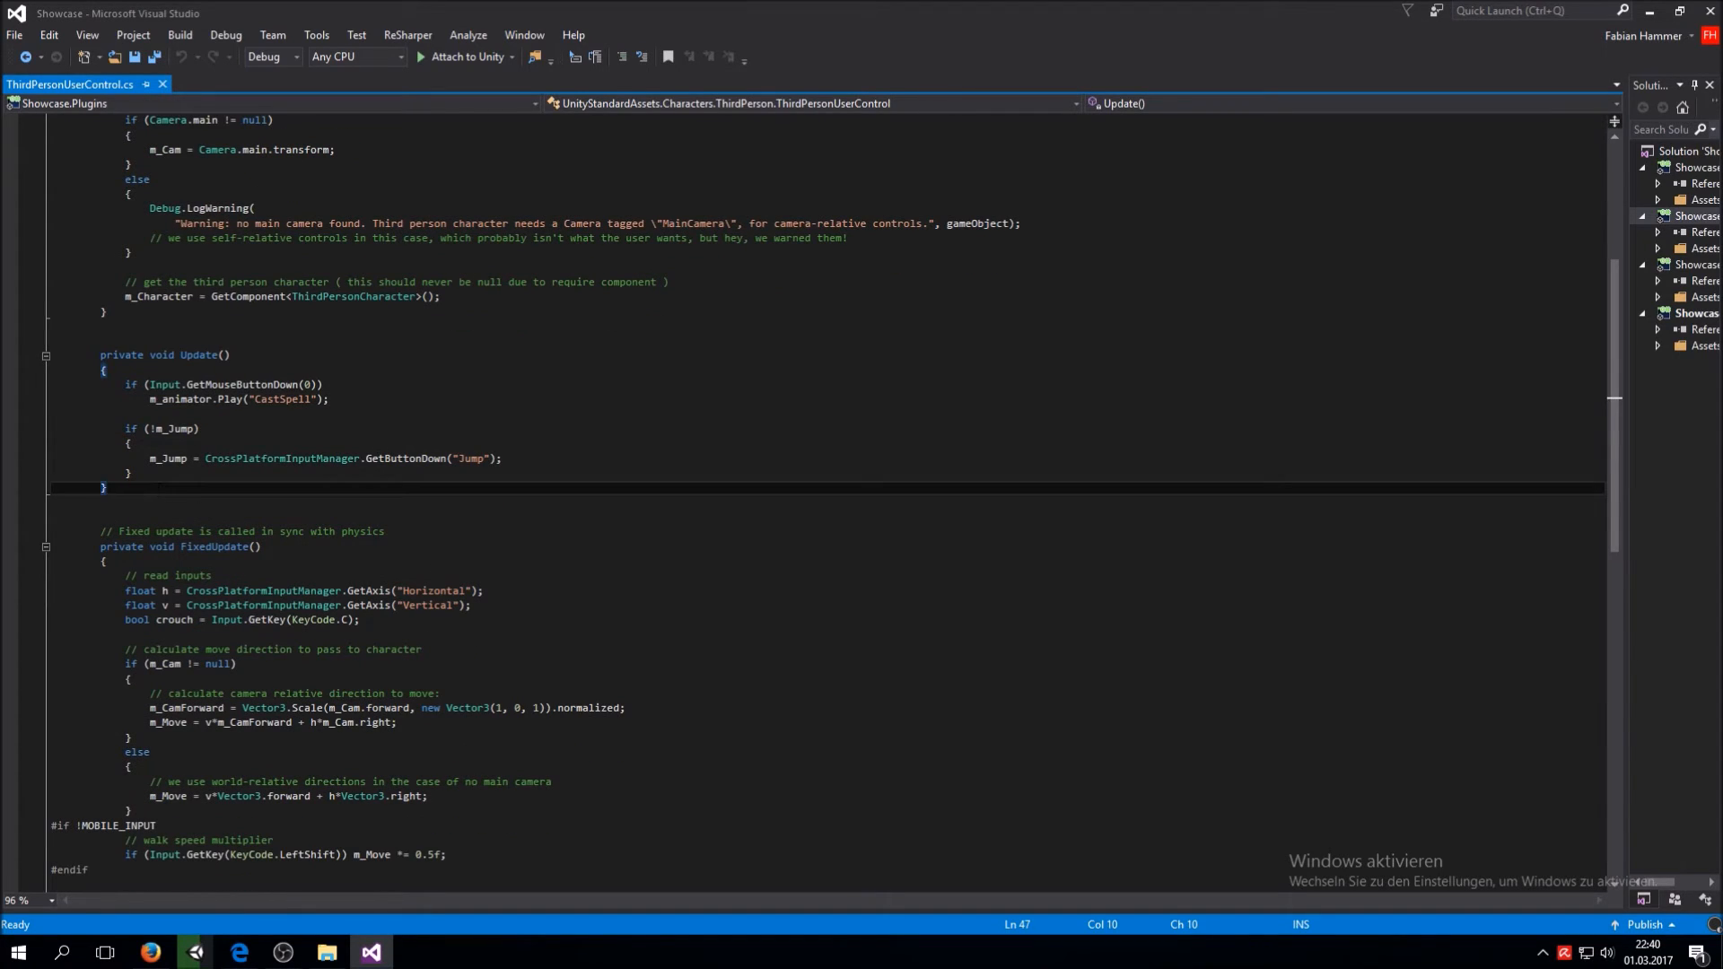
key(enter)
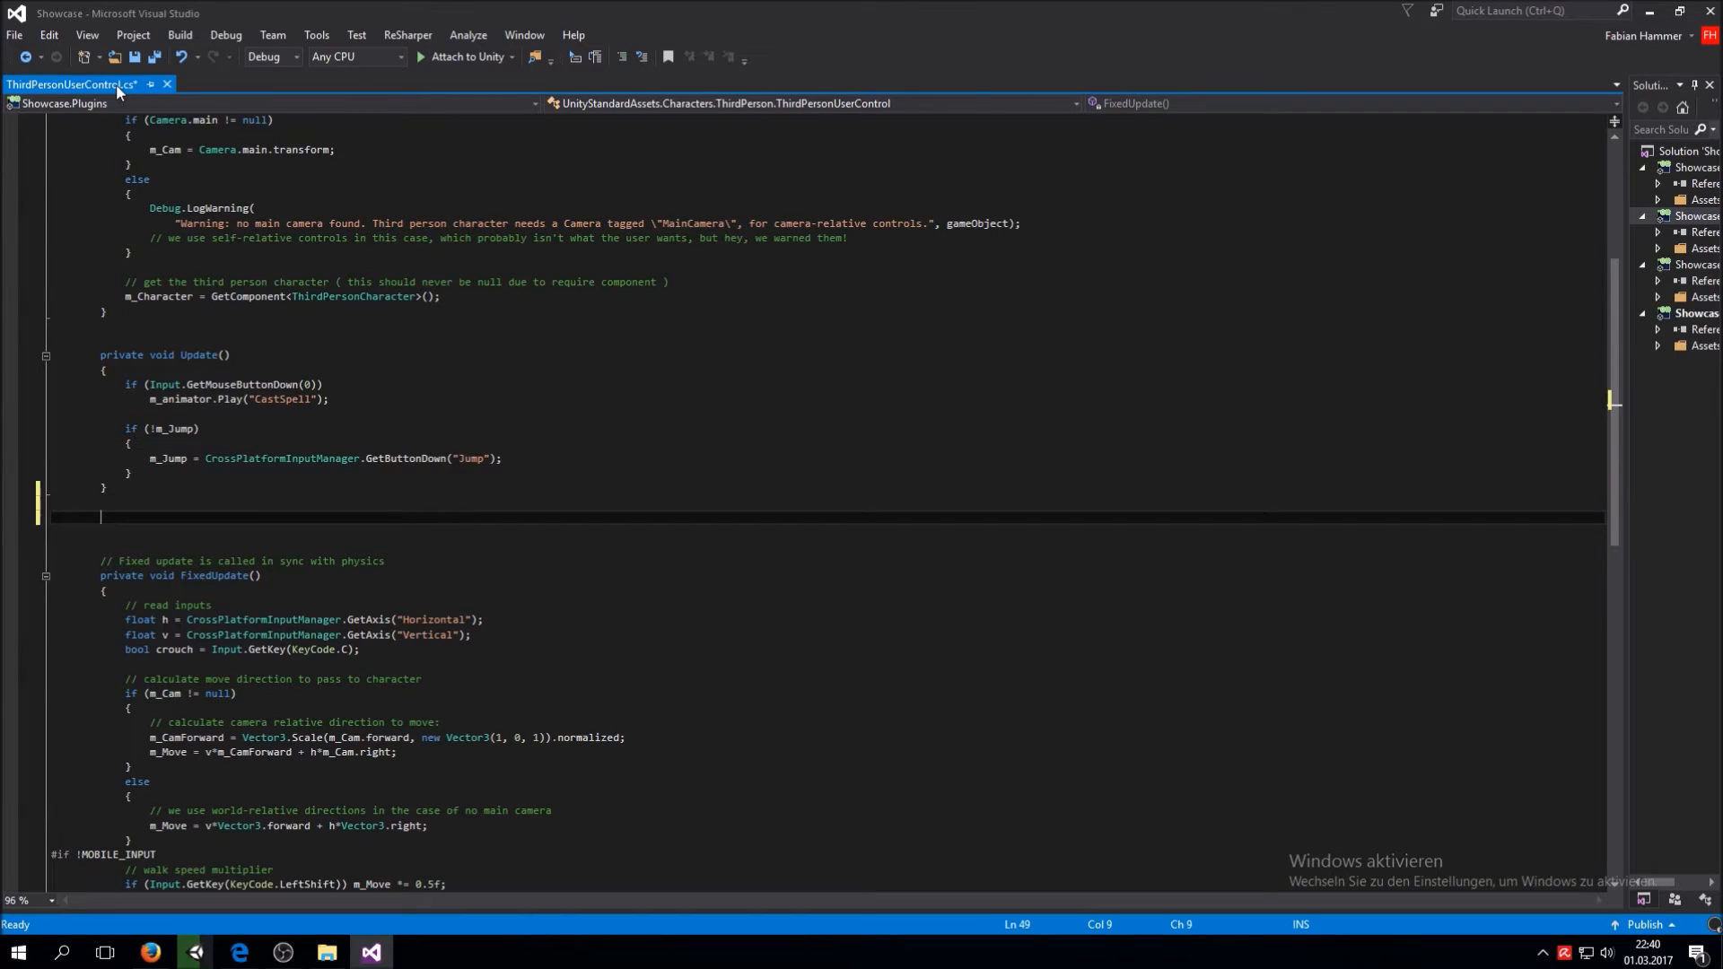
mouse_move(325, 296)
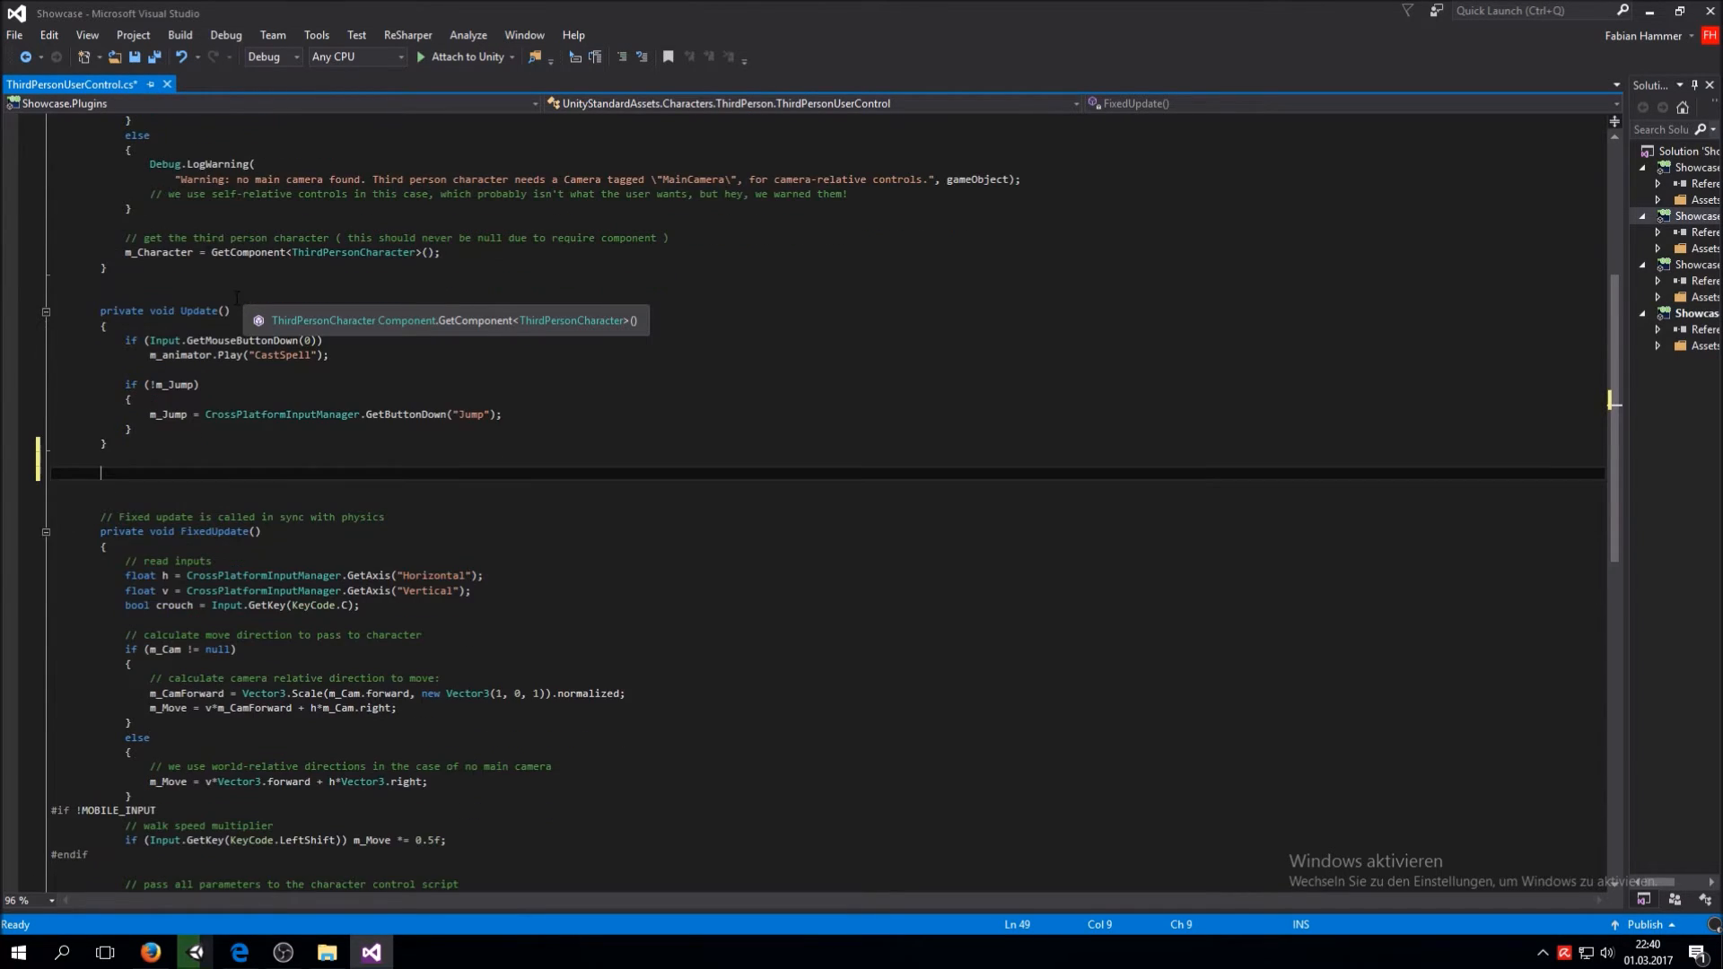
text(pr)
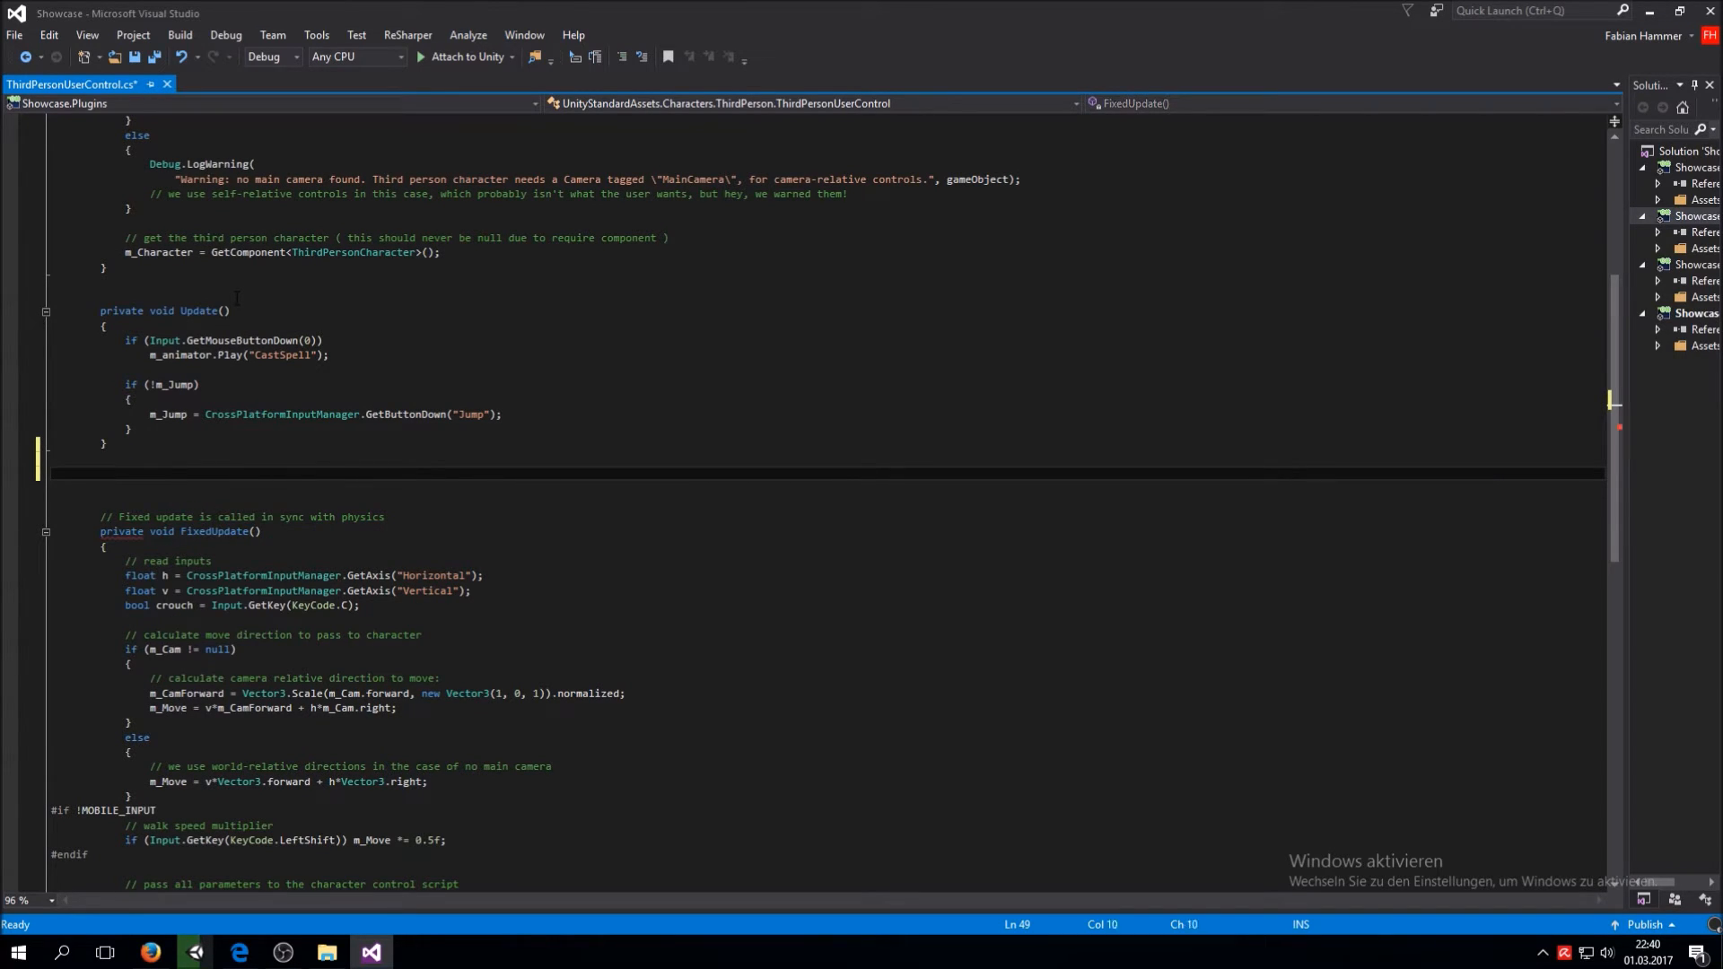
text(public void bastSpell()
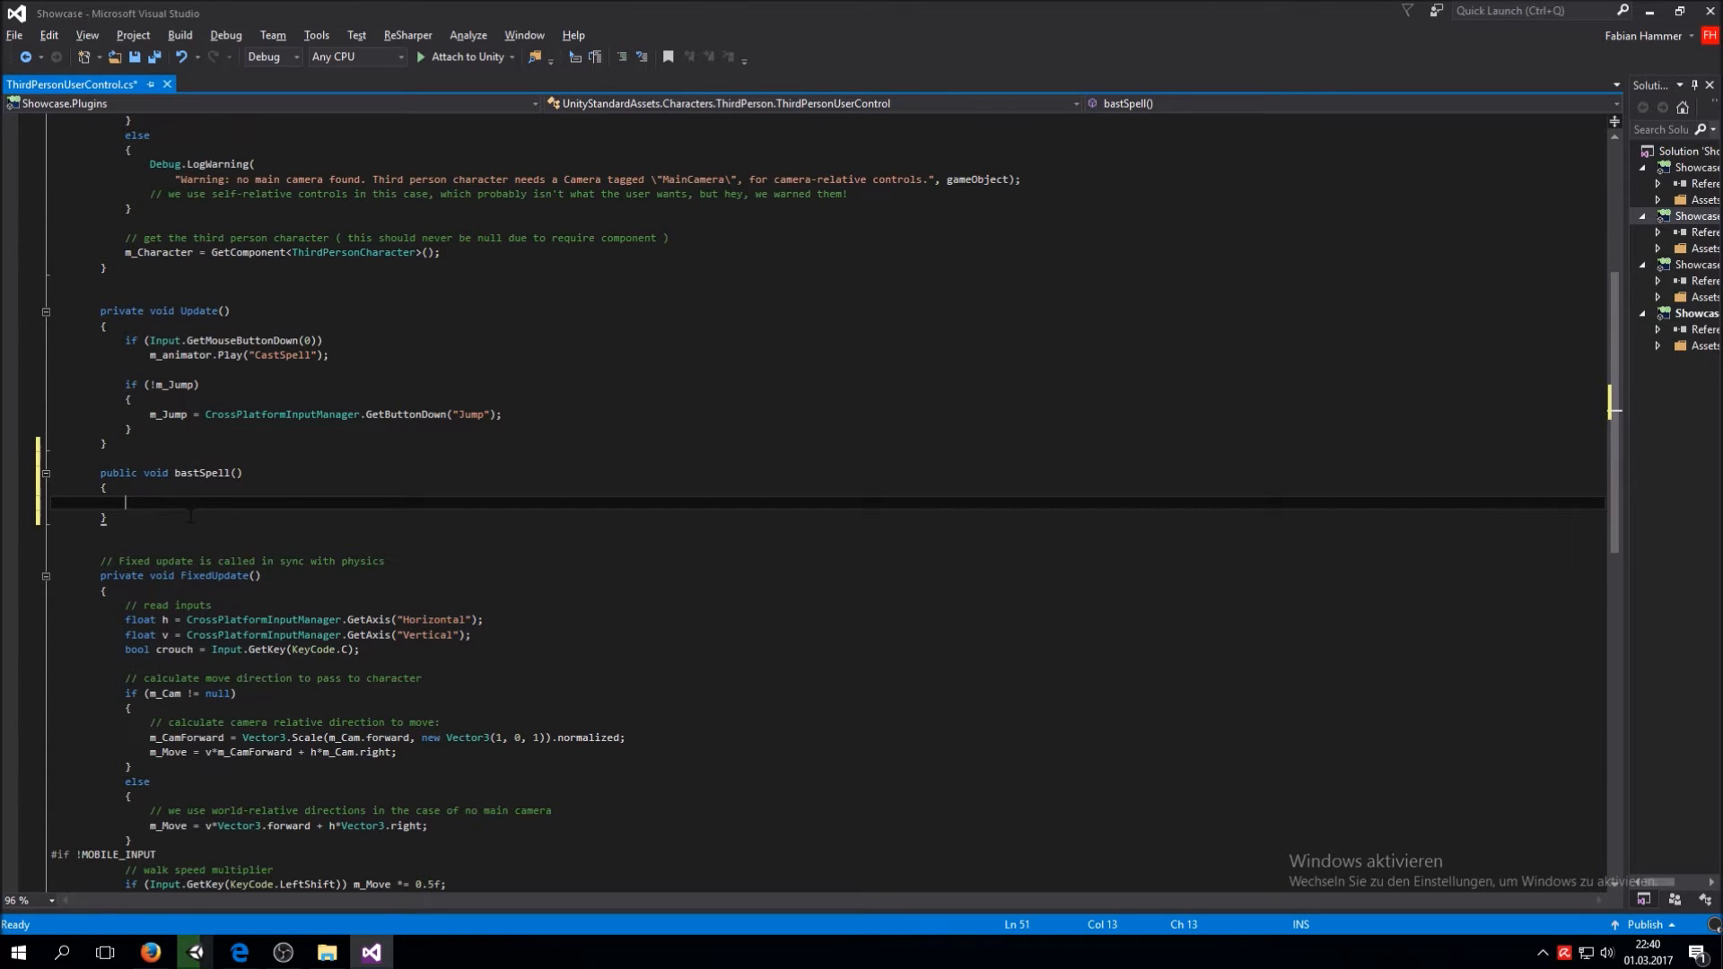
scroll(up, 3)
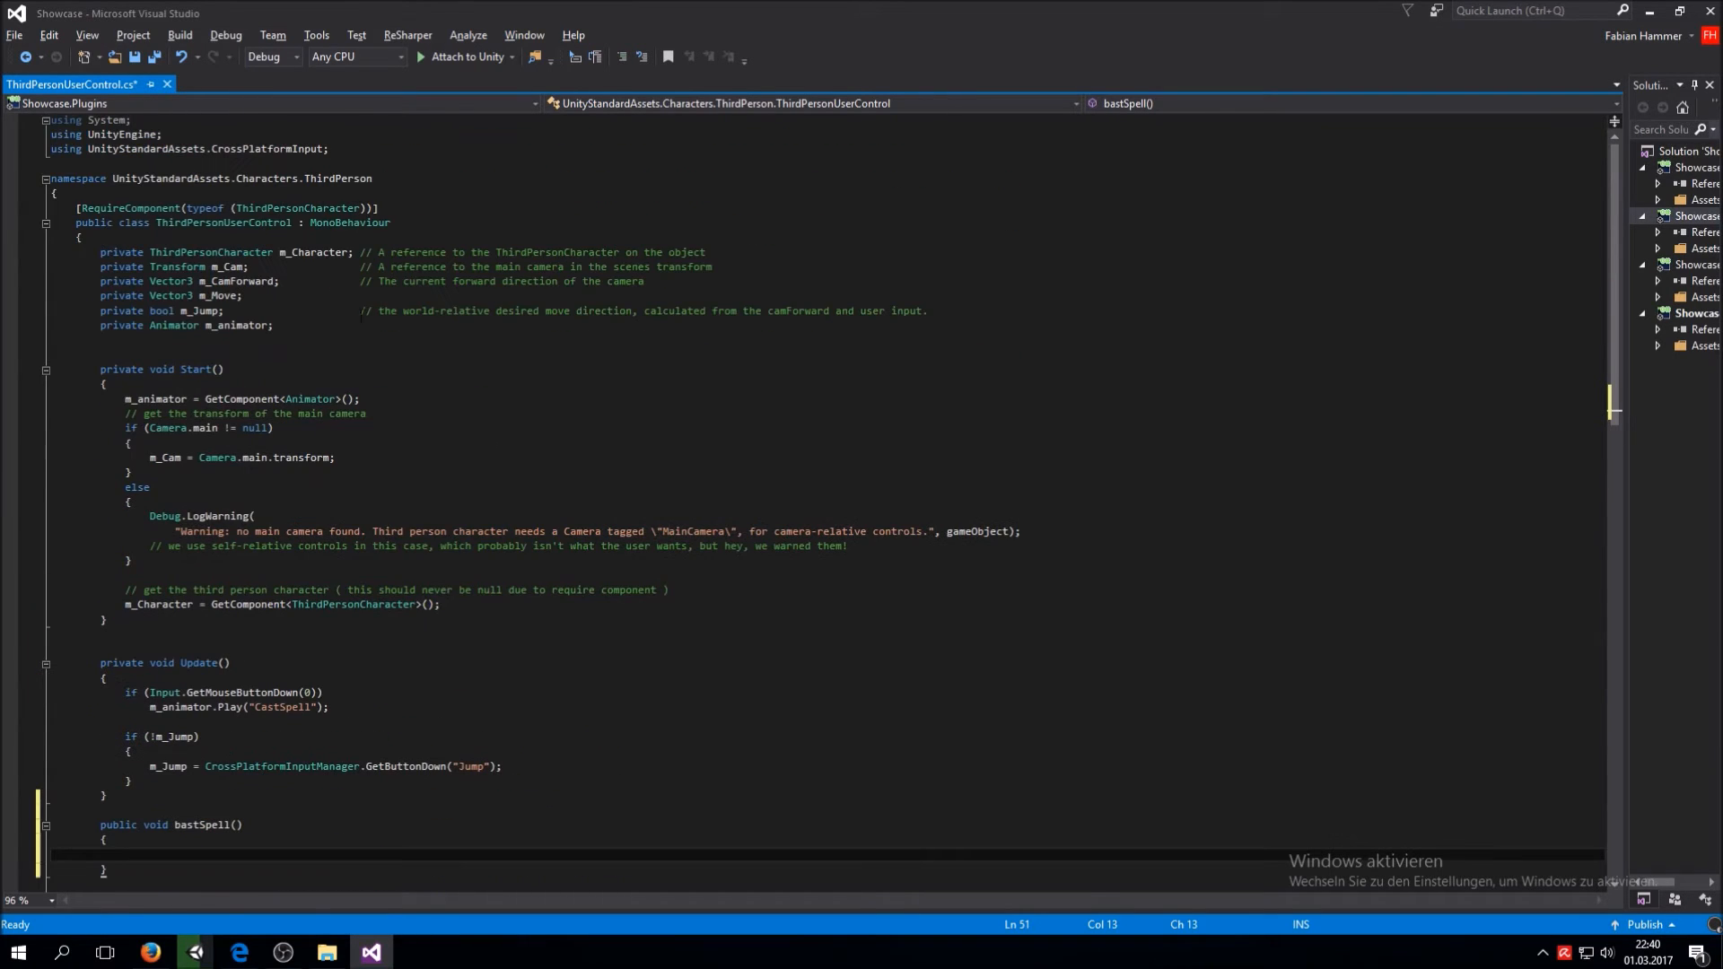
Declare a public ParticleSystem m_expolosion field below m_animator and save the script
click(273, 325)
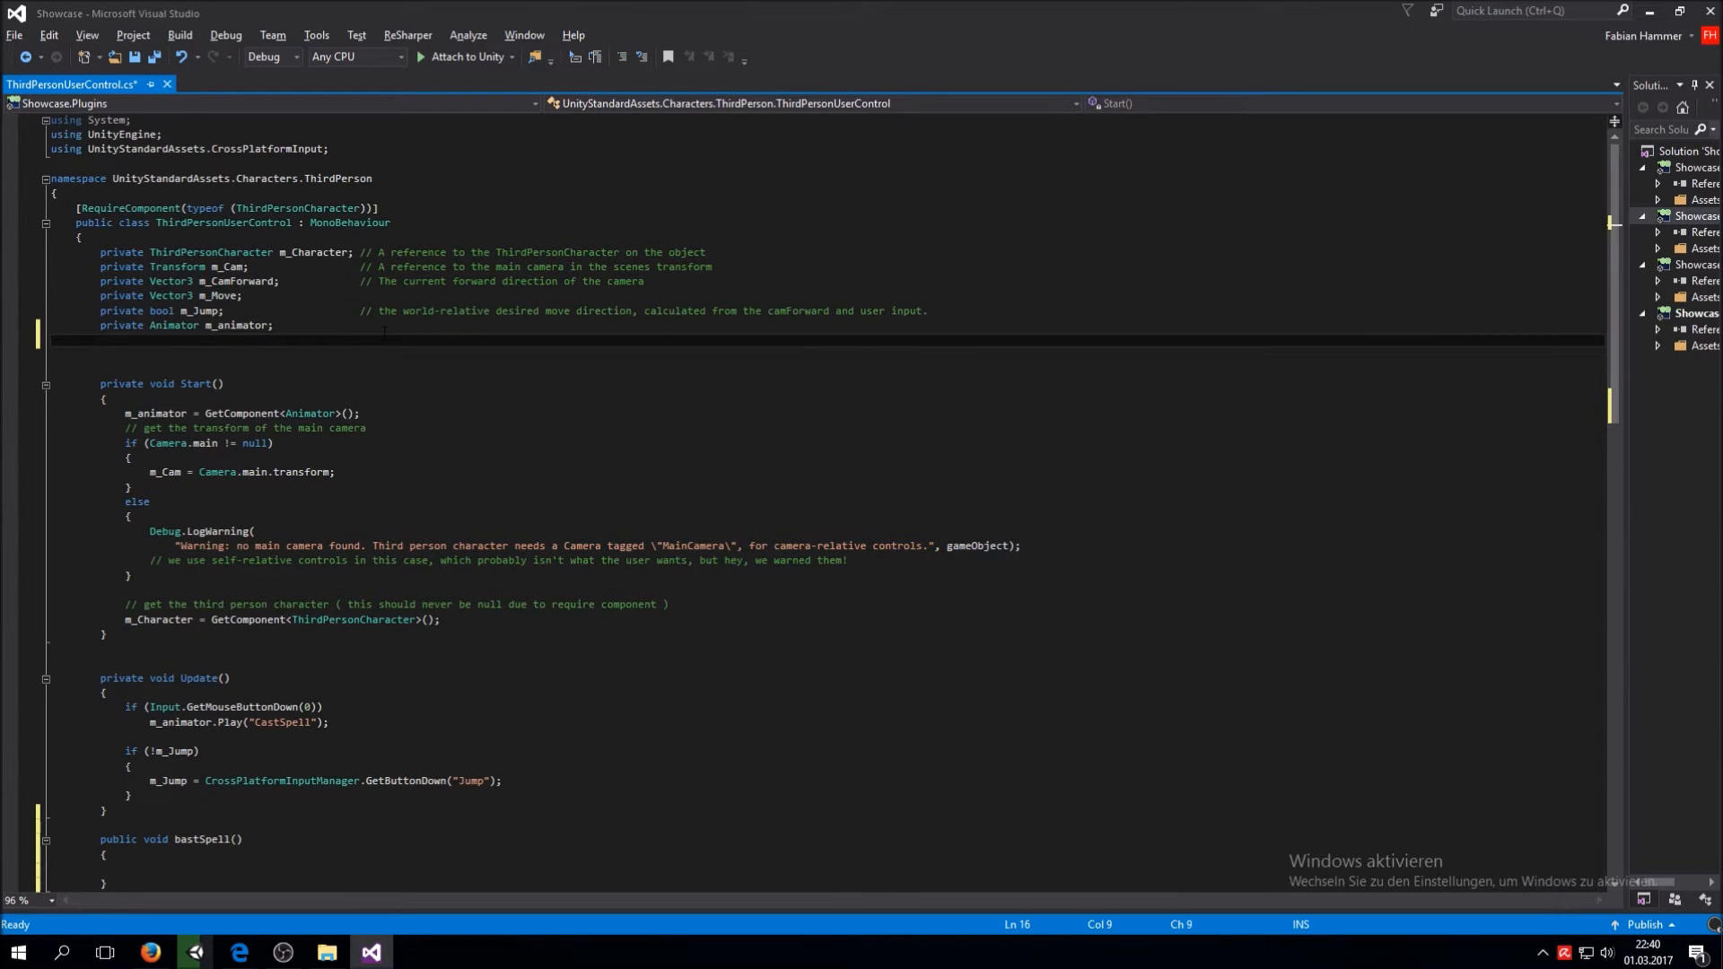
text(private)
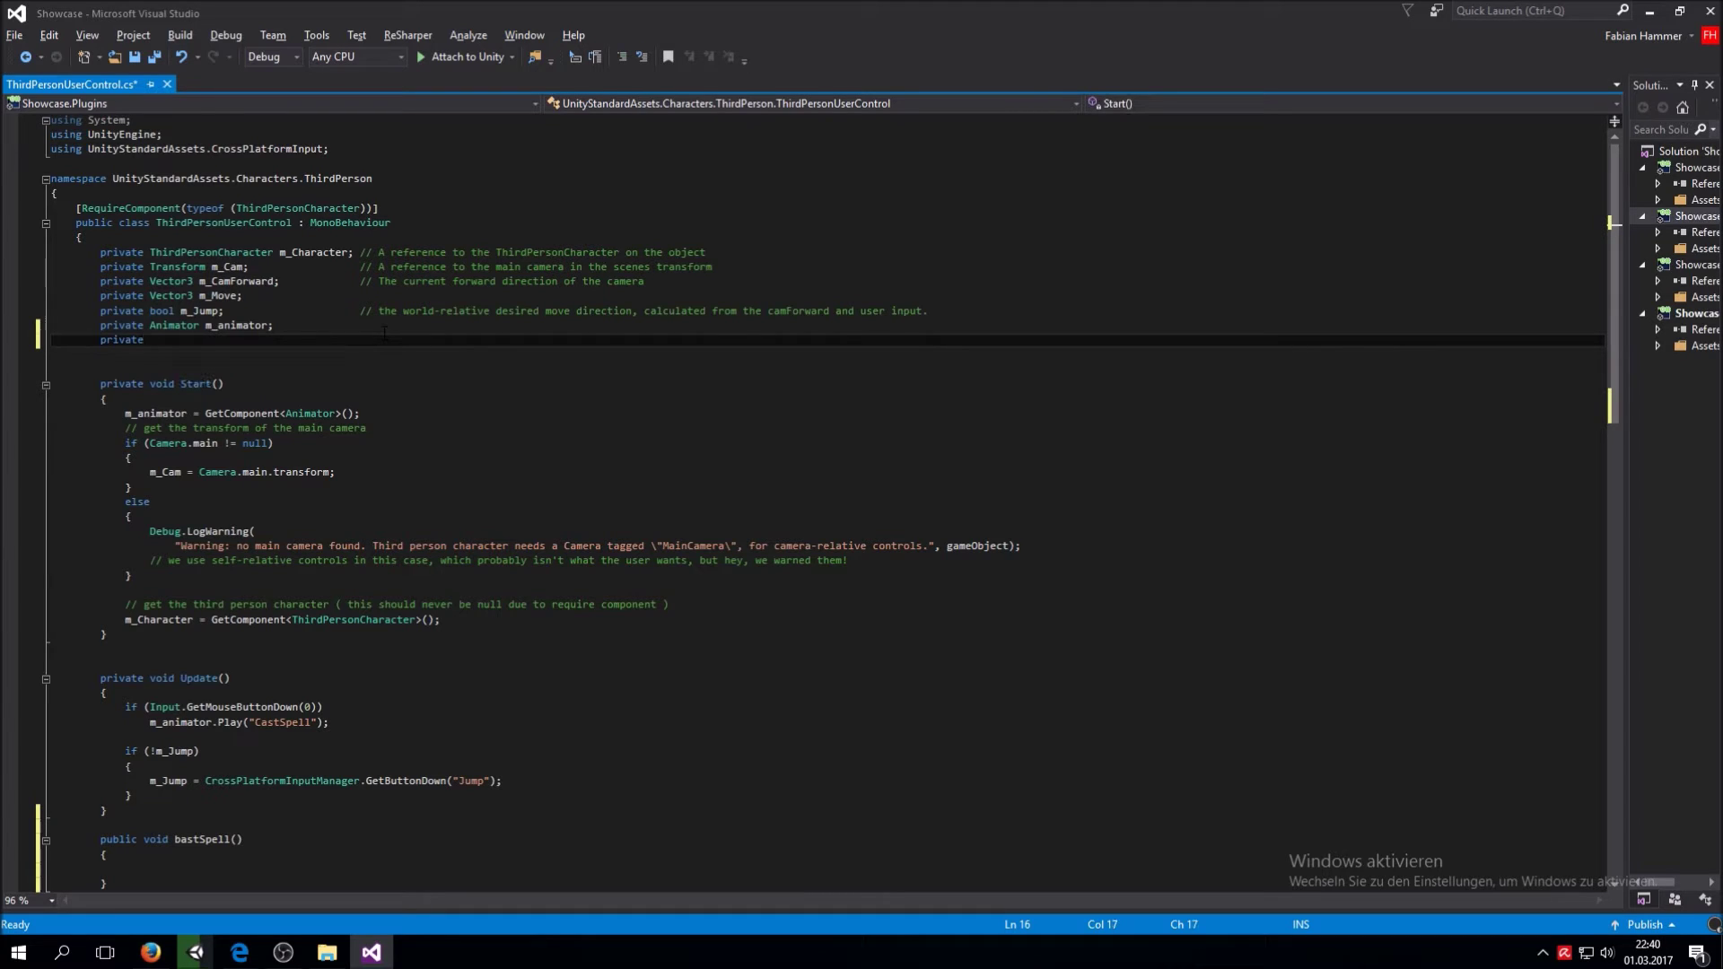
text(Part)
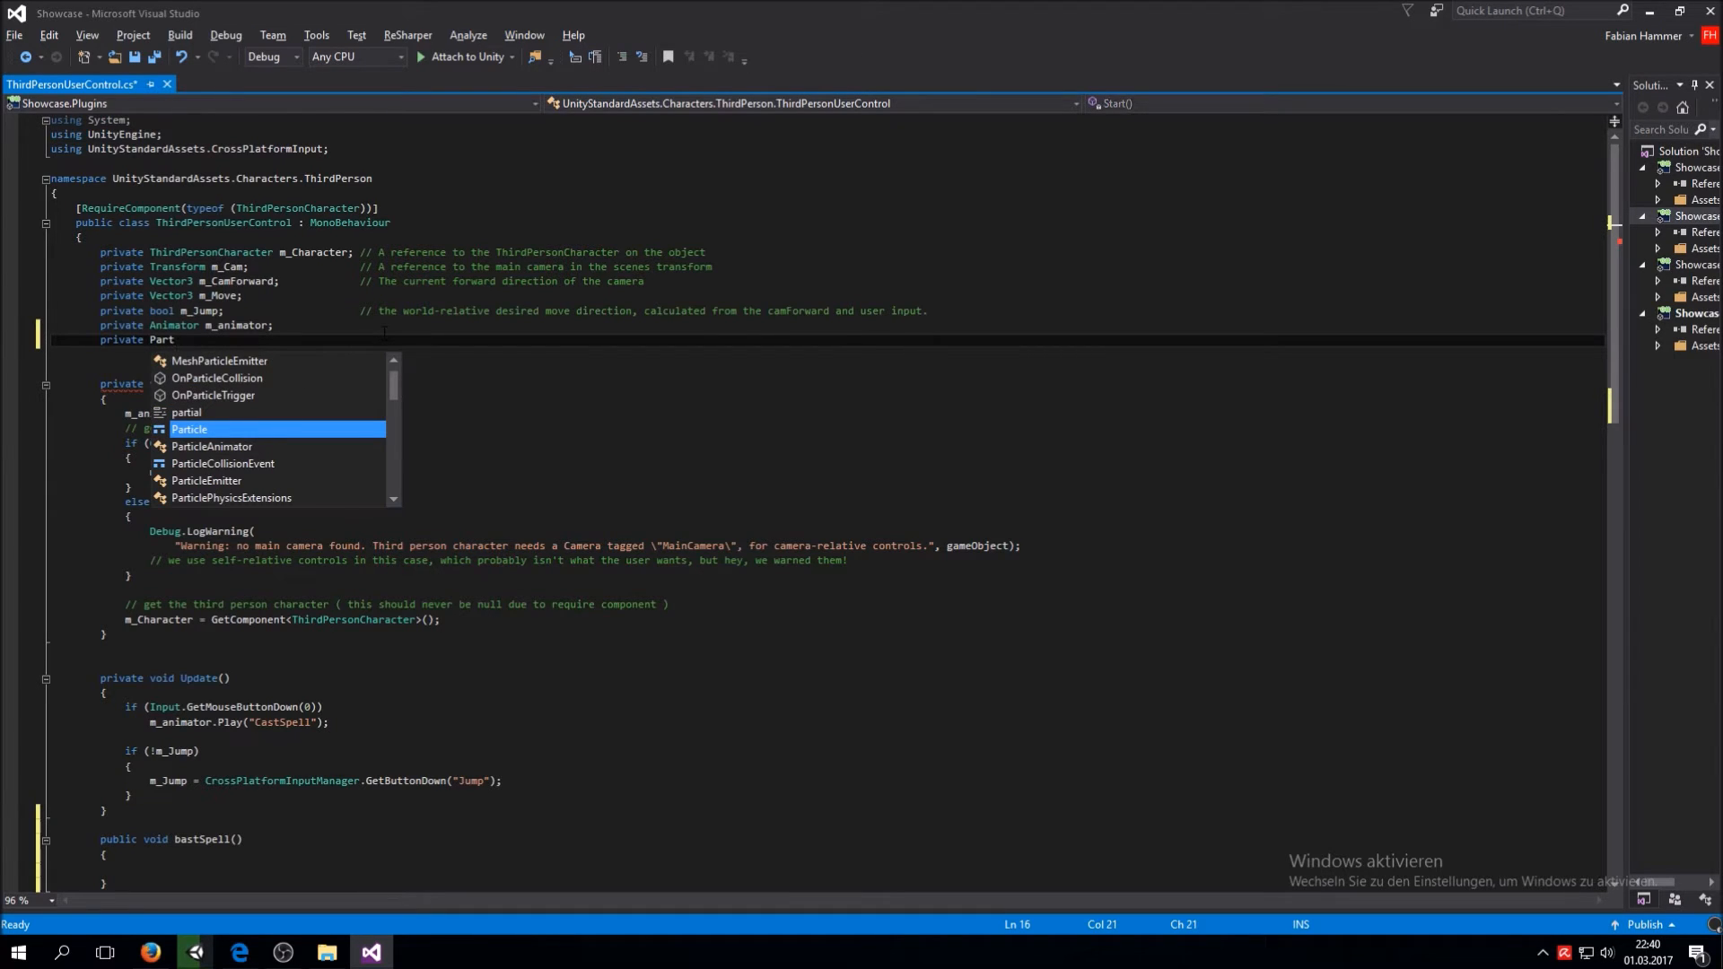
mouse_move(205, 481)
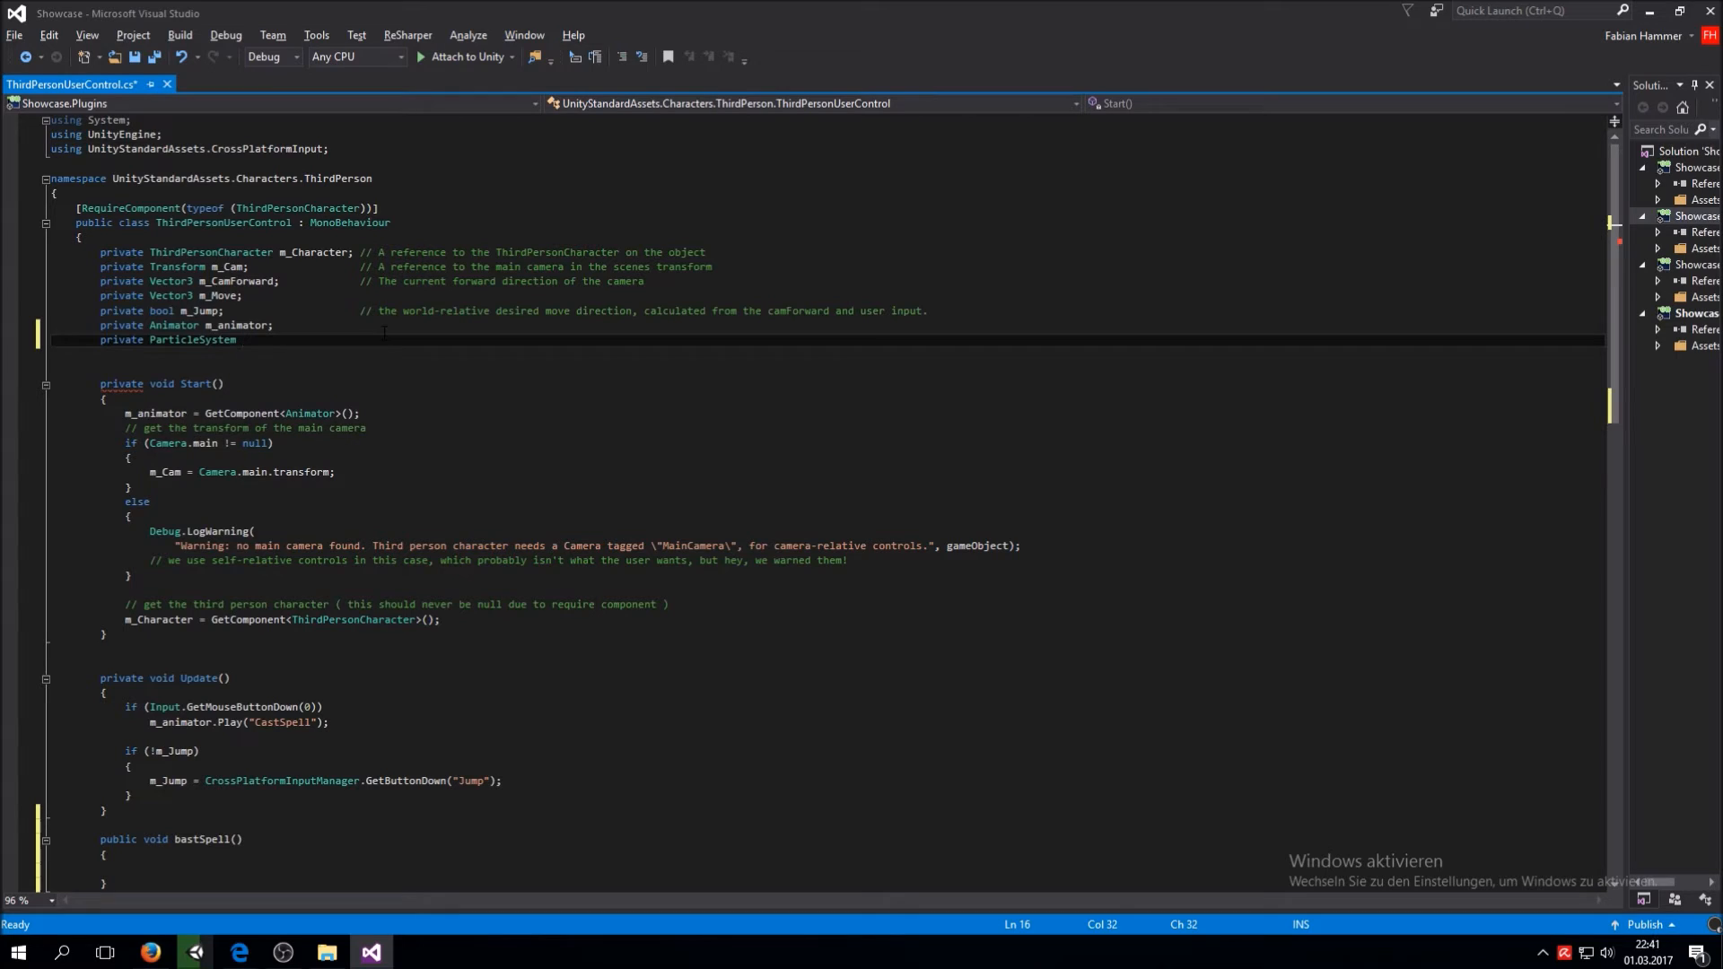
text(m_)
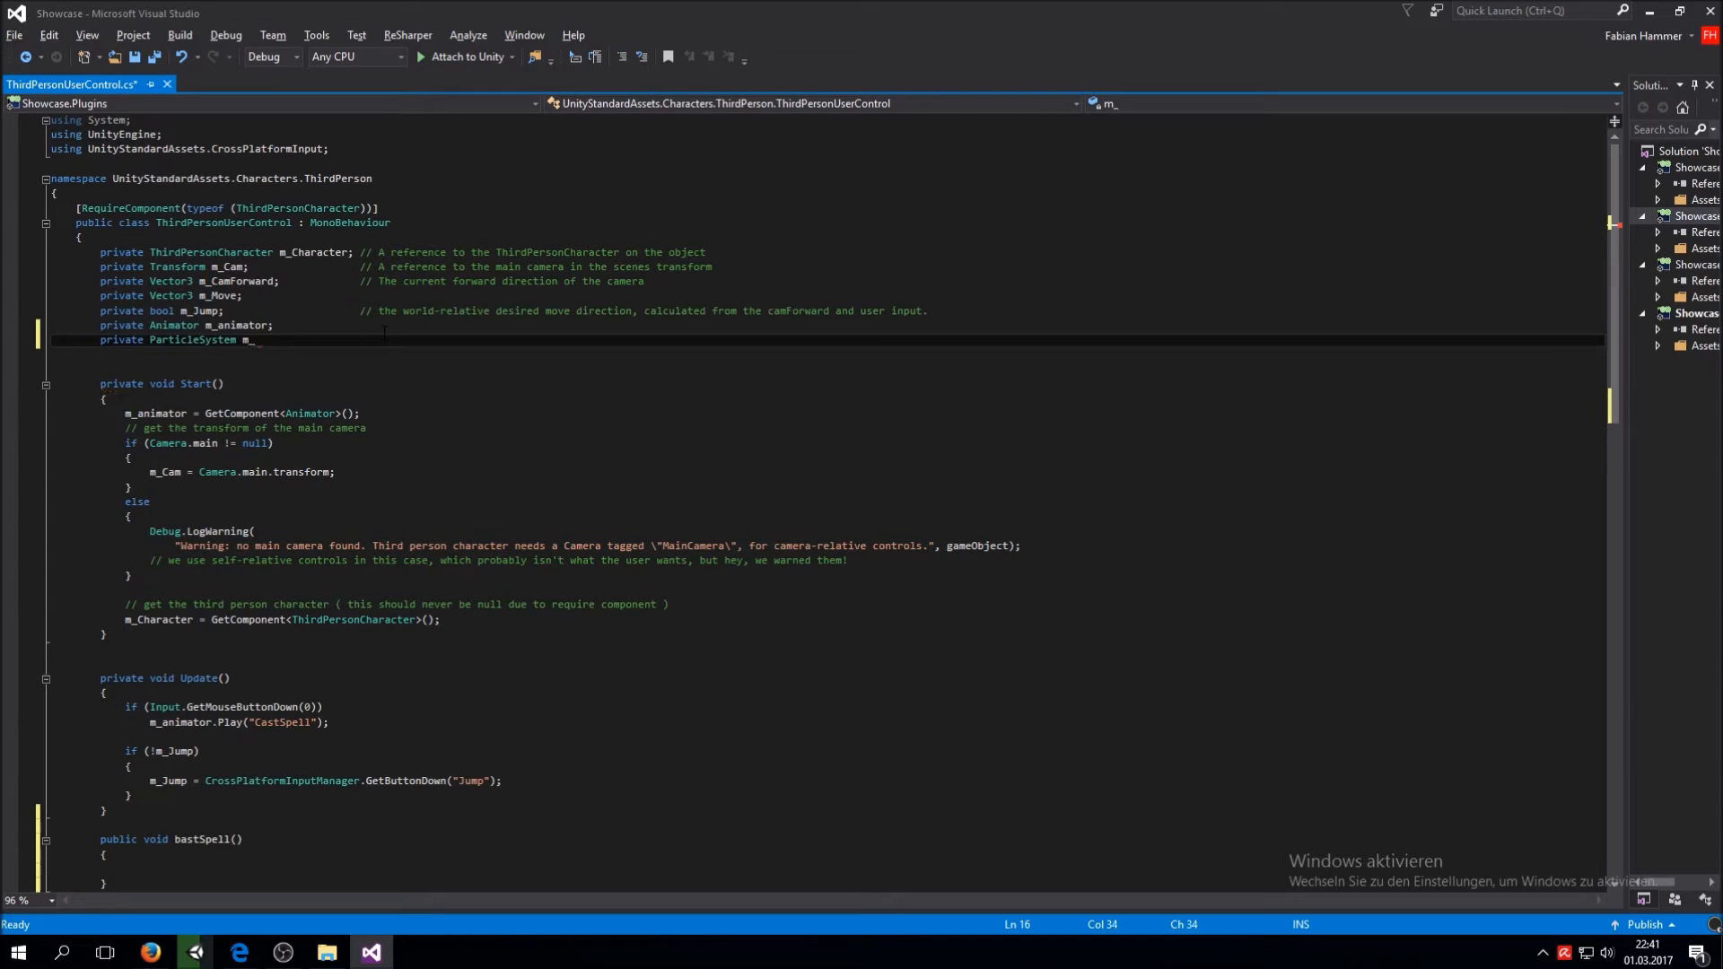
text(expolosion)
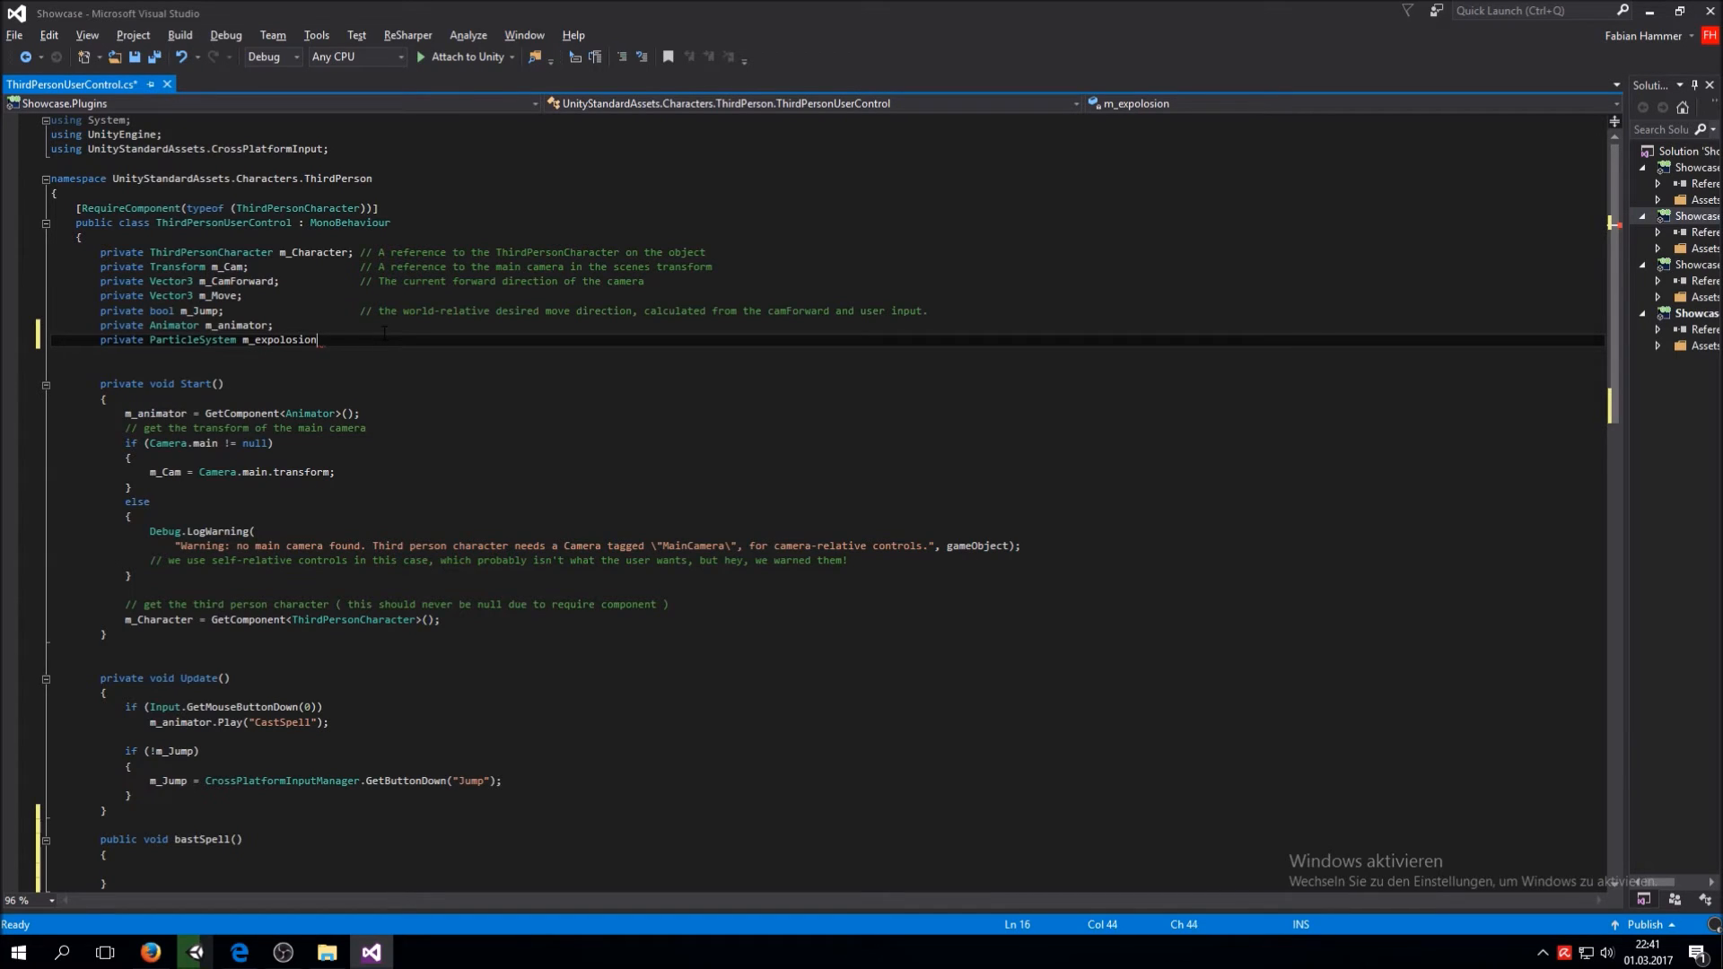
text(;)
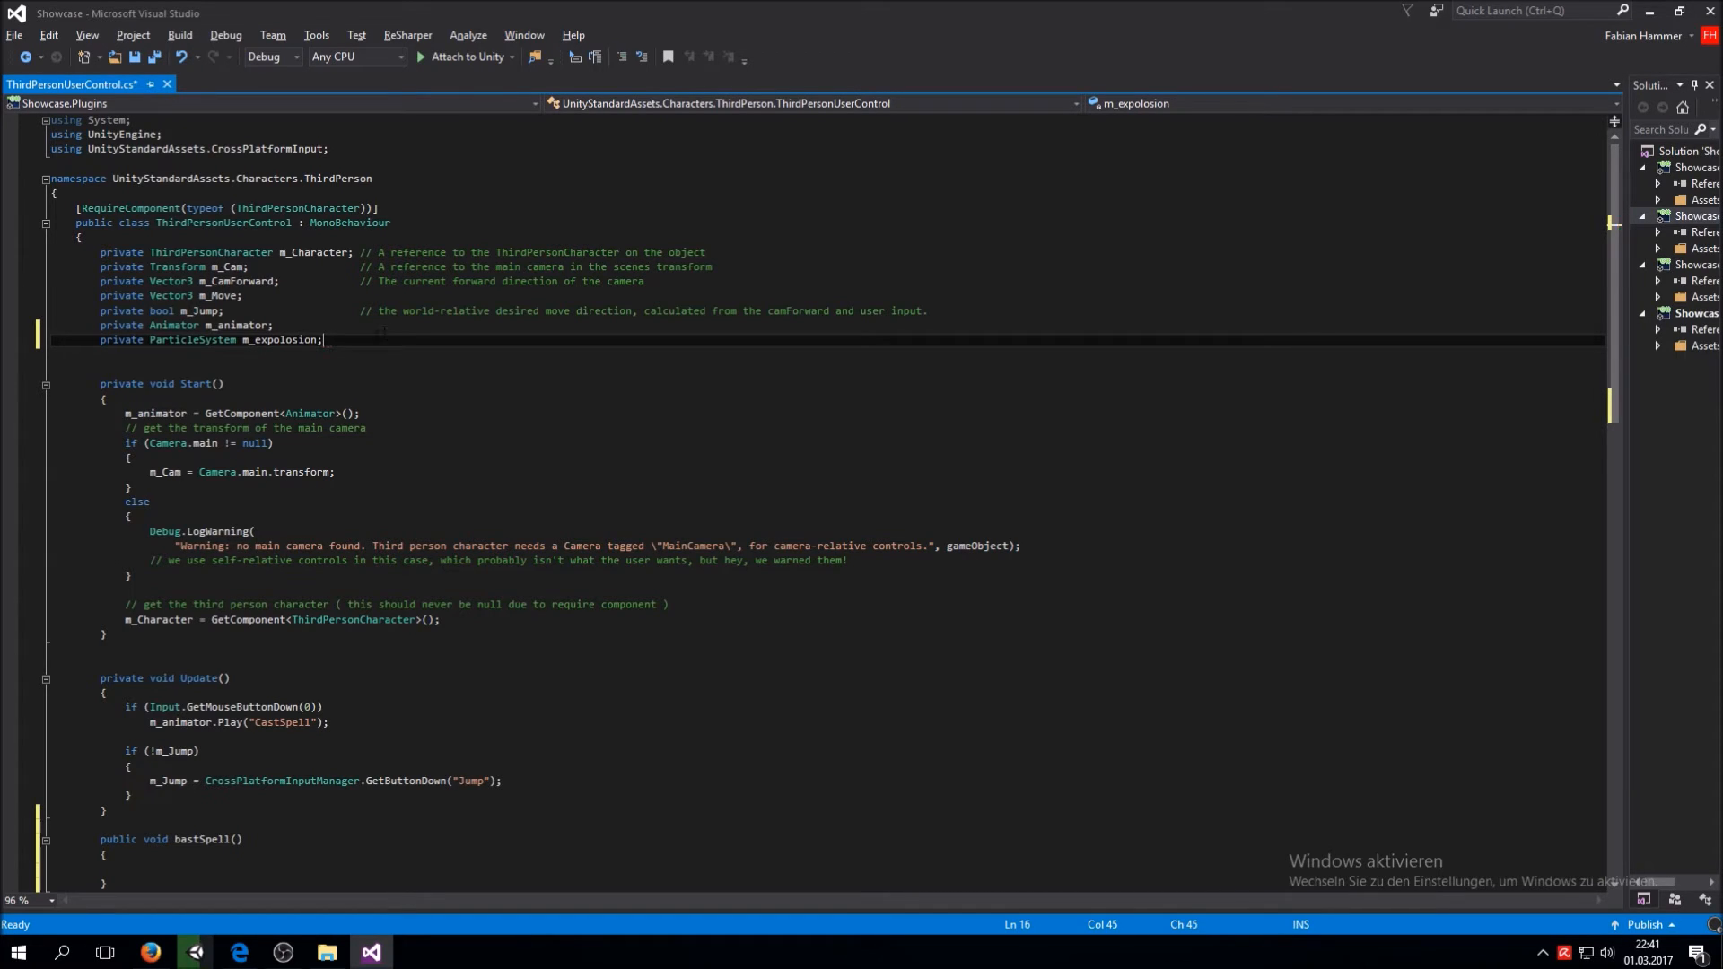
key(BackSpace)
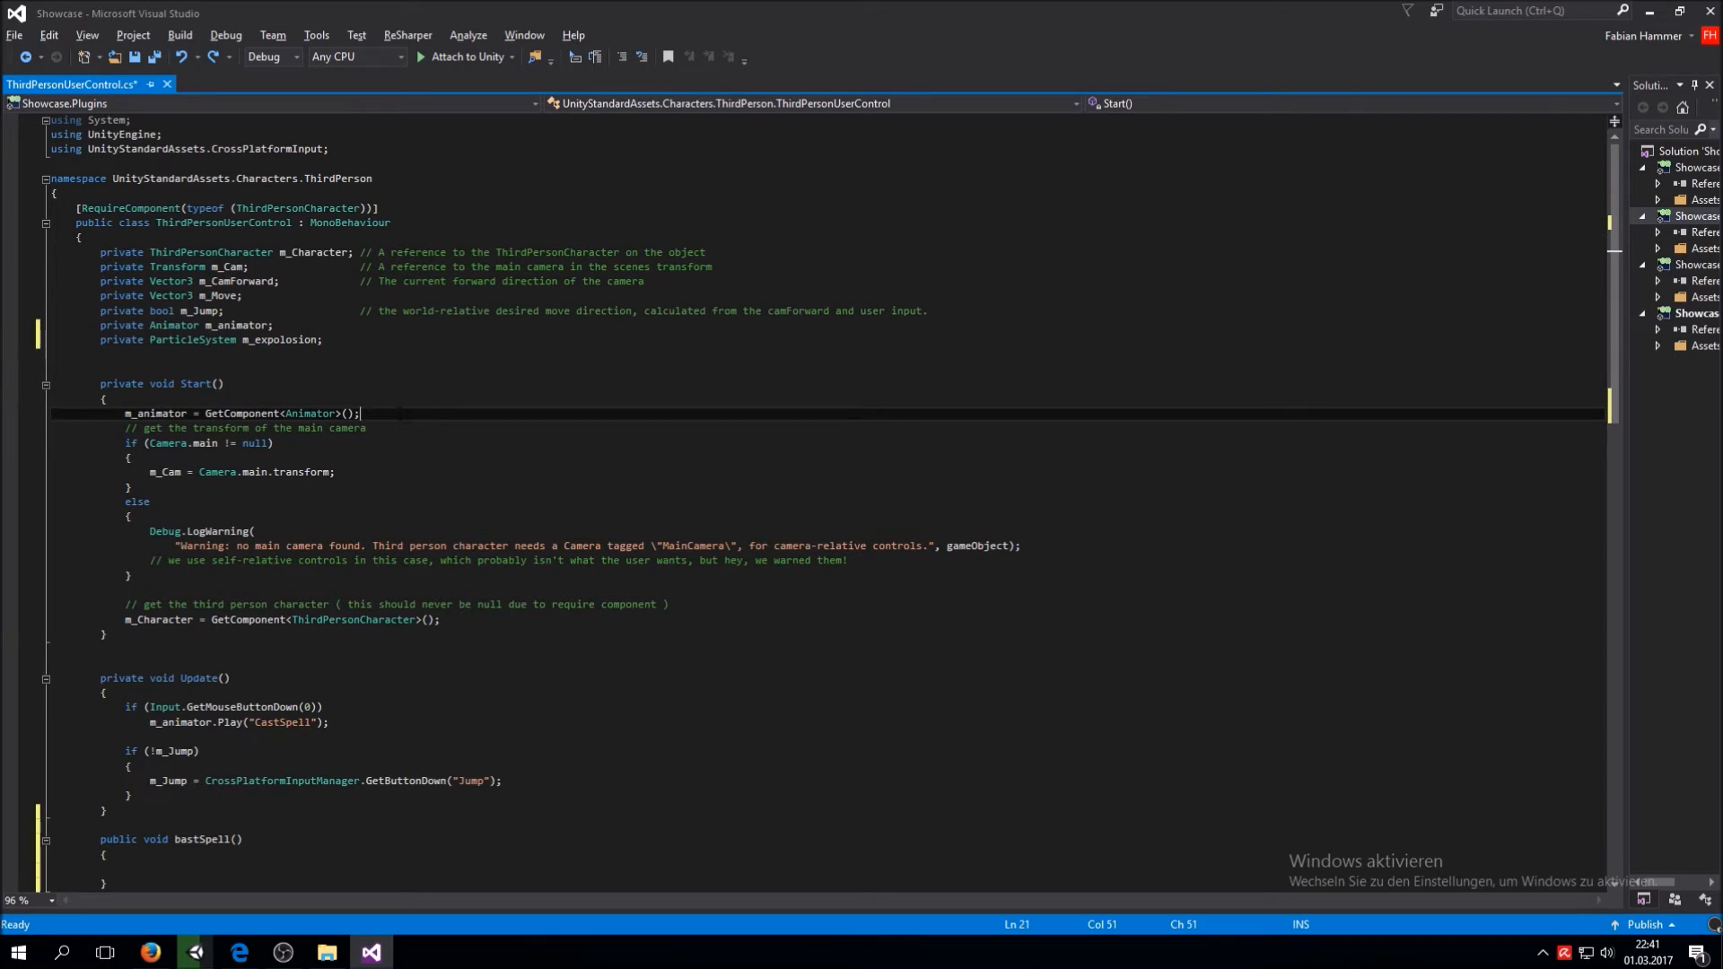
text(m_explosion)
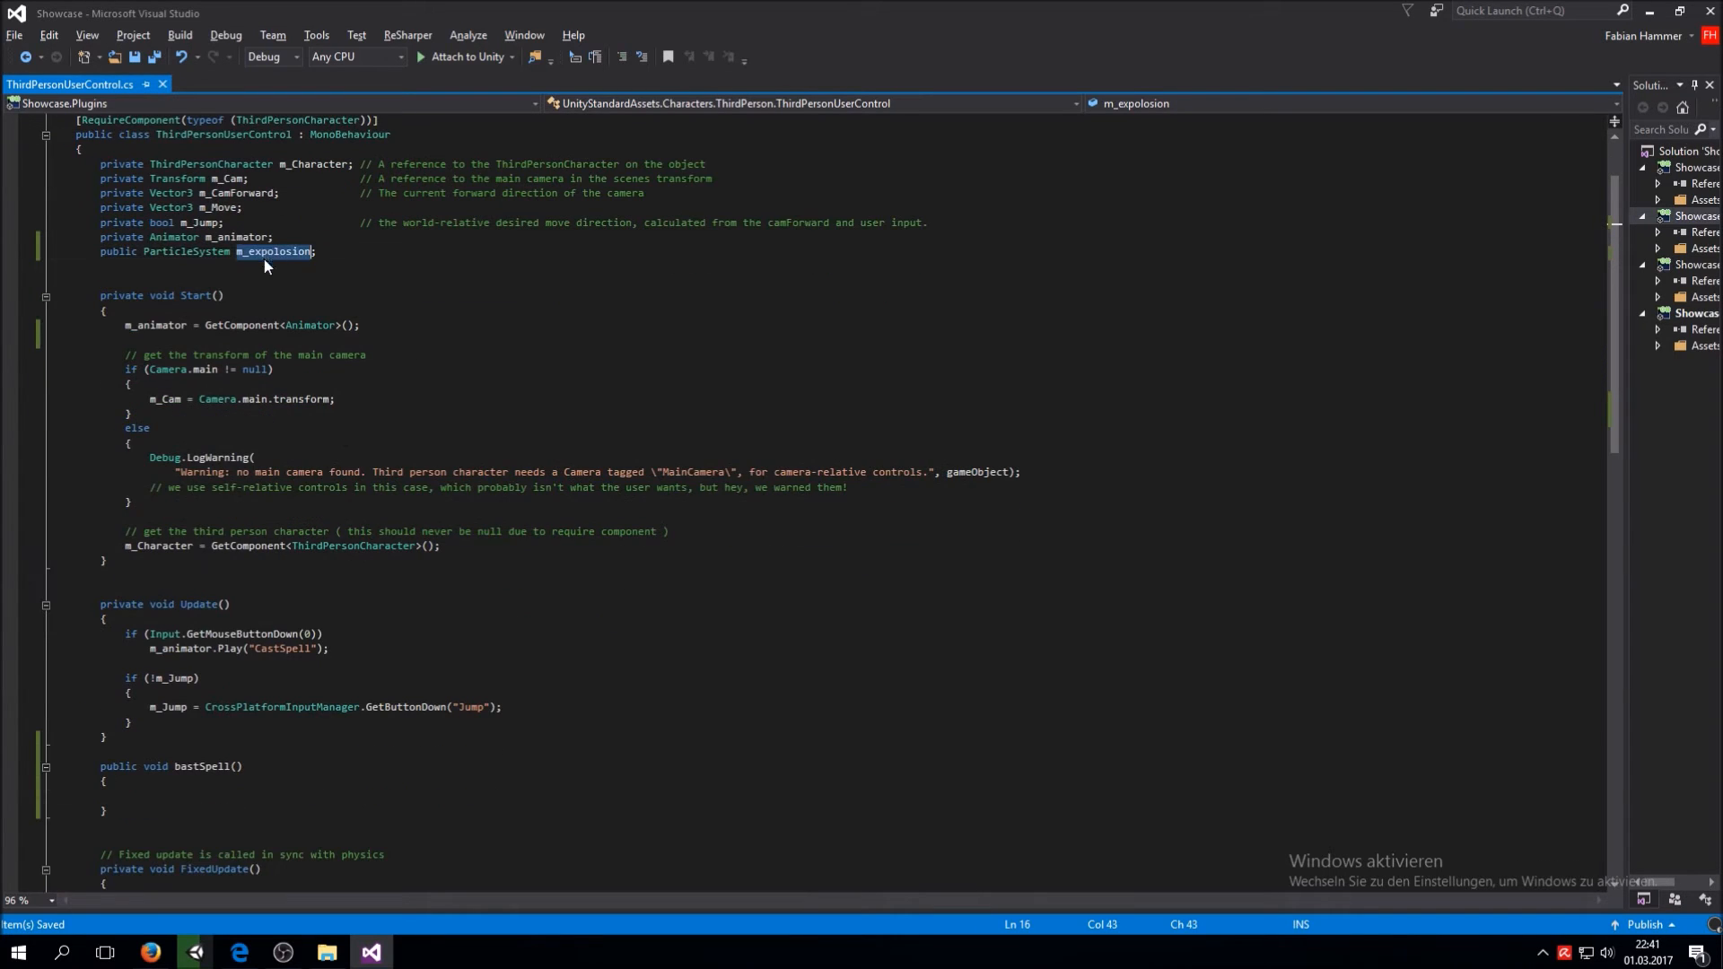
Make bastSpell() call m_expolosion.Play(), then return to the Unity editor
scroll(down, 3)
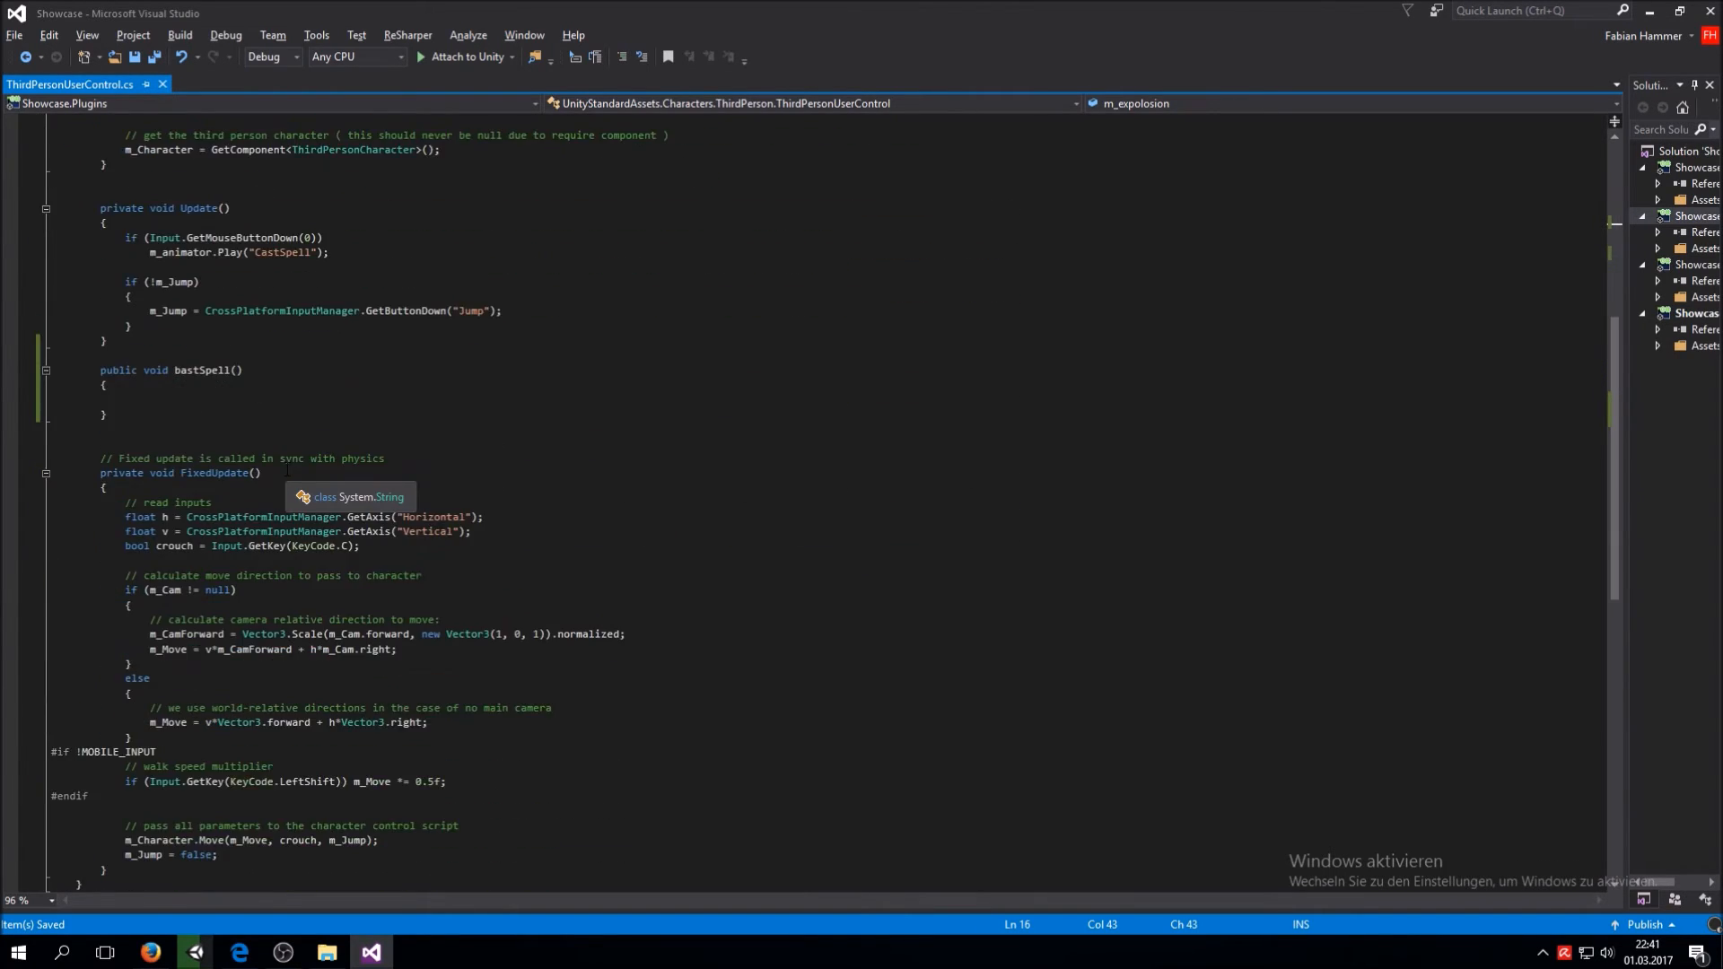
scroll(down, 3)
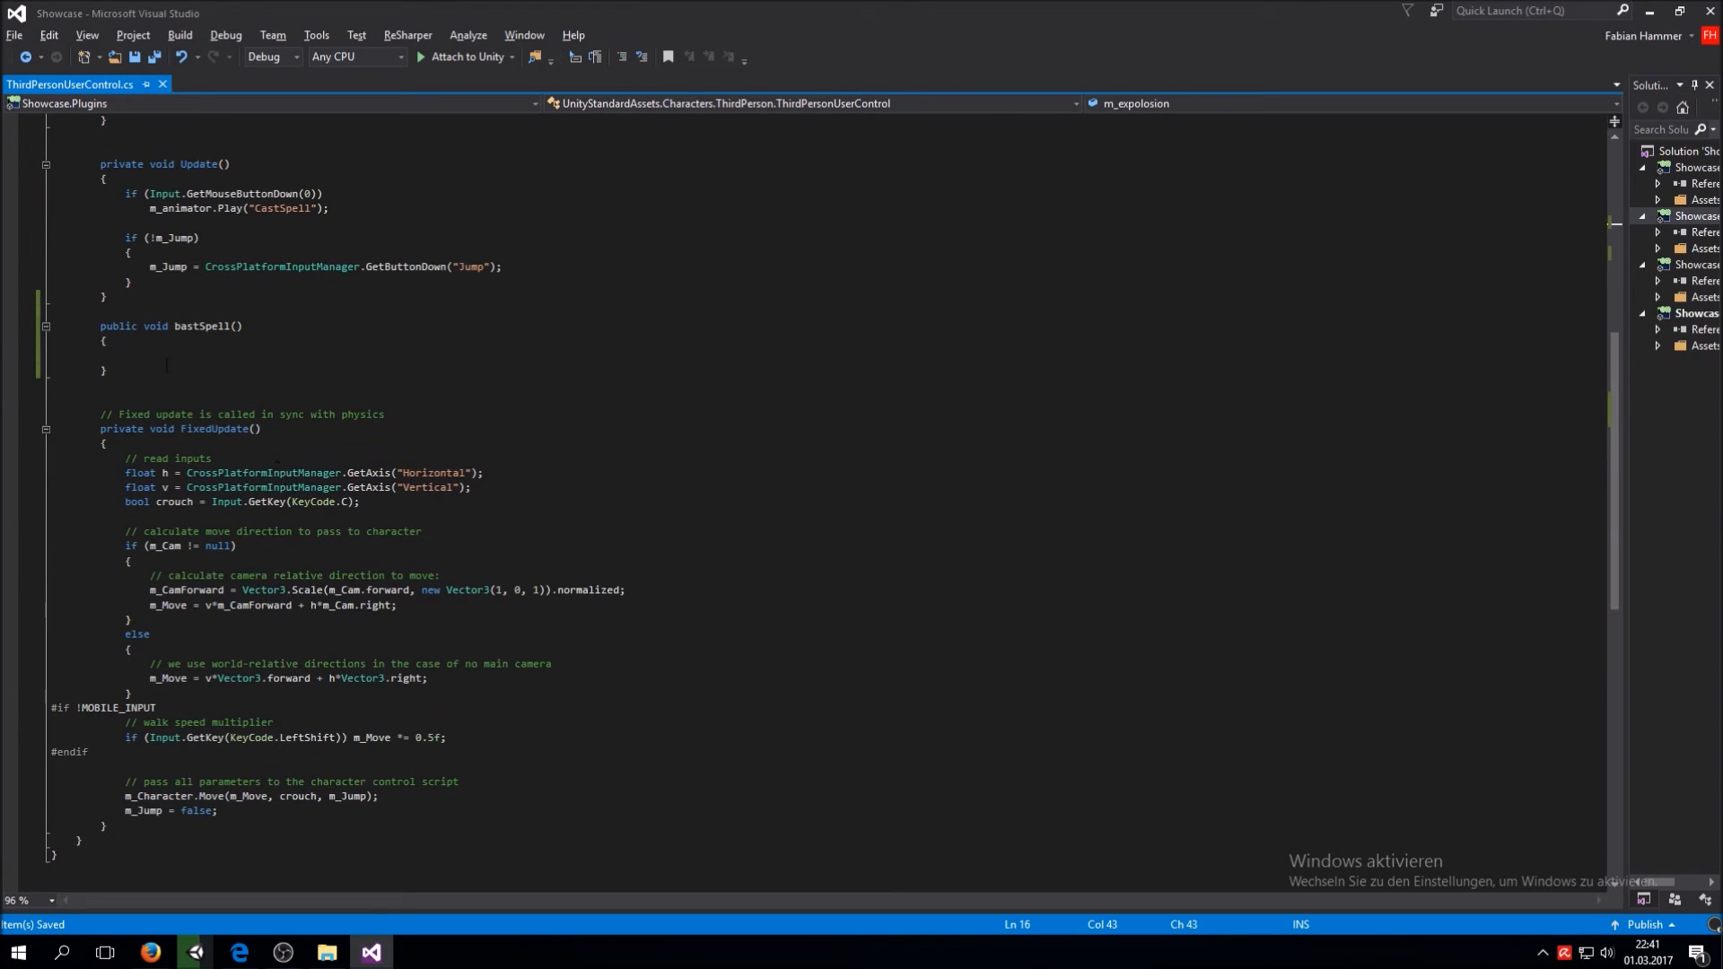
text(m_expolosion)
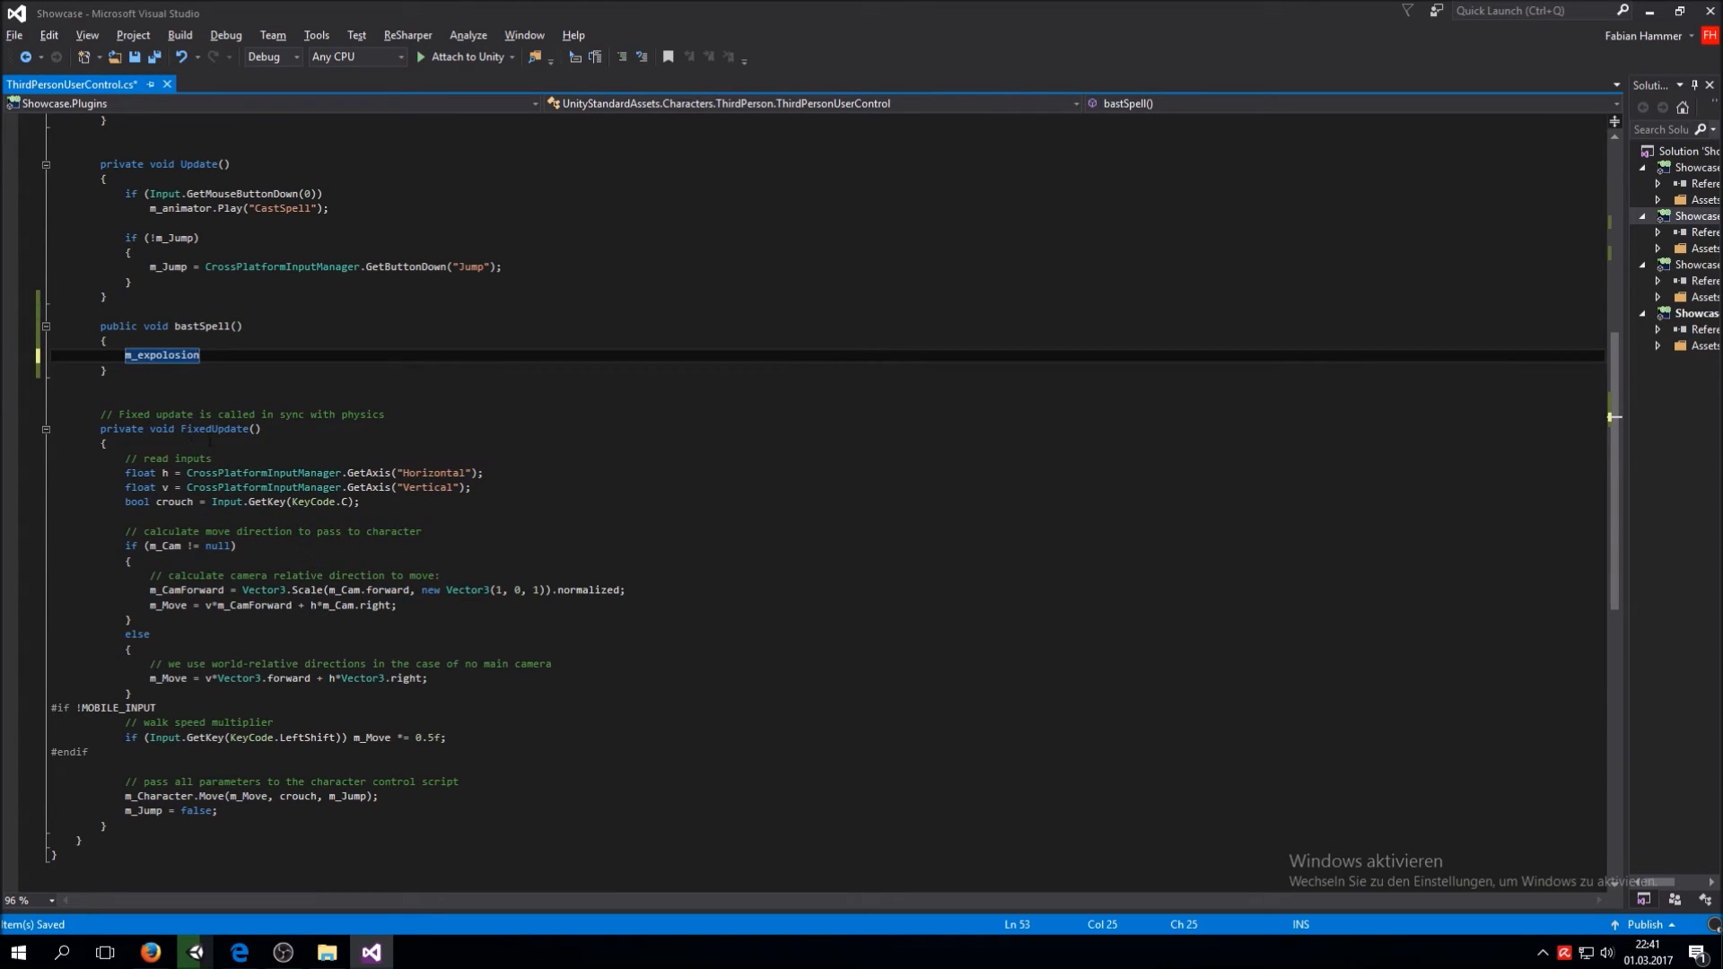
text(.Play()
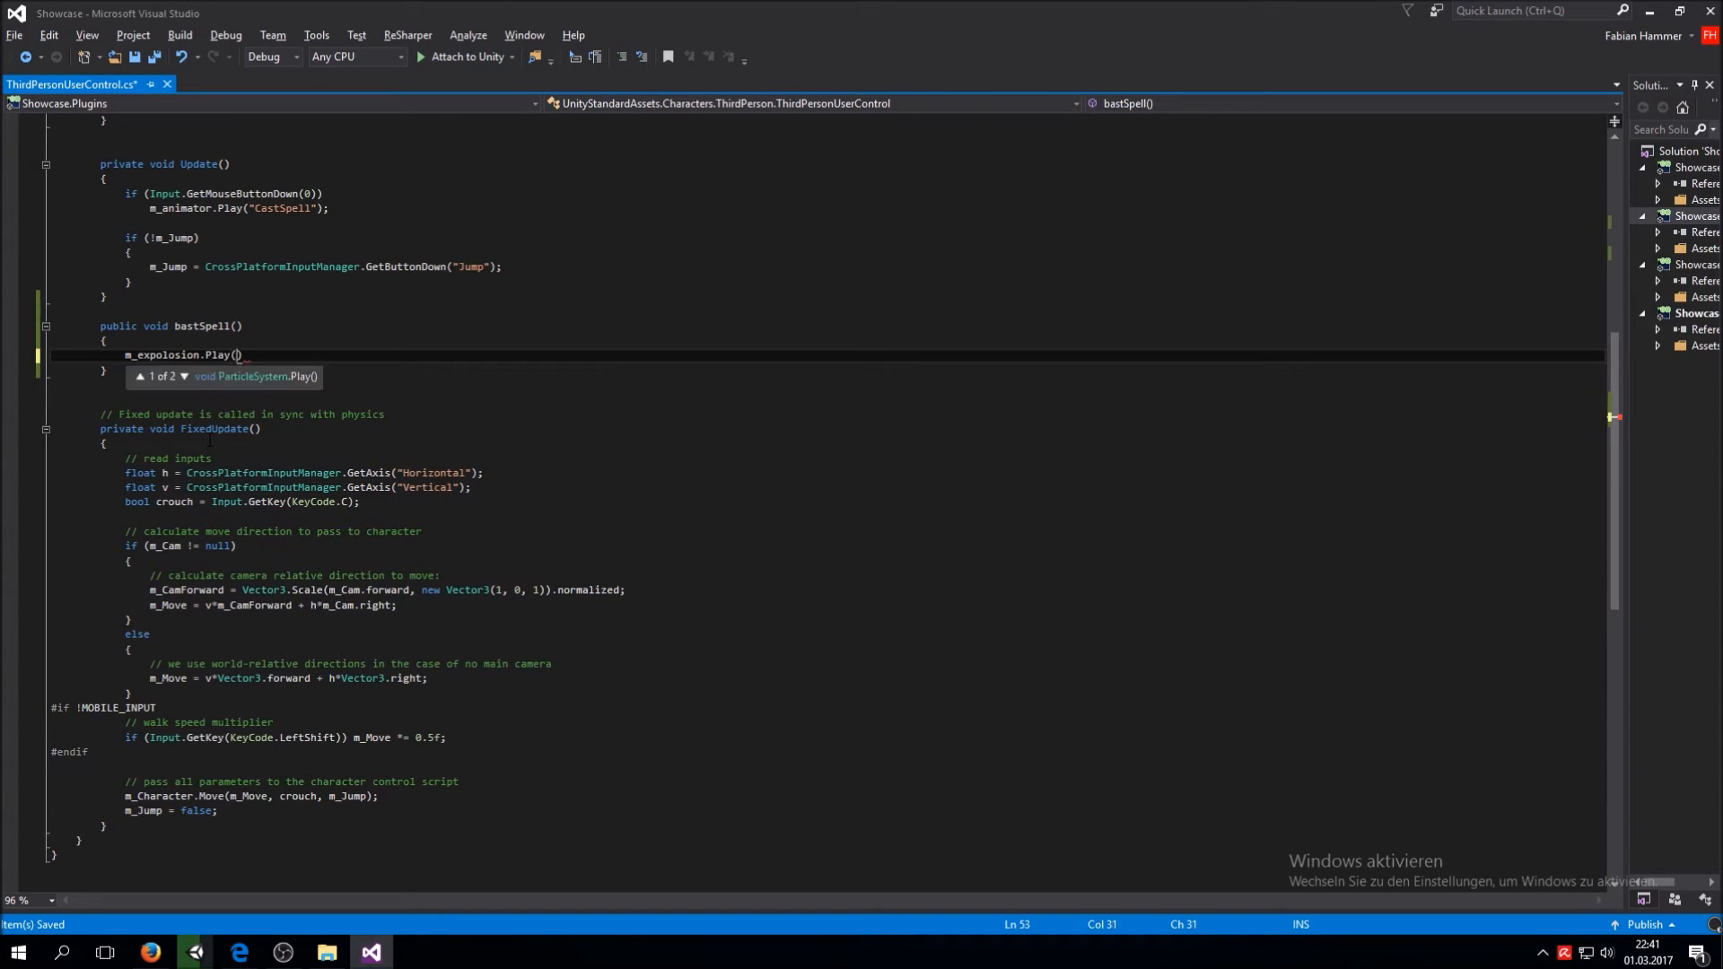
text(;)
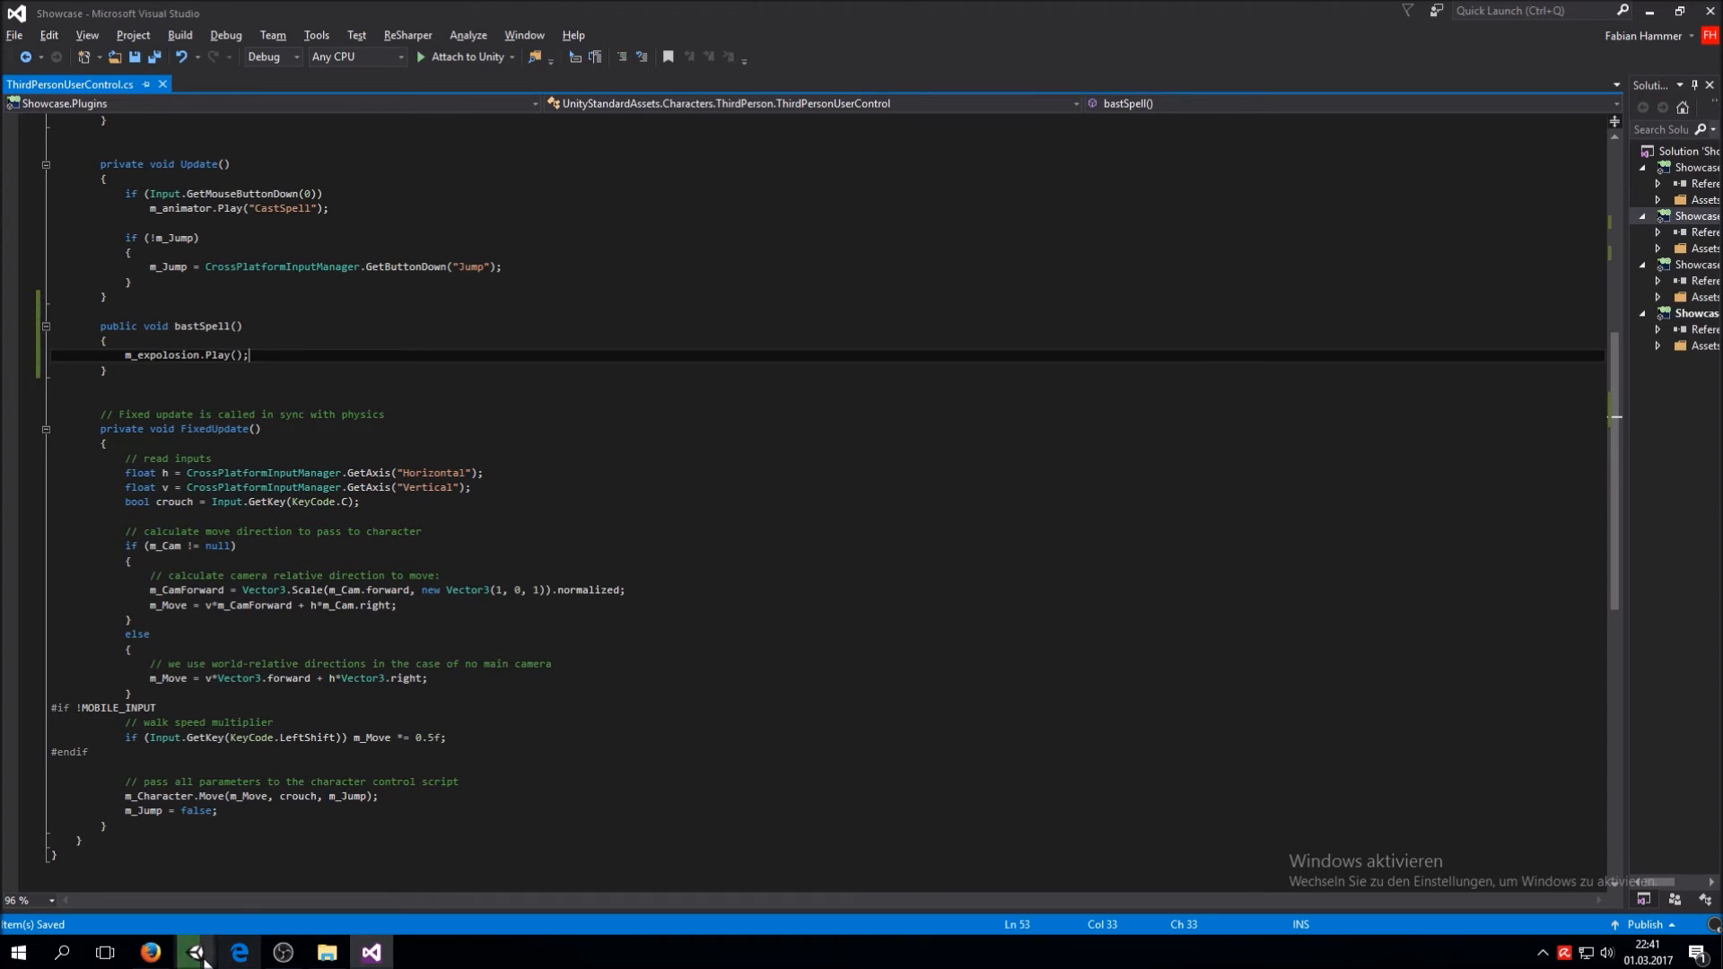
click(194, 952)
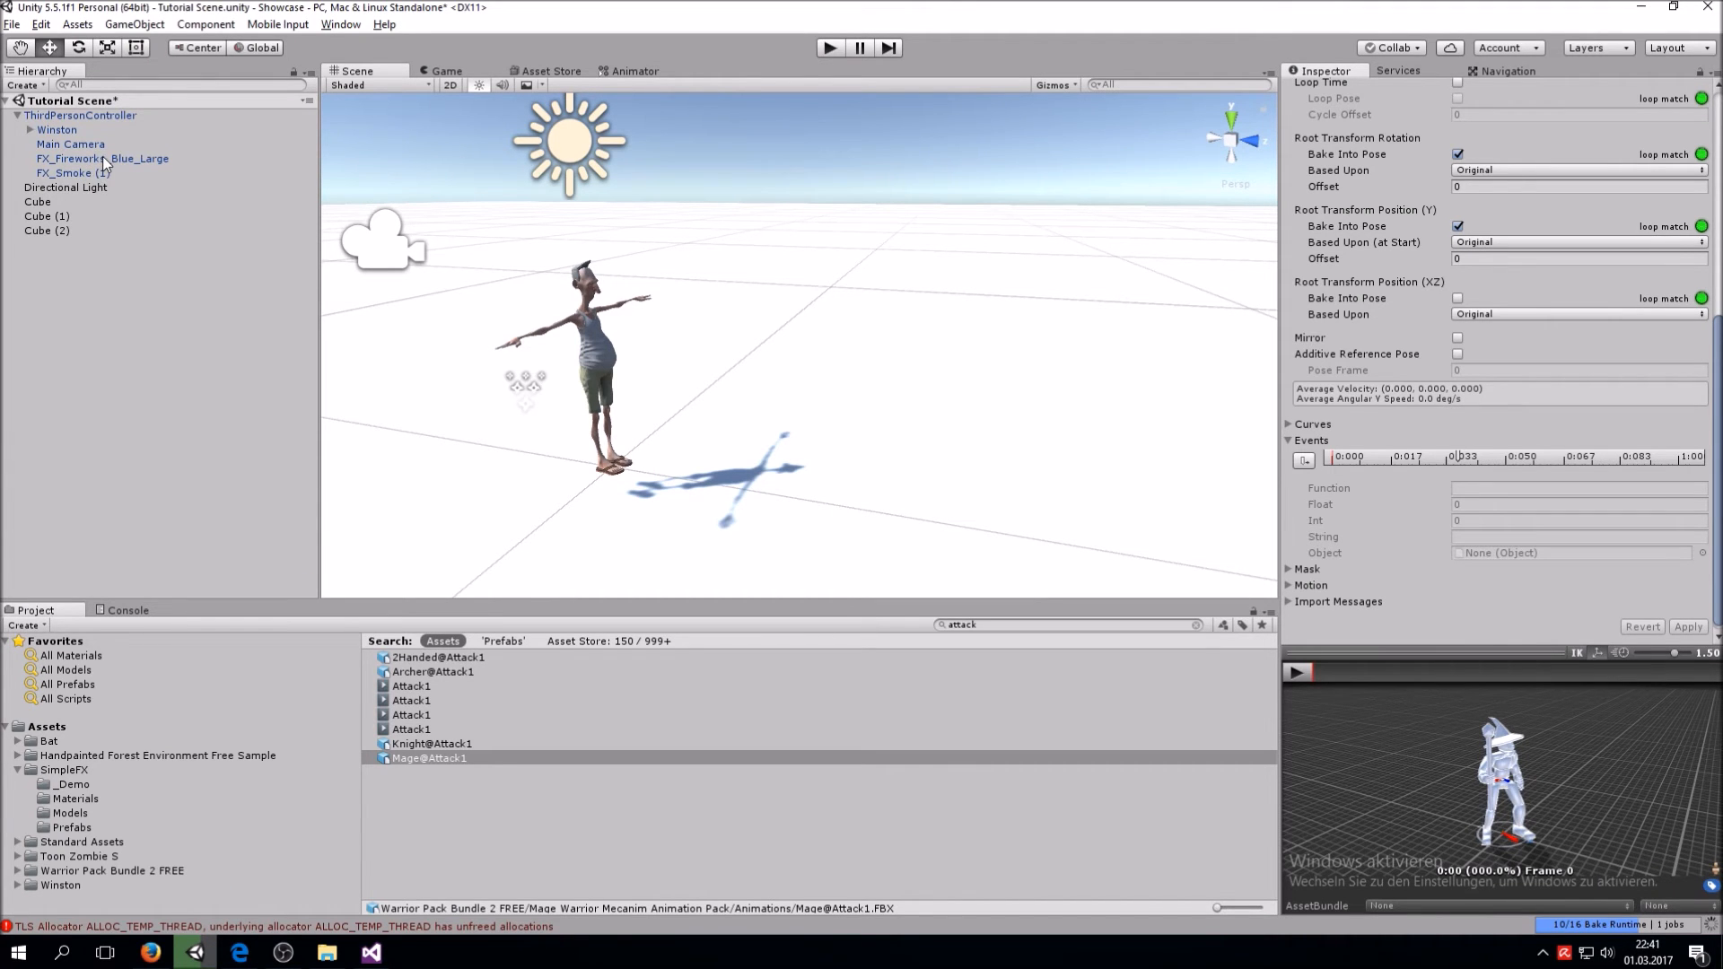
Move FX_Fireworks_Blue_Large to the character's fist position, then select ThirdPersonController
click(103, 158)
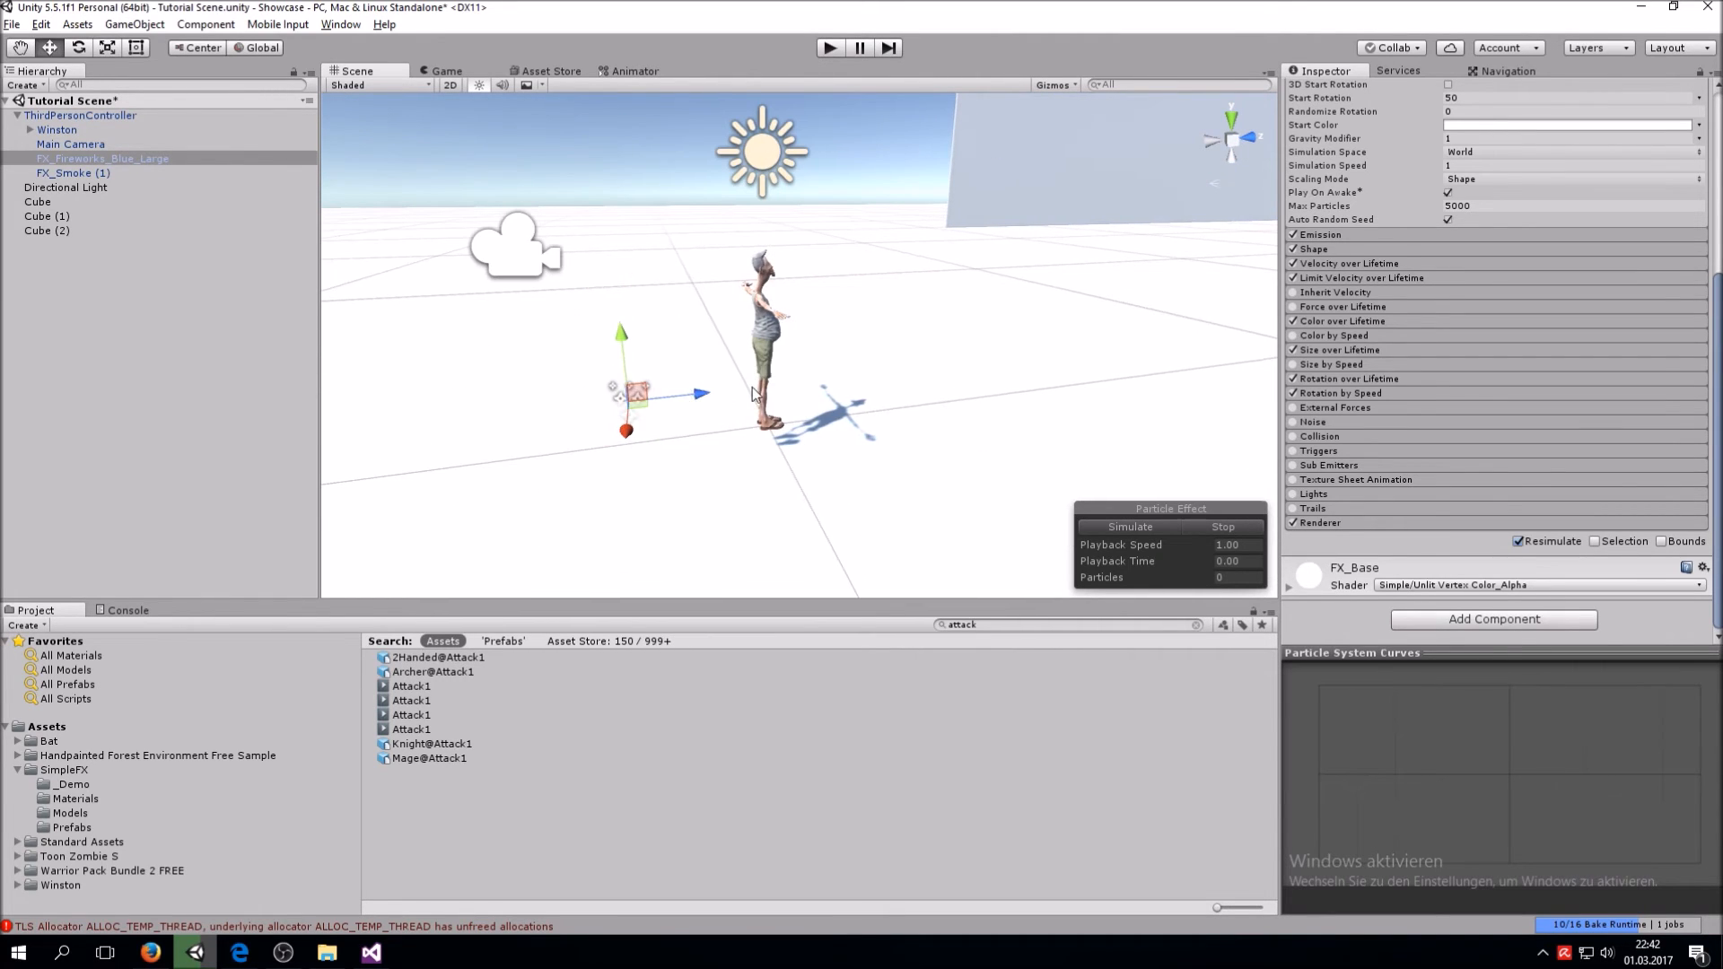
click(1129, 526)
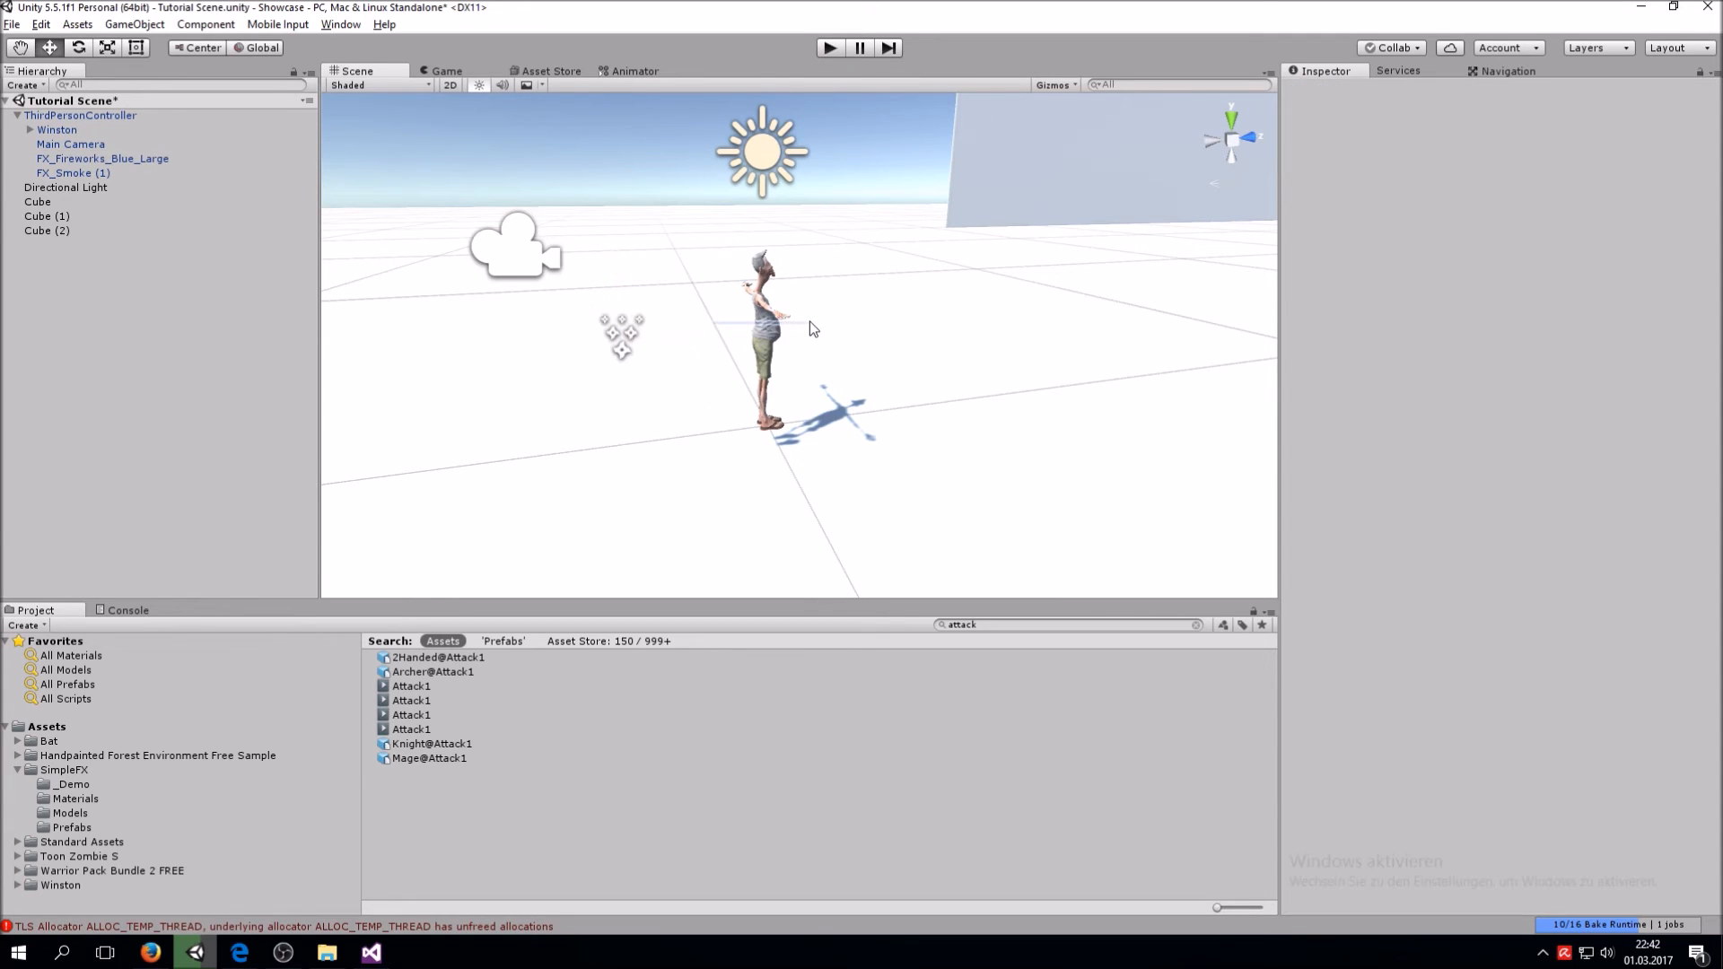
click(103, 158)
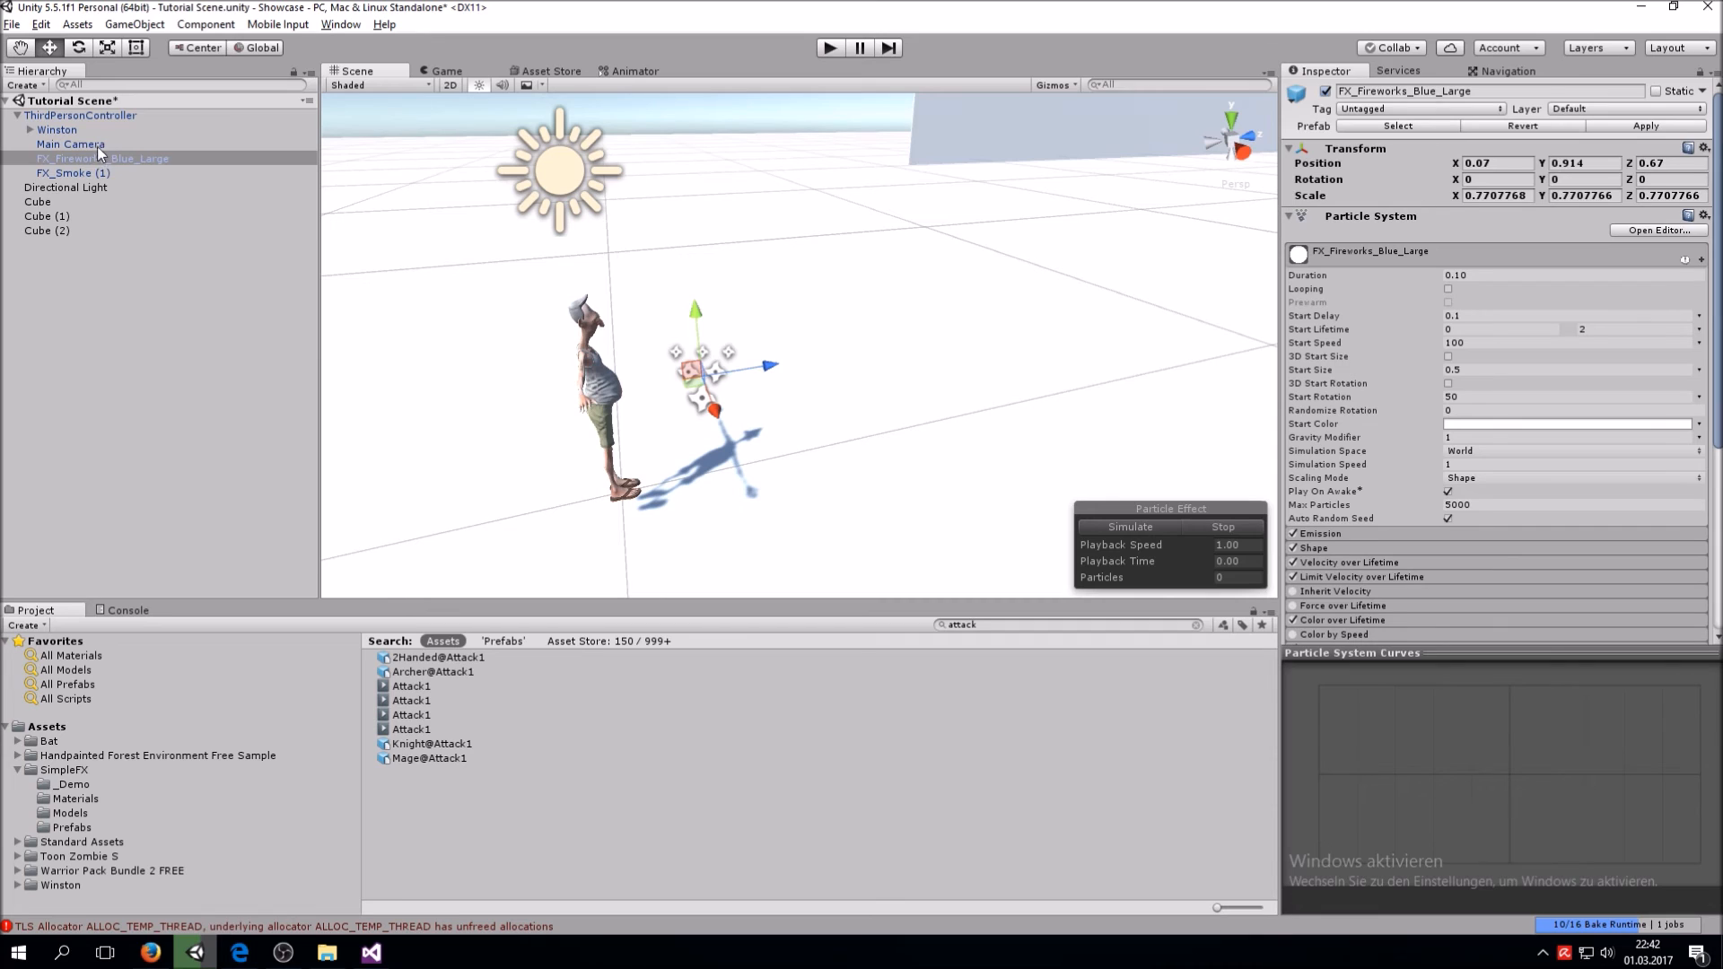
click(81, 114)
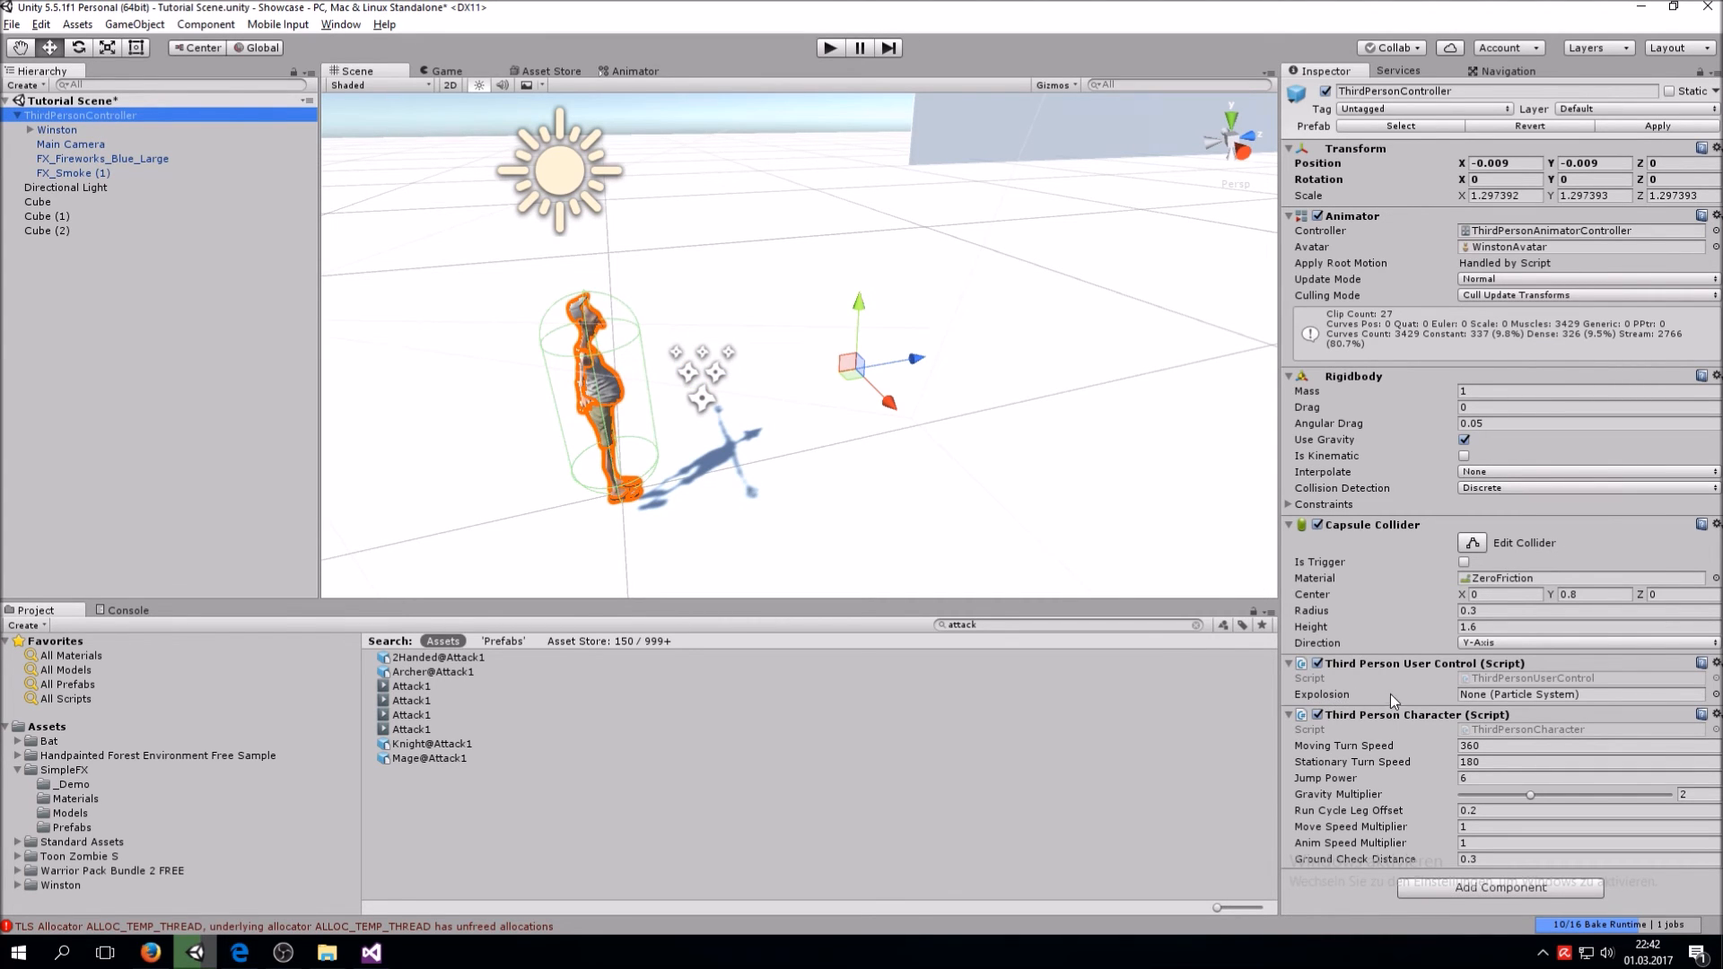
mouse_move(377, 352)
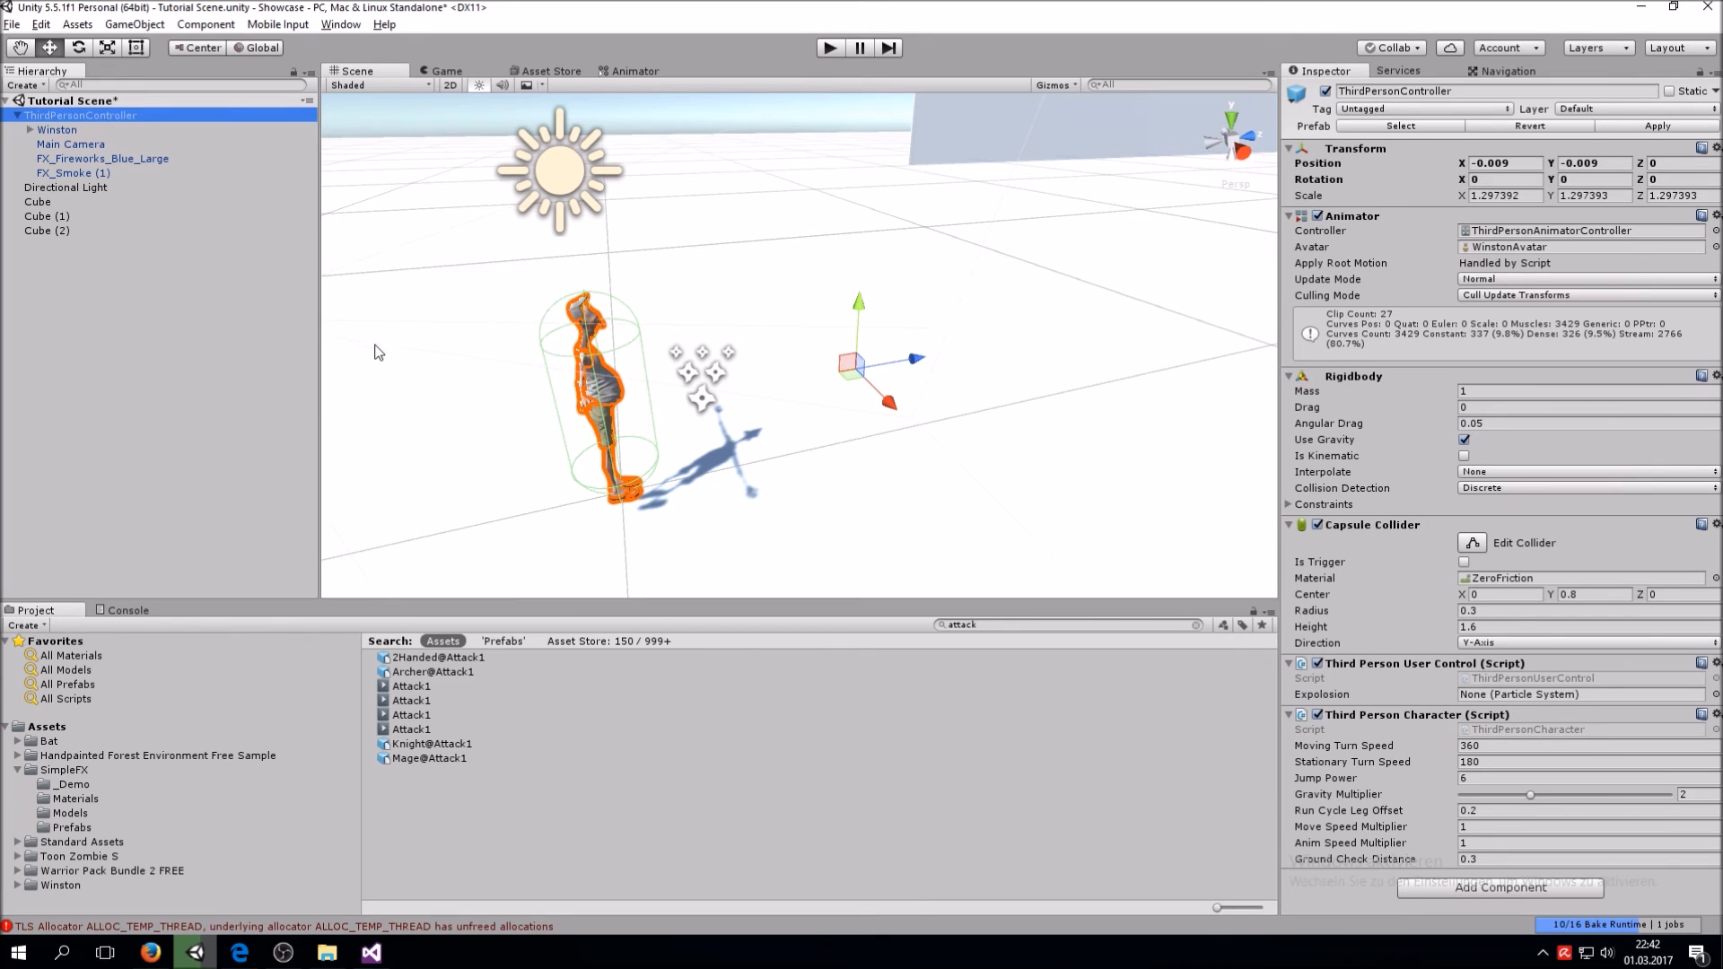
mouse_move(97, 167)
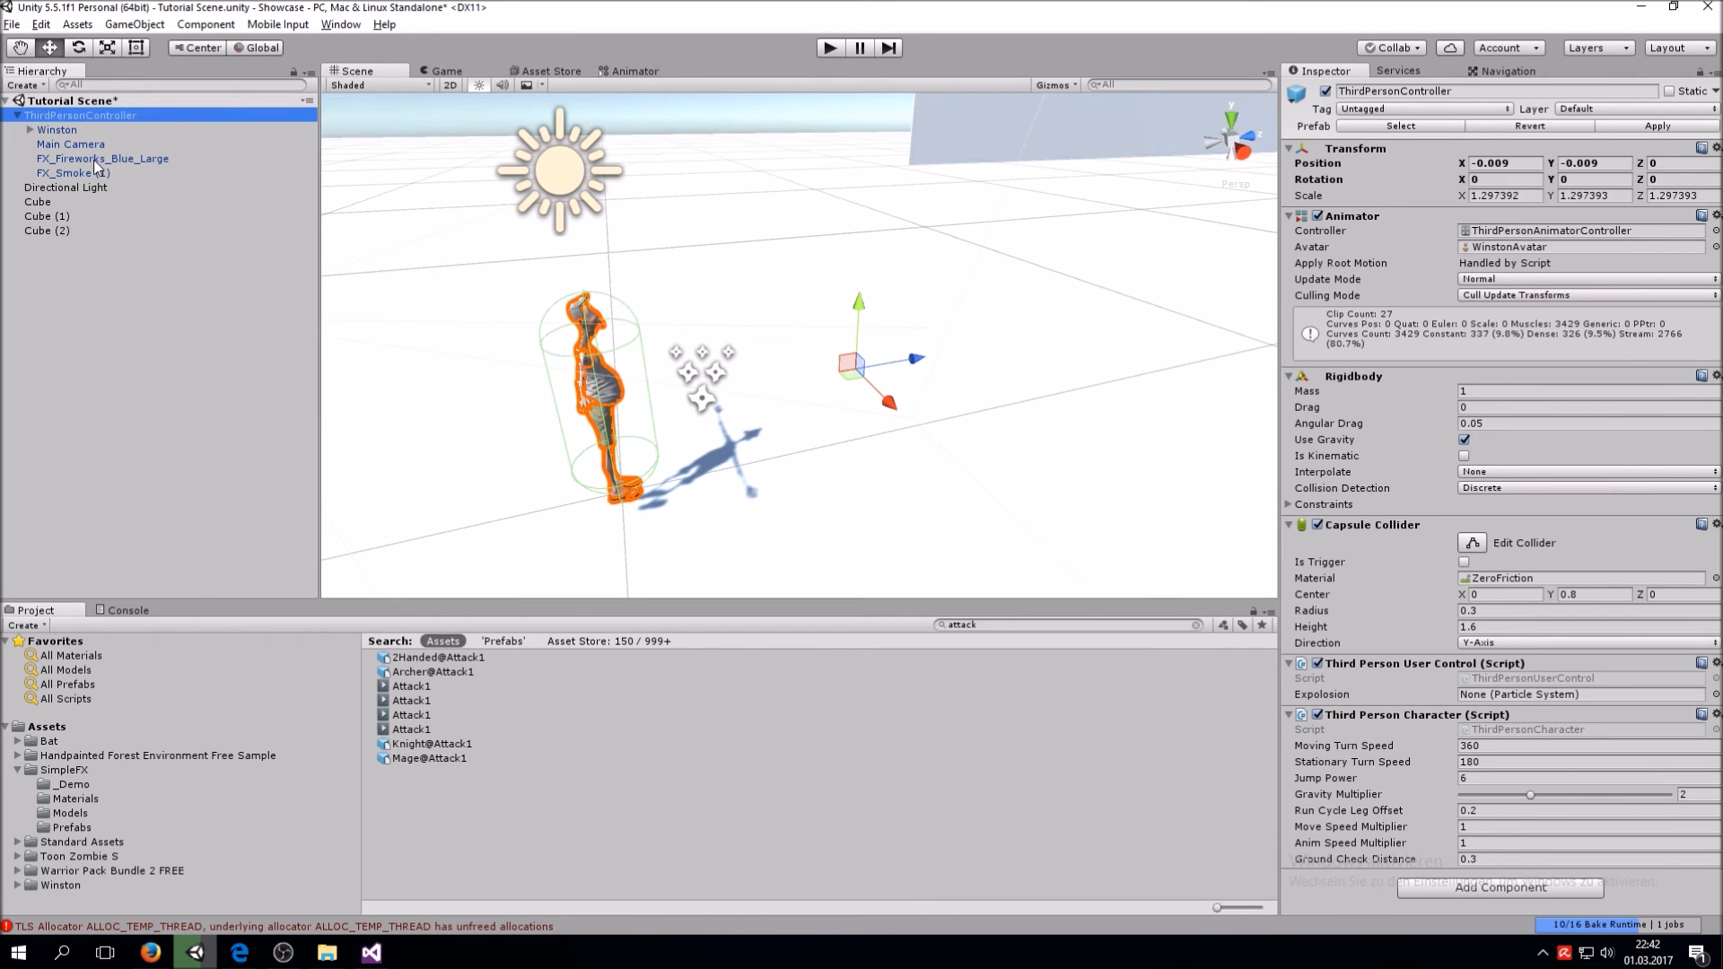
Assign FX_Fireworks_Blue_Large to the controller's Explosion slot and deactivate FX_Smoke (1)
click(102, 158)
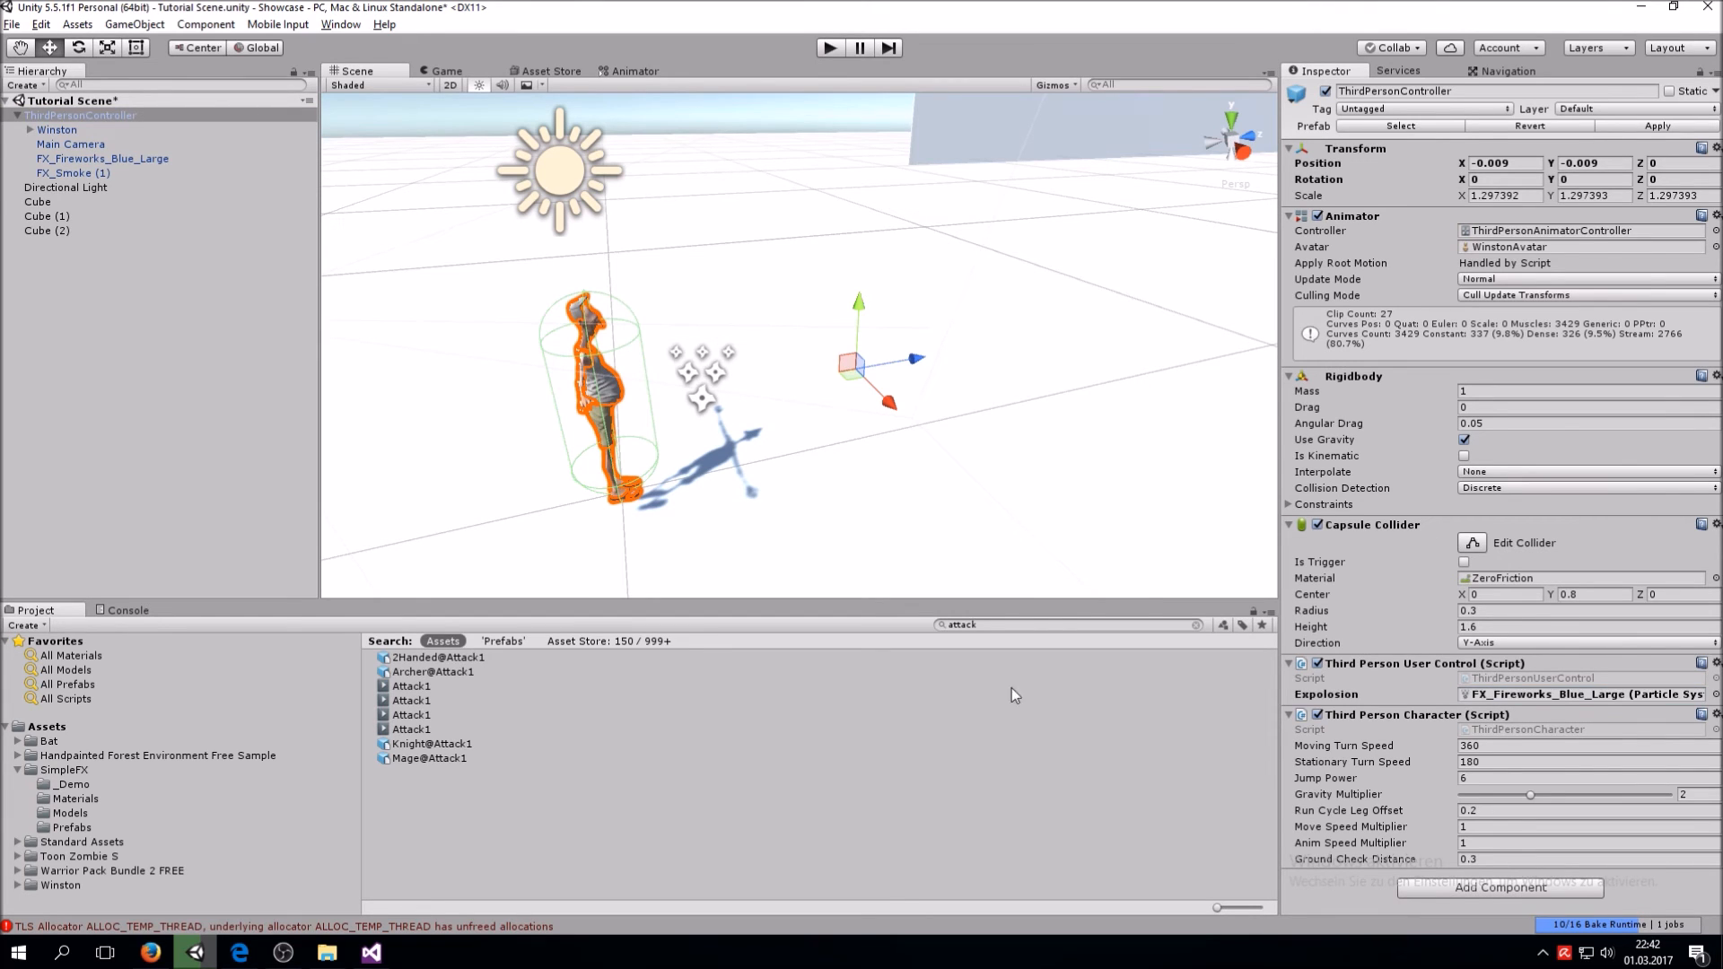
click(72, 172)
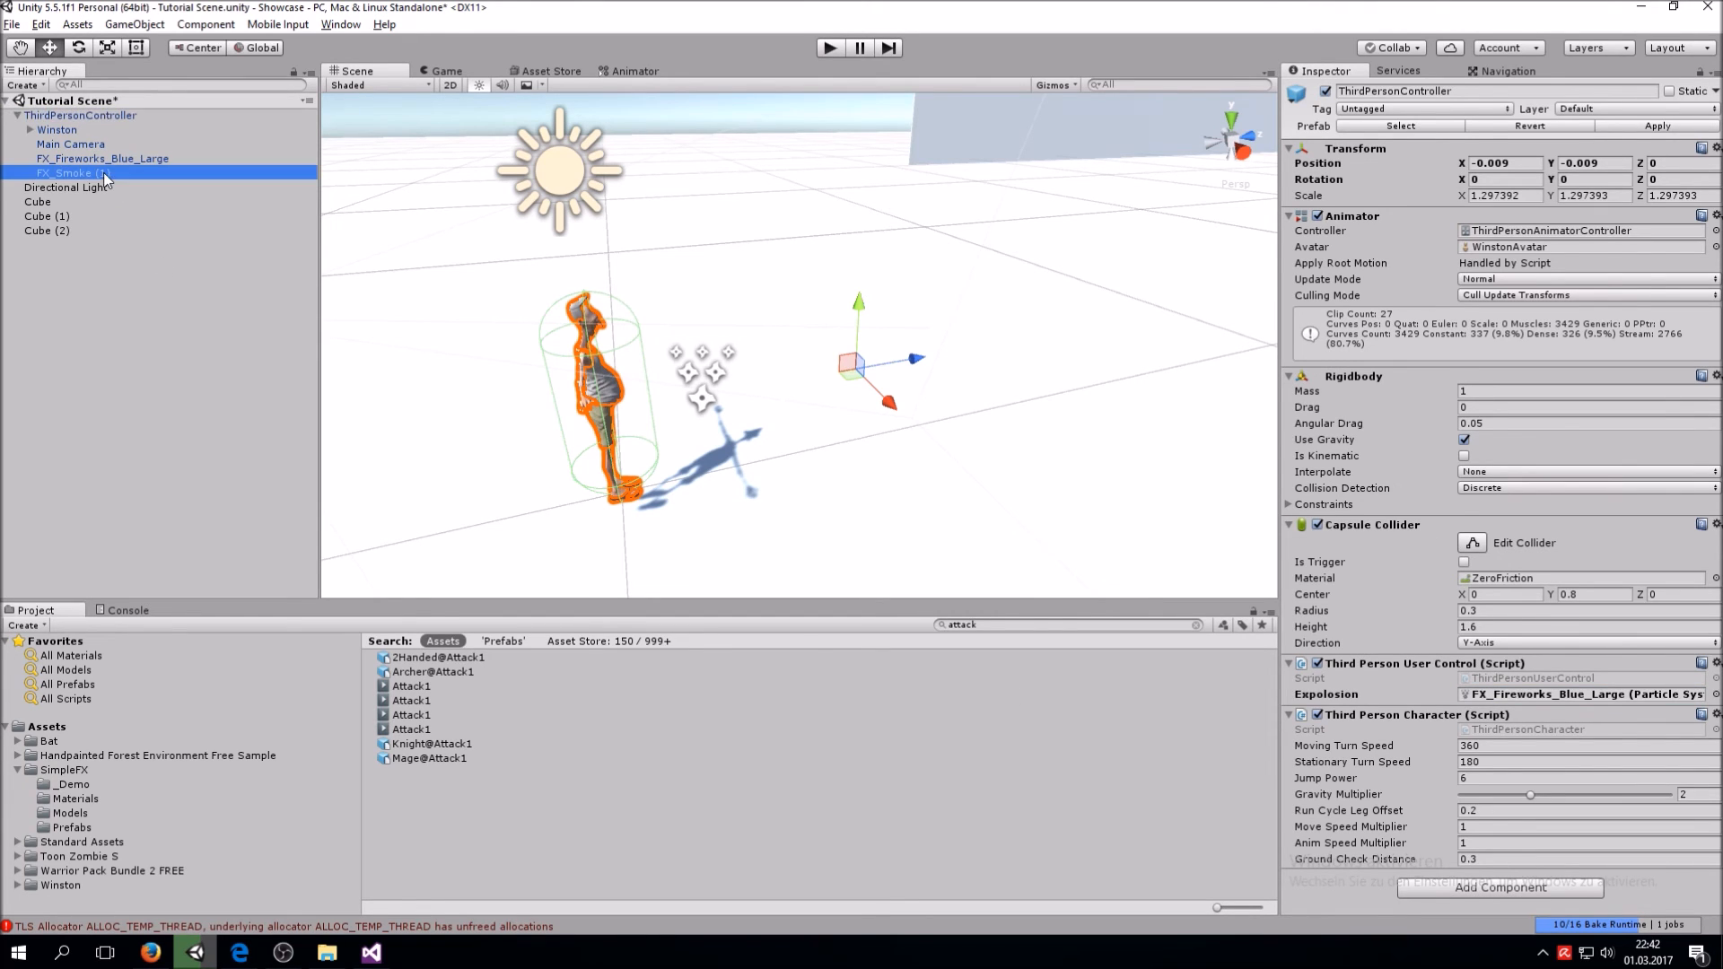
click(74, 172)
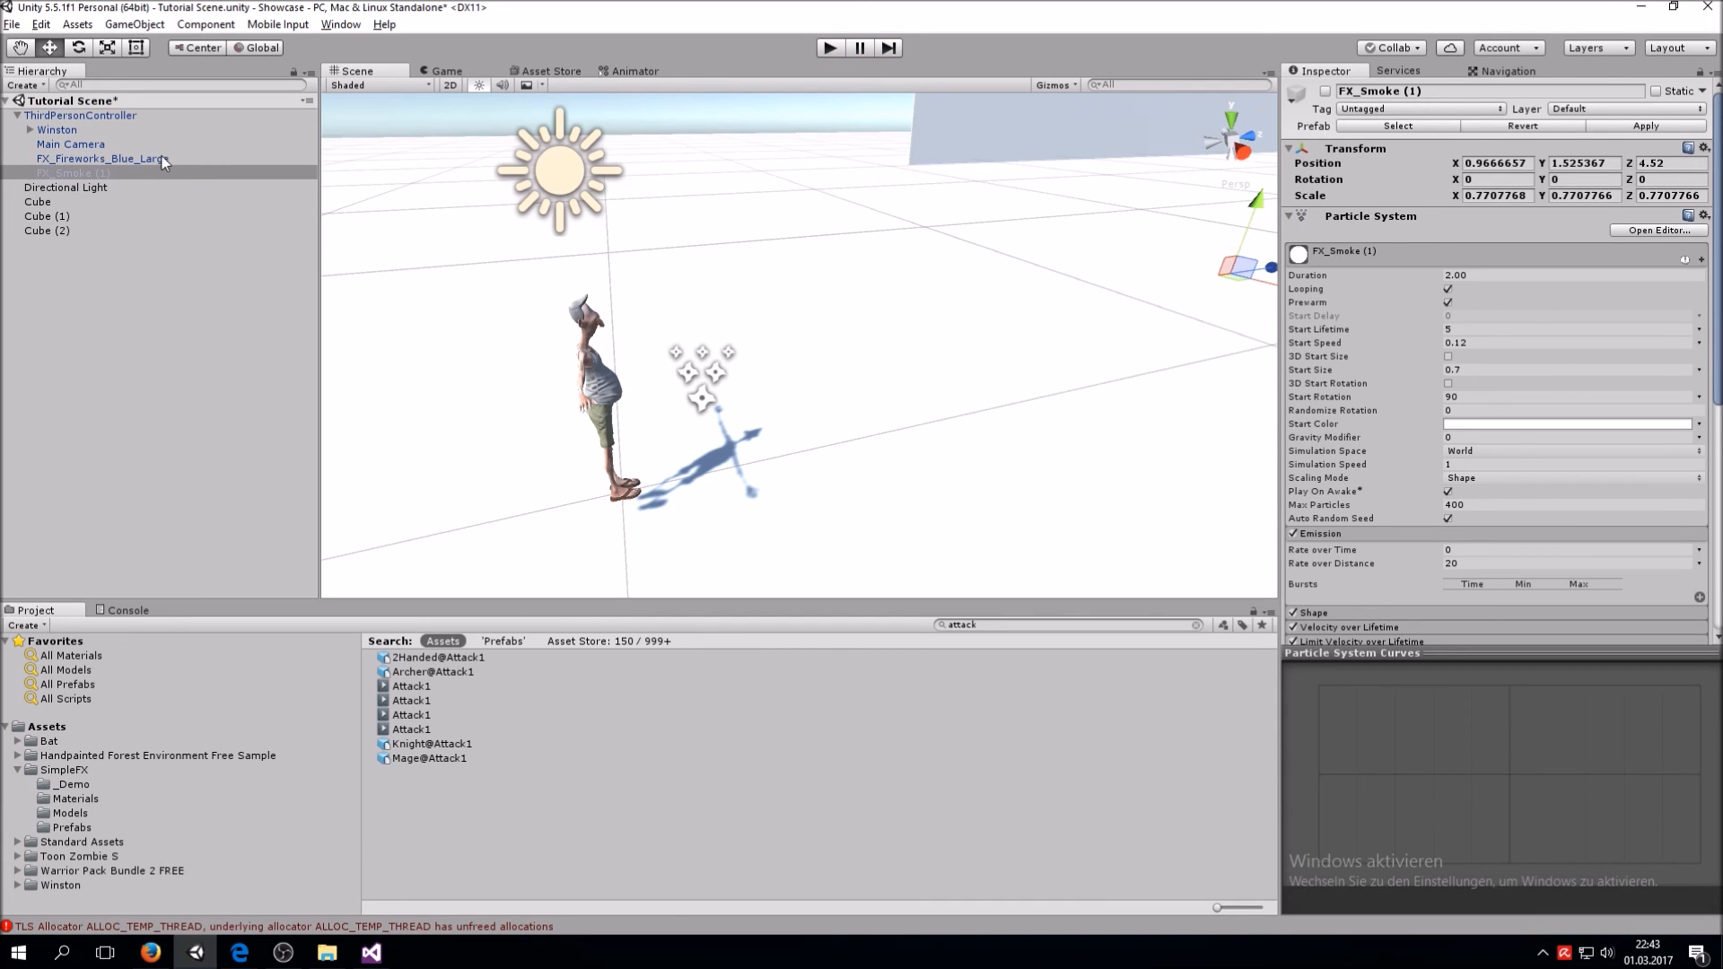
Rename bastSpell to blastSpell to match the event, then run the scene in play mode
click(429, 757)
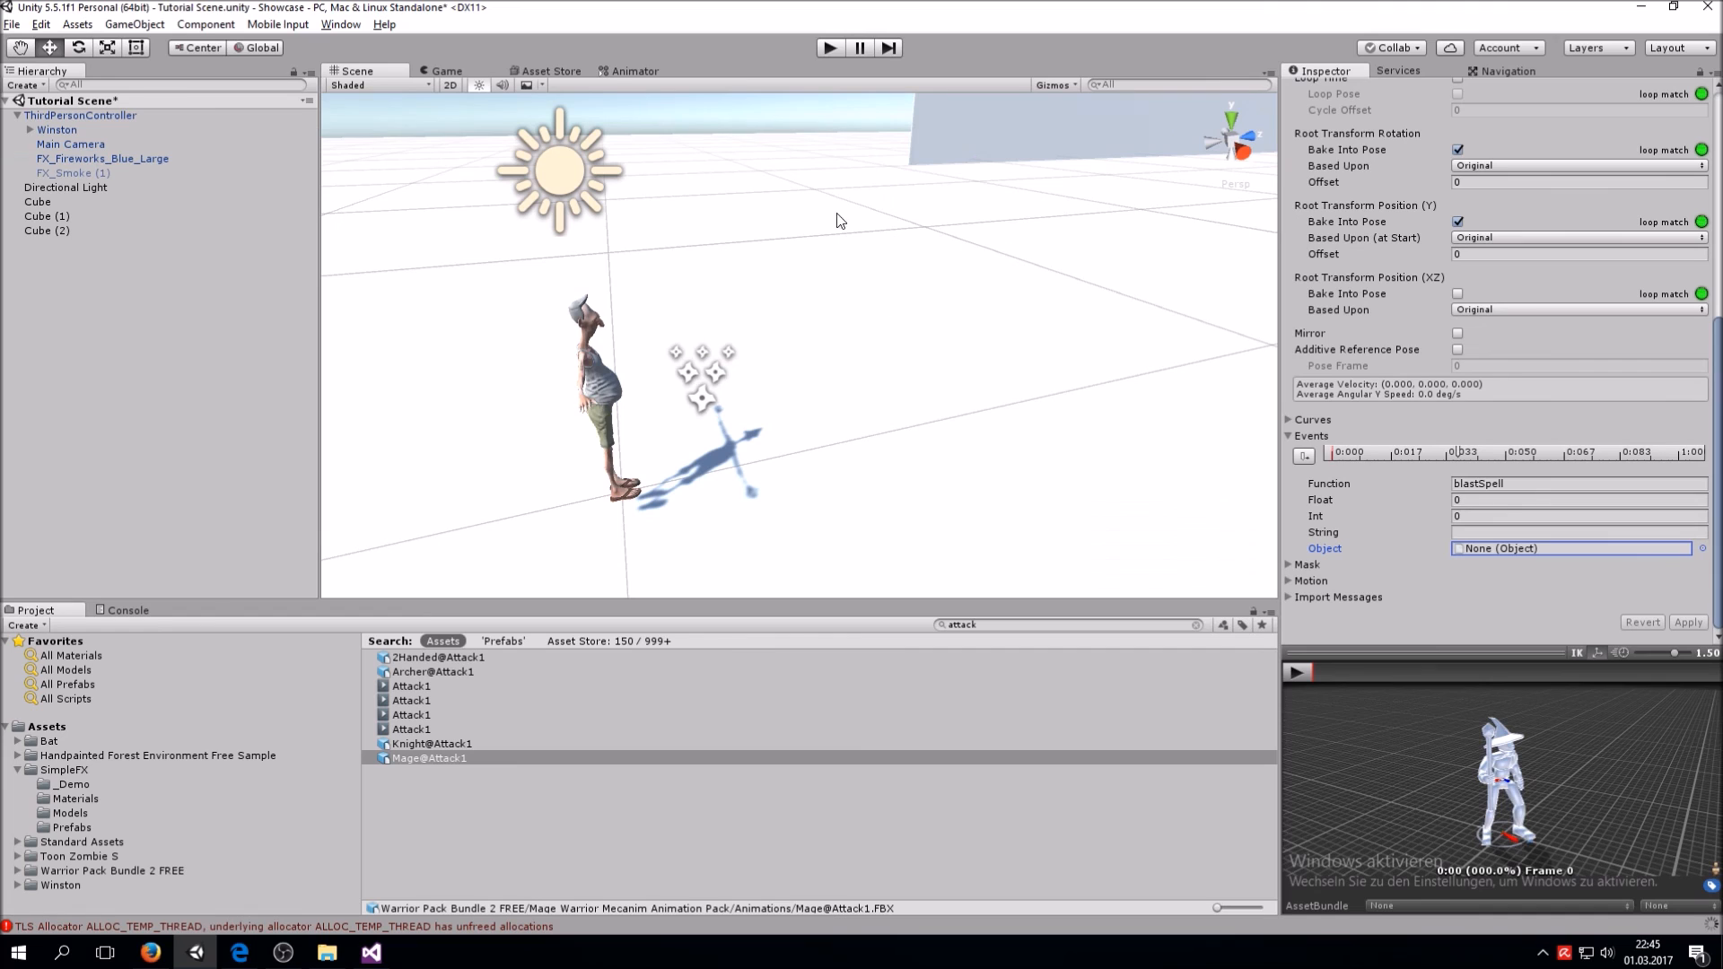
click(372, 953)
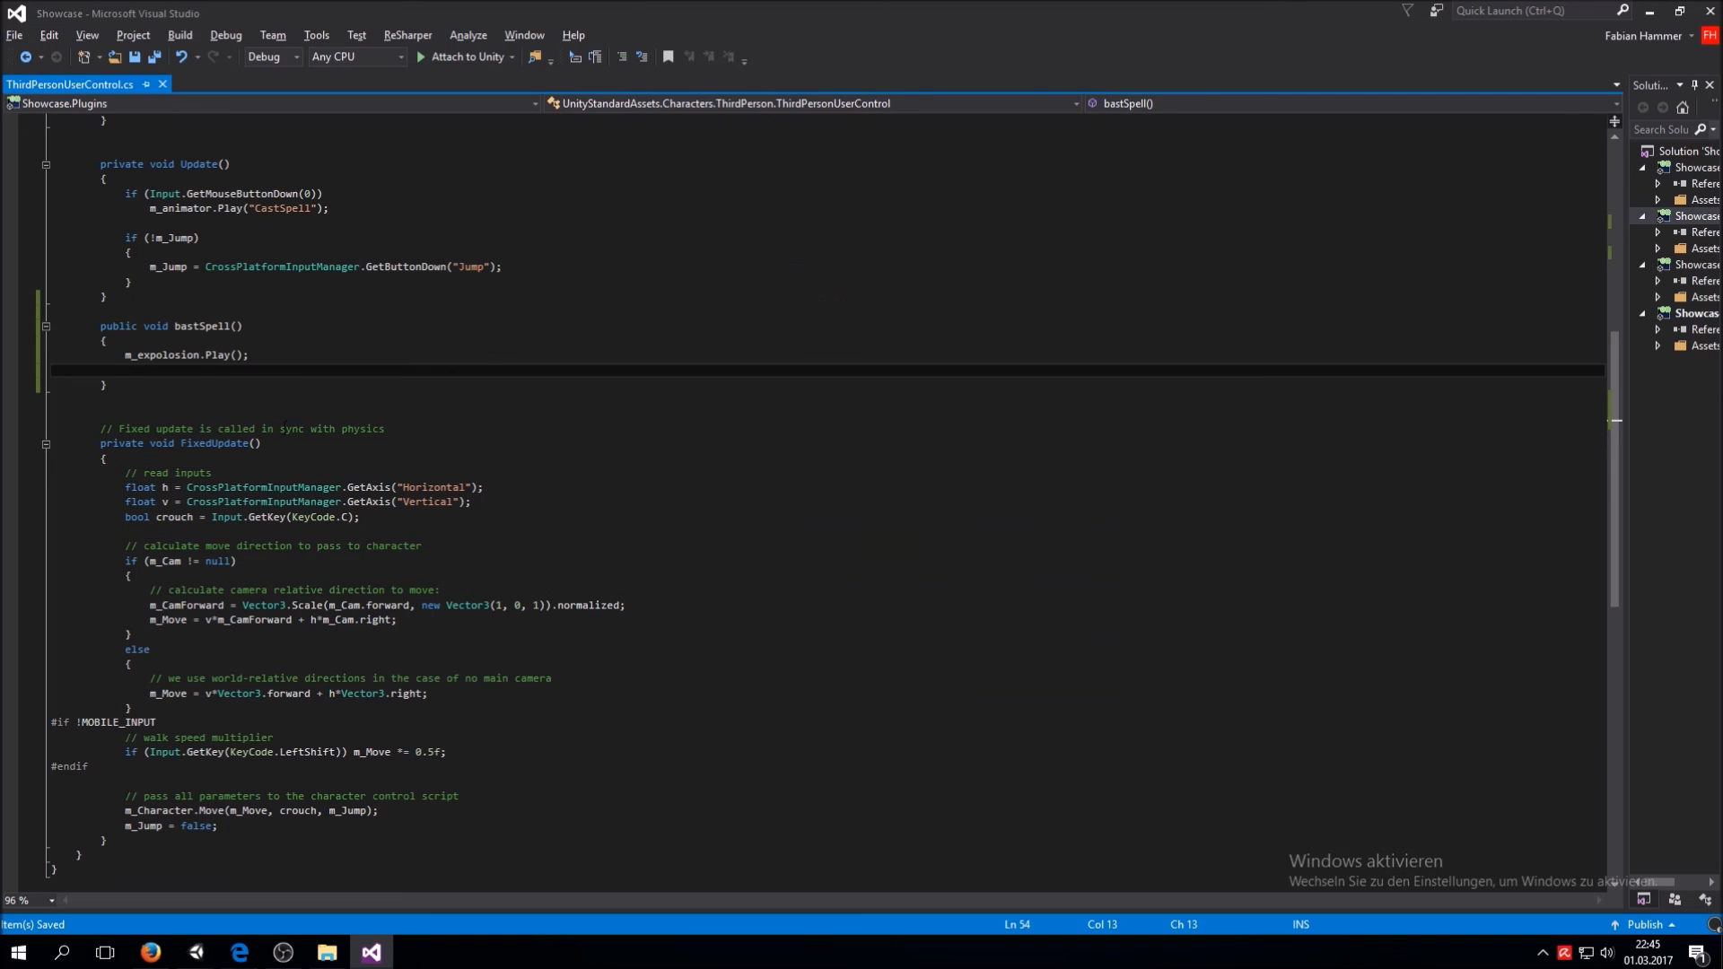
double_click(195, 327)
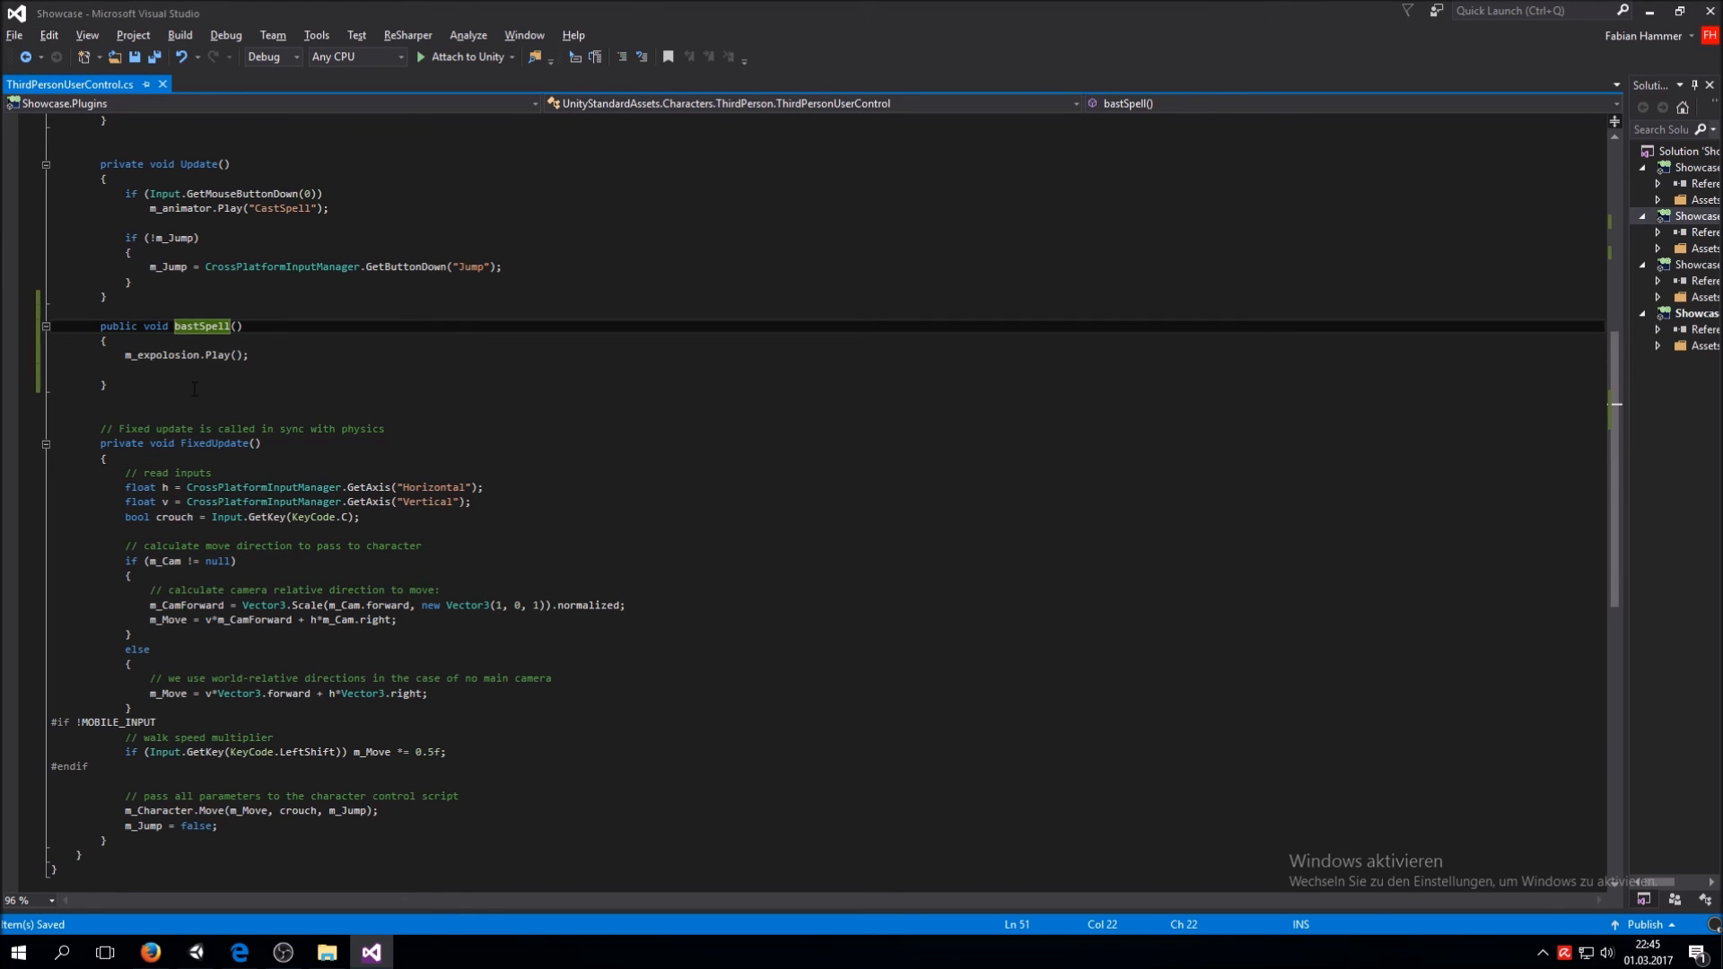
text(l)
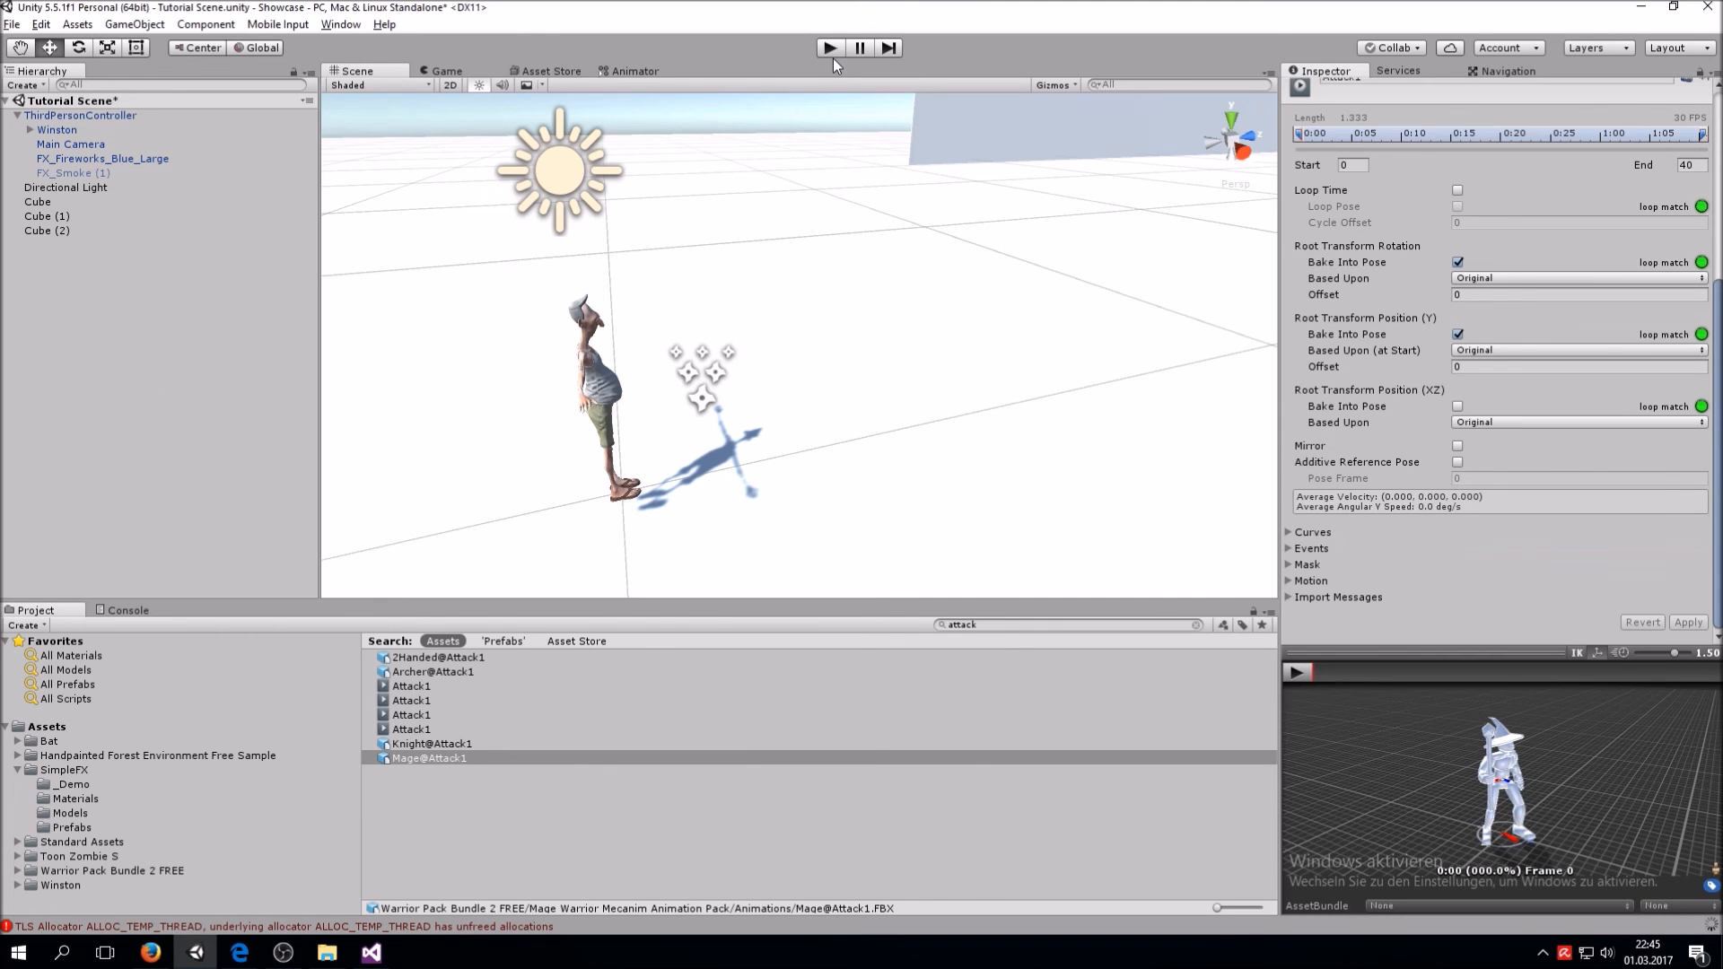
click(830, 47)
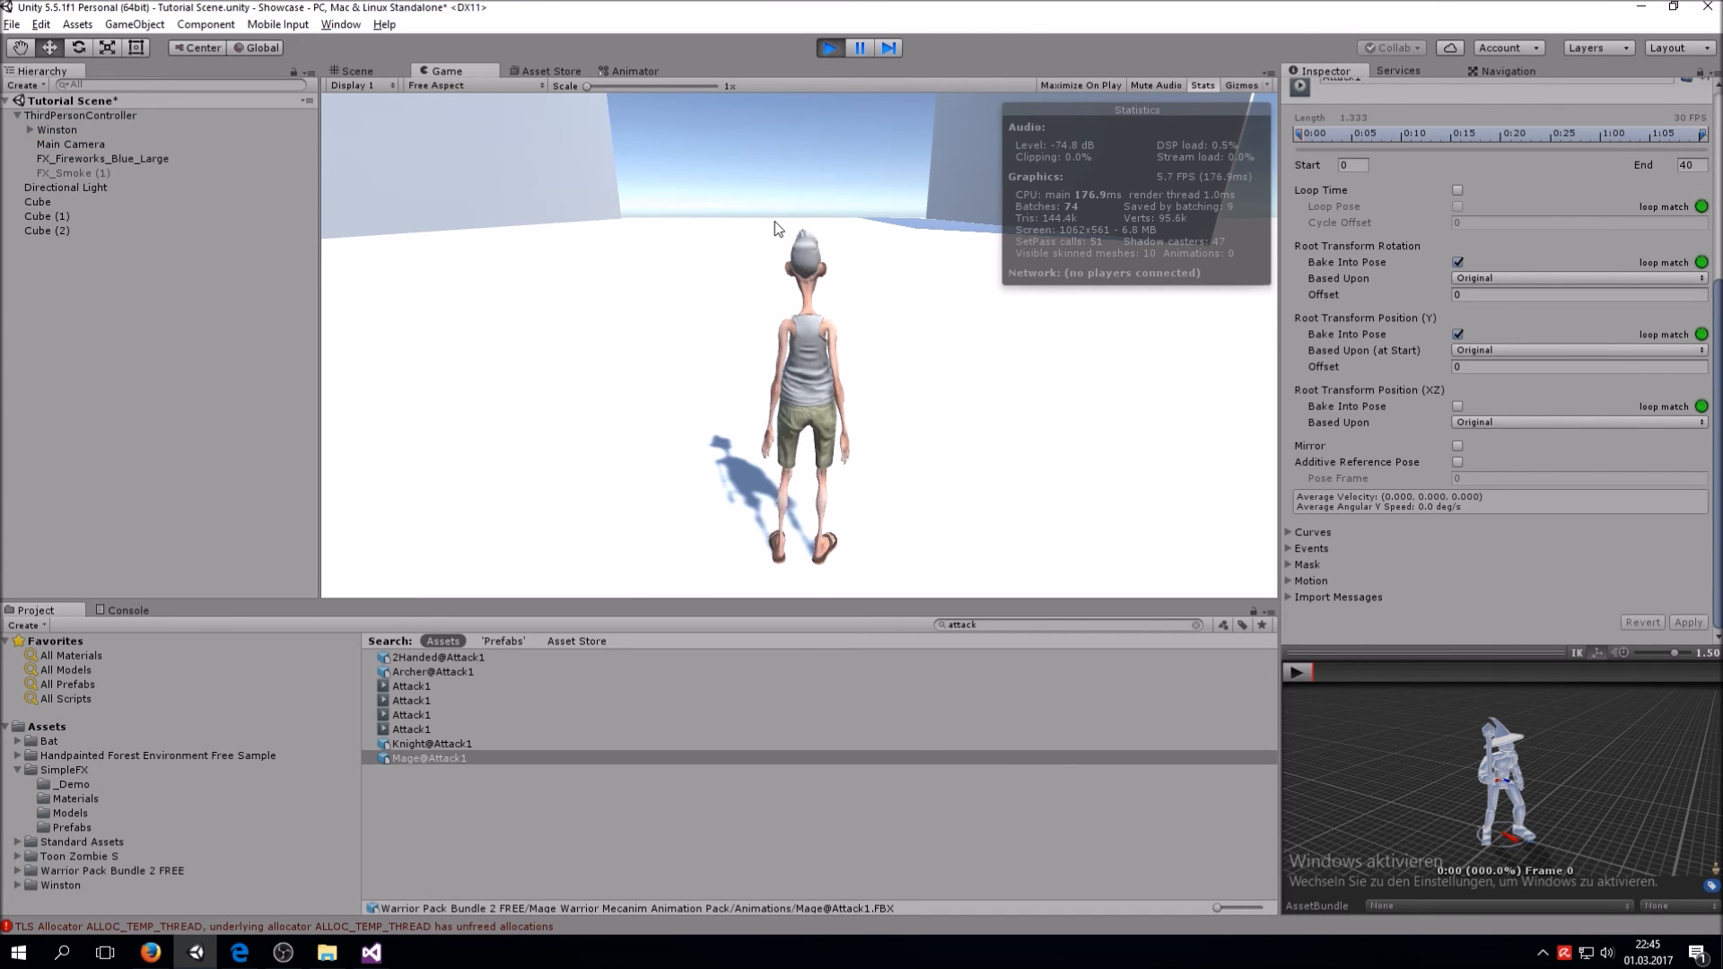